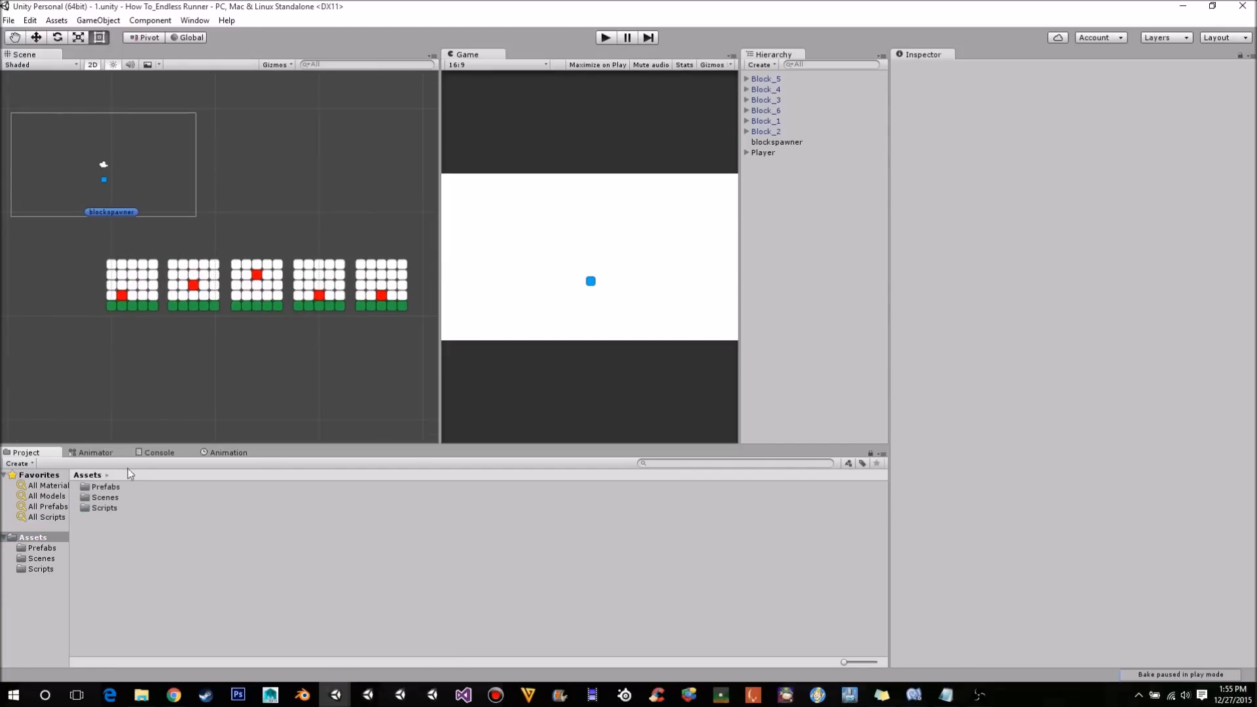
# Open the Player script from Assets > Scripts in Visual Studio.
pyautogui.click(113, 488)
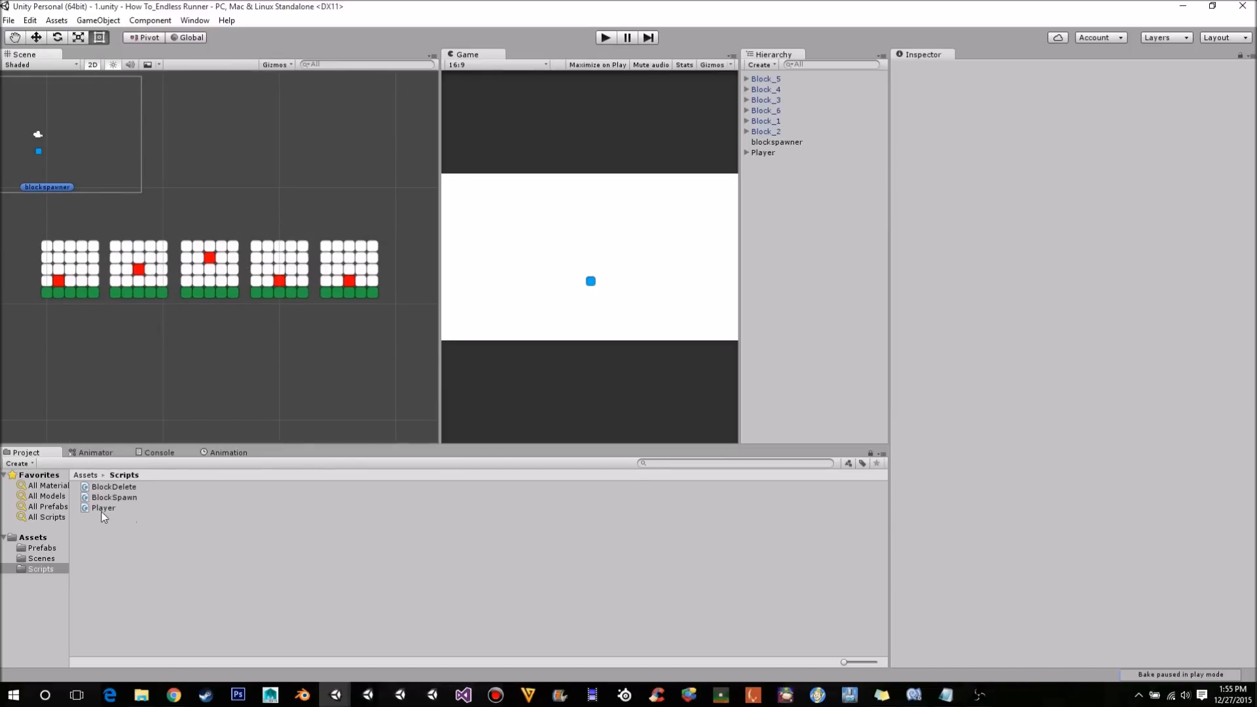
pyautogui.doubleClick(102, 508)
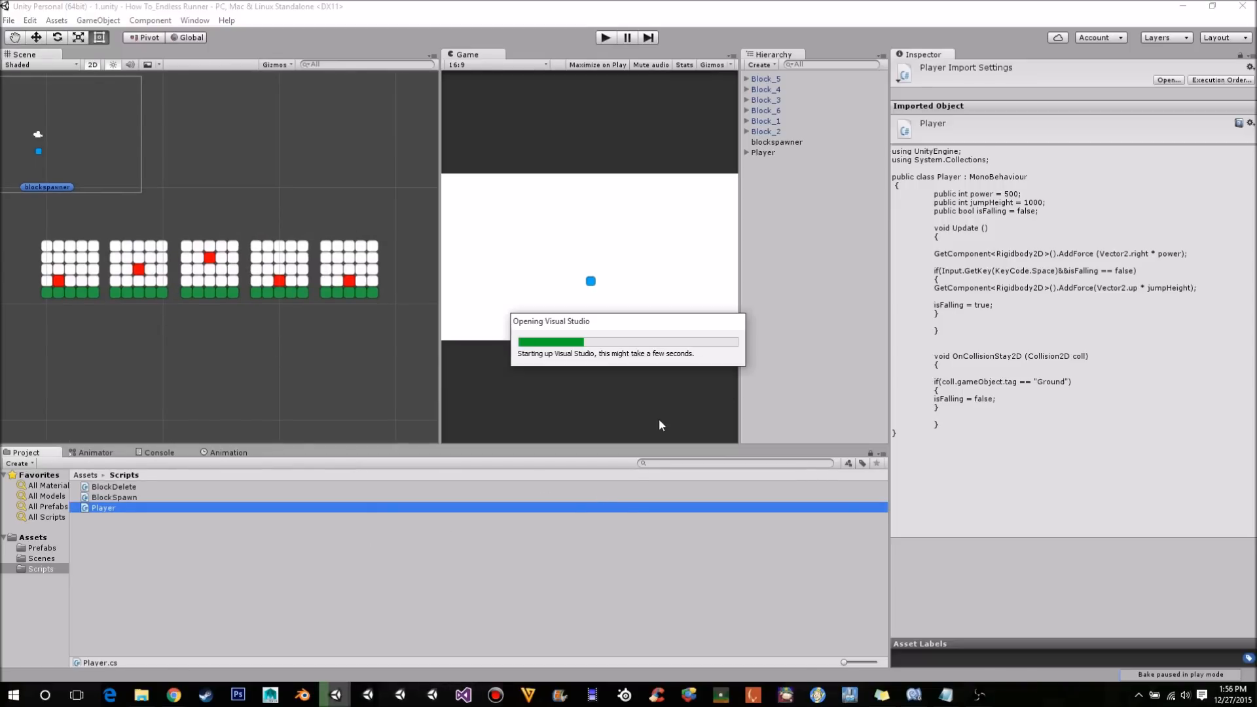
pyautogui.moveTo(584, 411)
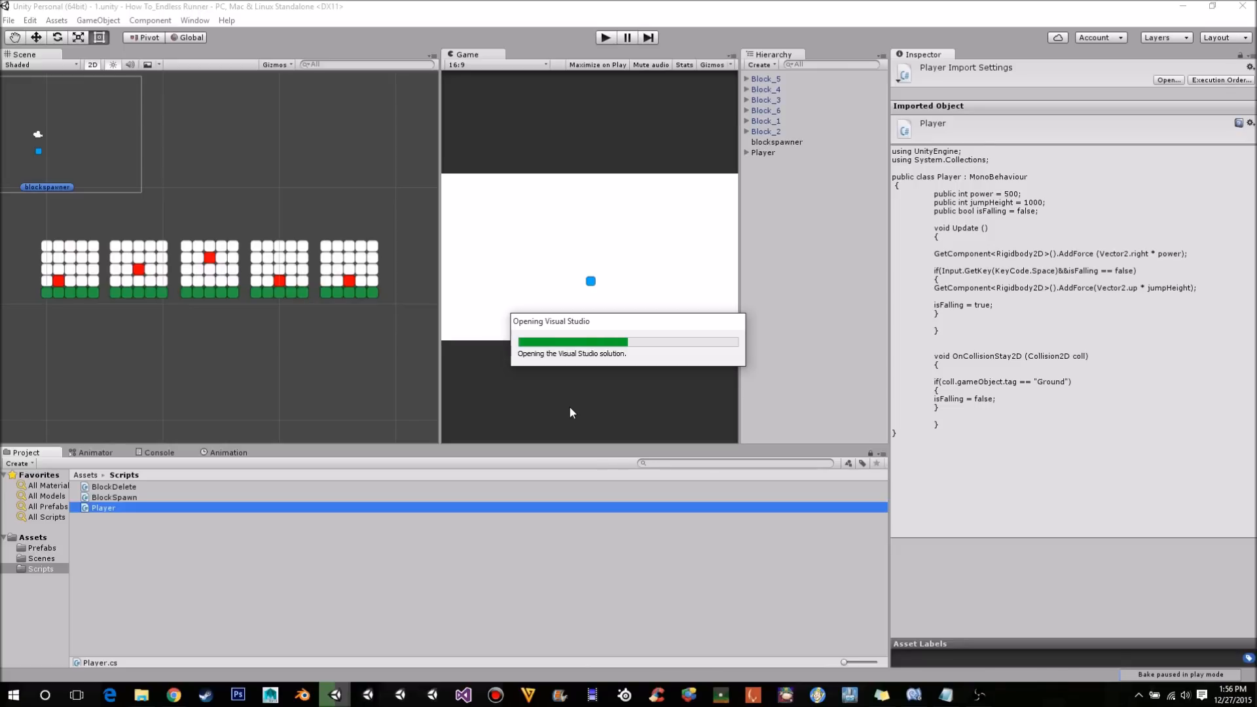
pyautogui.moveTo(705, 356)
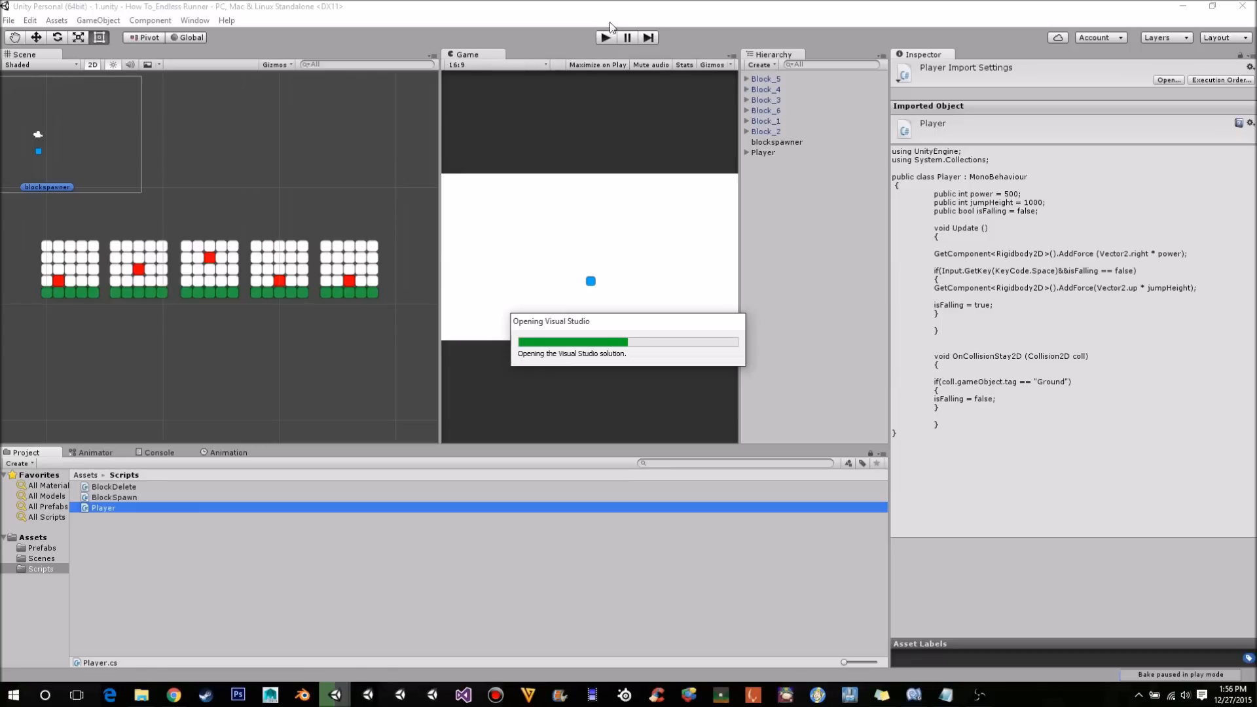
pyautogui.moveTo(548, 429)
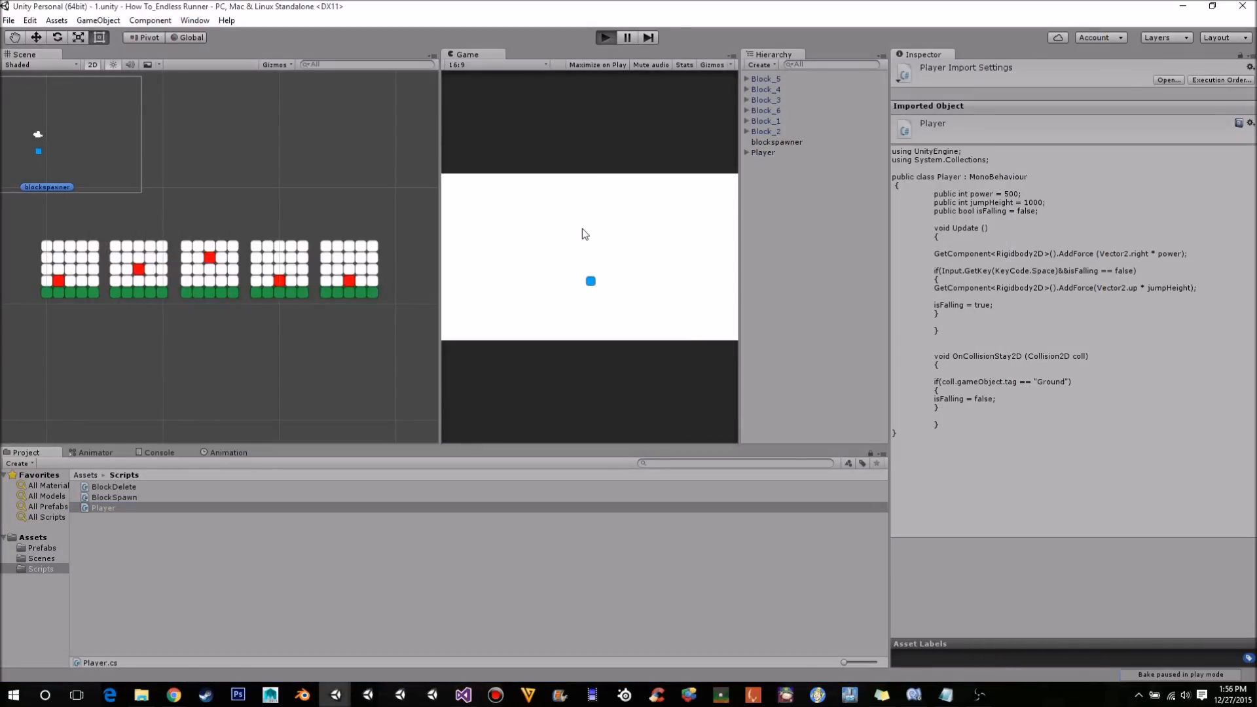
pyautogui.click(605, 36)
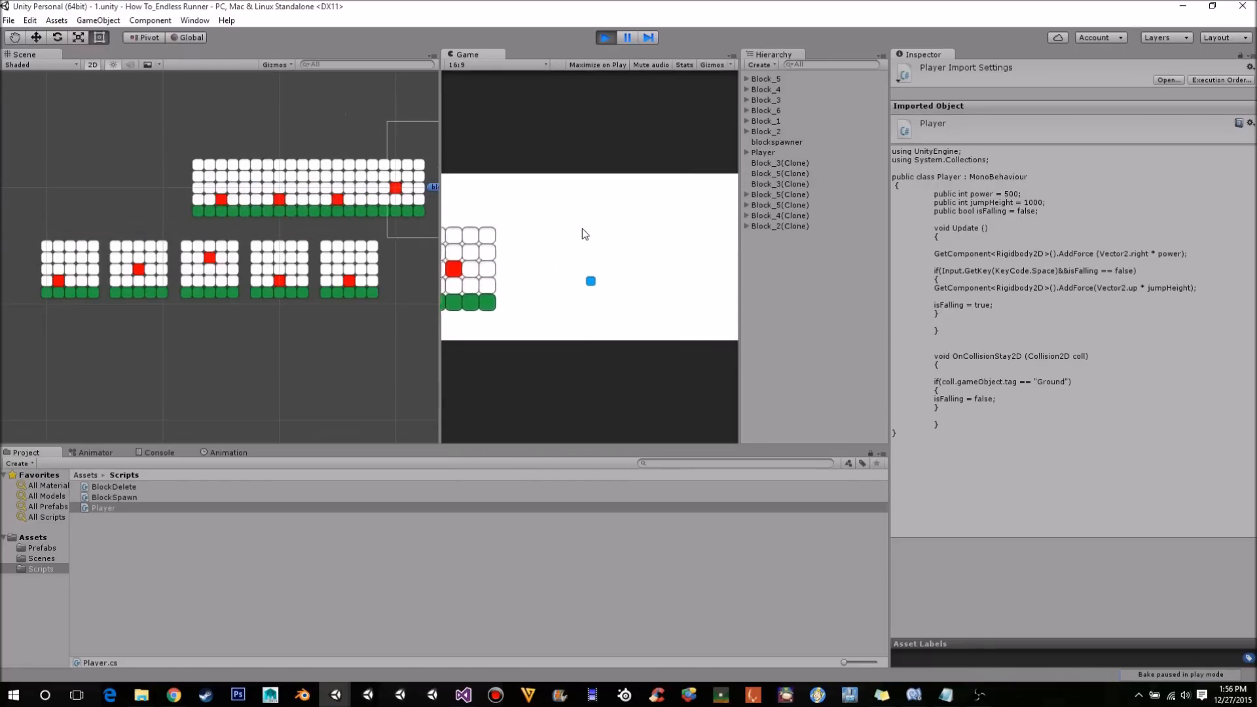
pyautogui.click(626, 37)
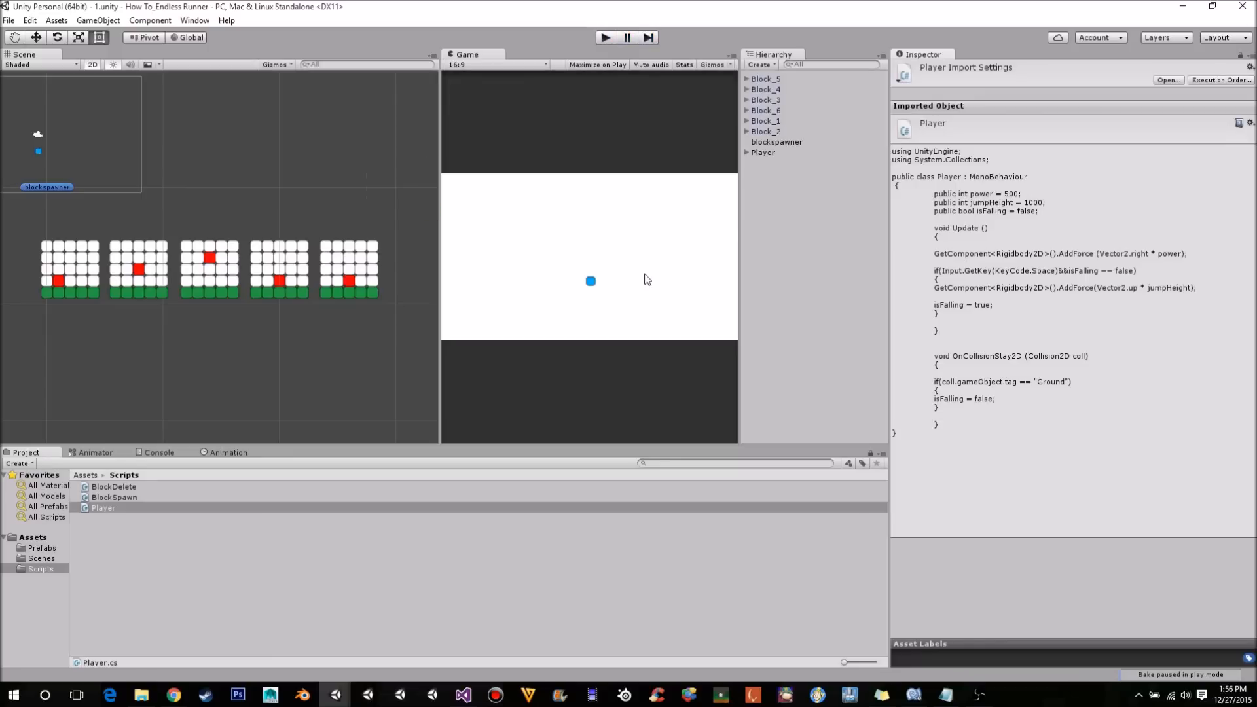
pyautogui.moveTo(235, 197)
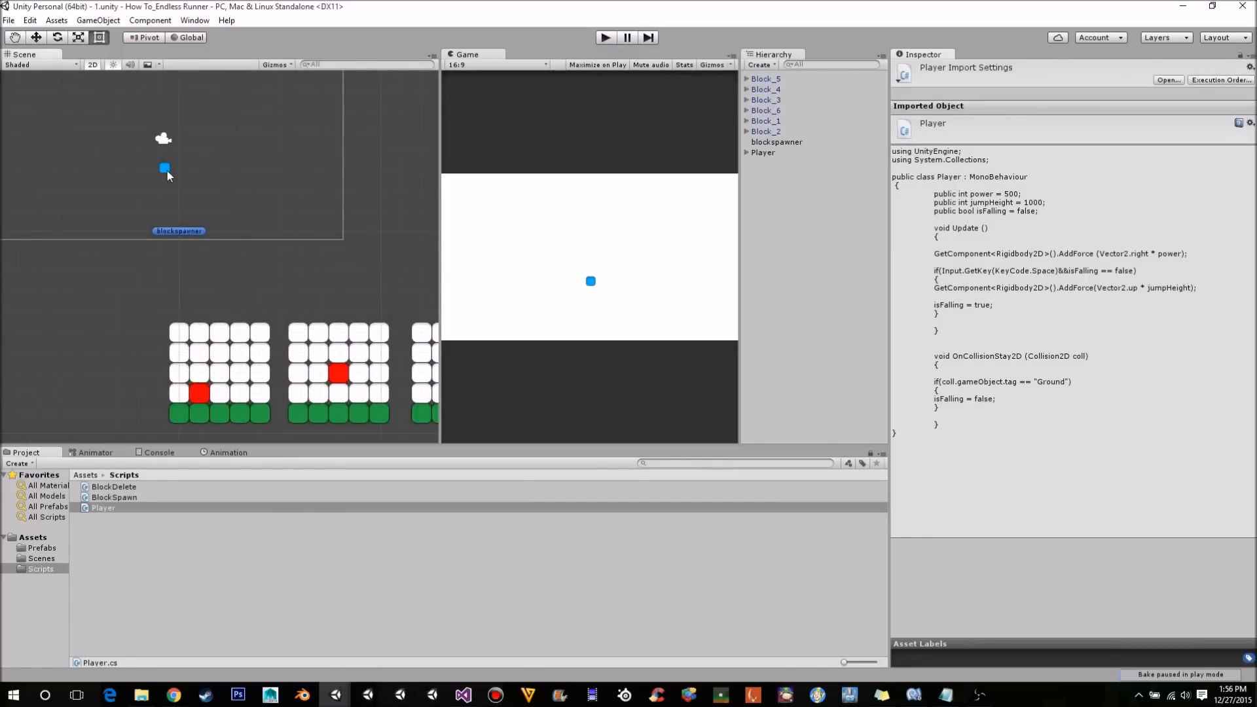
# Select the Player and set its Rigidbody 2D linear and angular drag to 2.
pyautogui.click(764, 152)
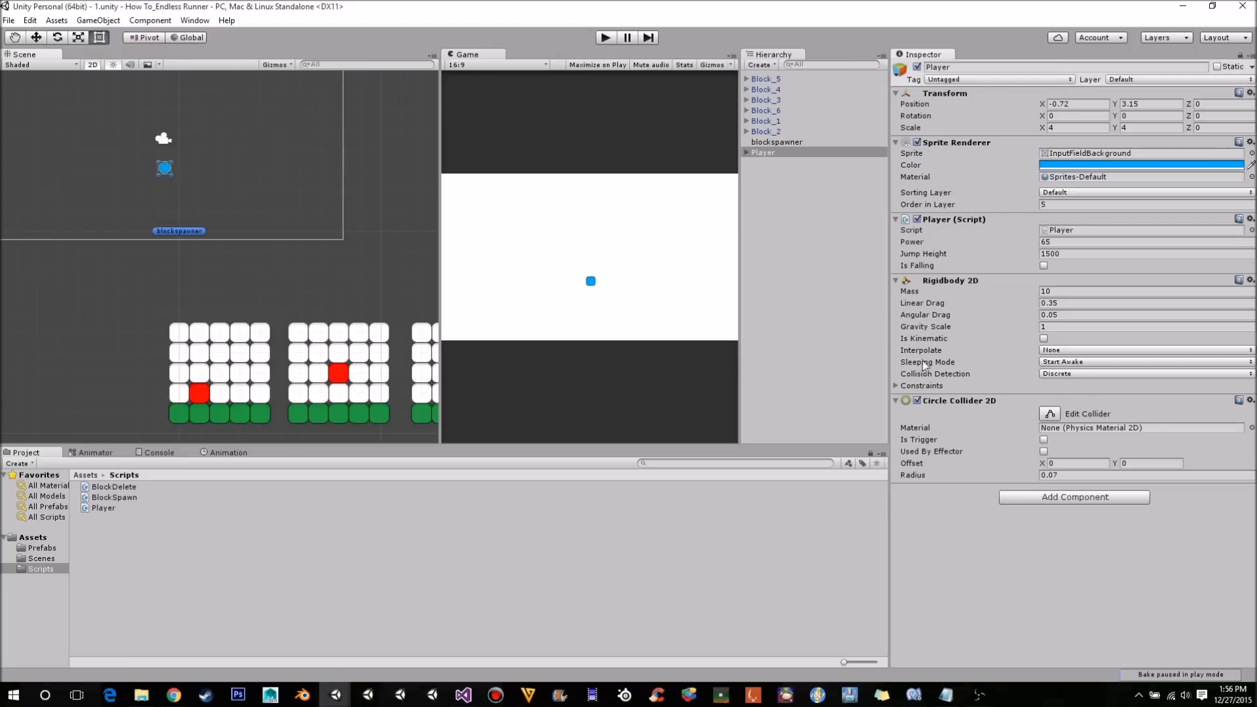
pyautogui.doubleClick(1122, 291)
pyautogui.write('2')
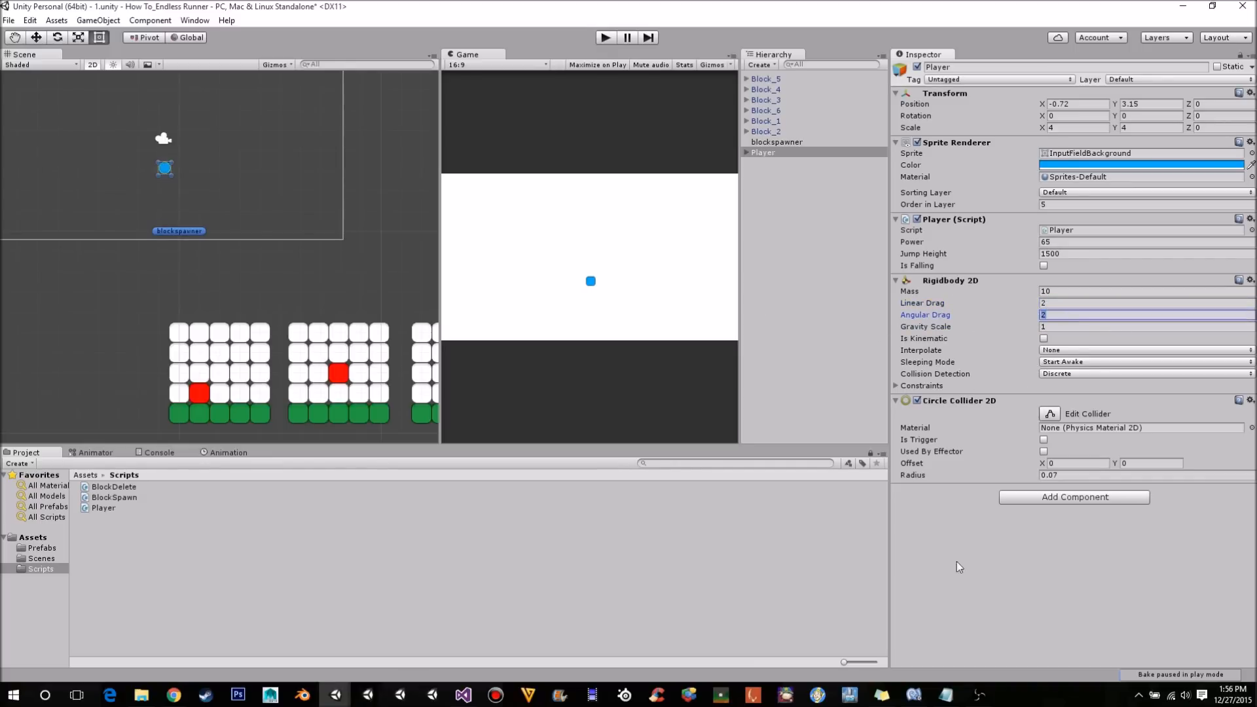
pyautogui.moveTo(1006, 434)
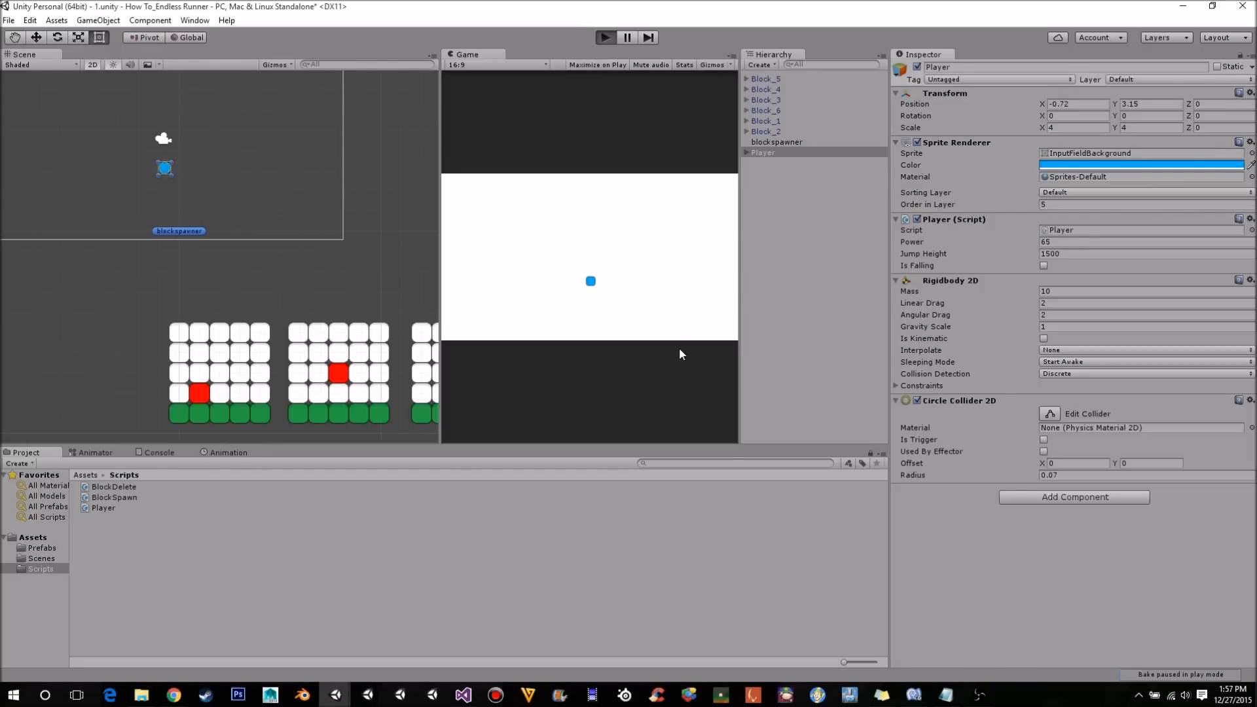
# Set the Player script's Power to 100 and Jump Height to 2000, test-running in between.
pyautogui.click(605, 36)
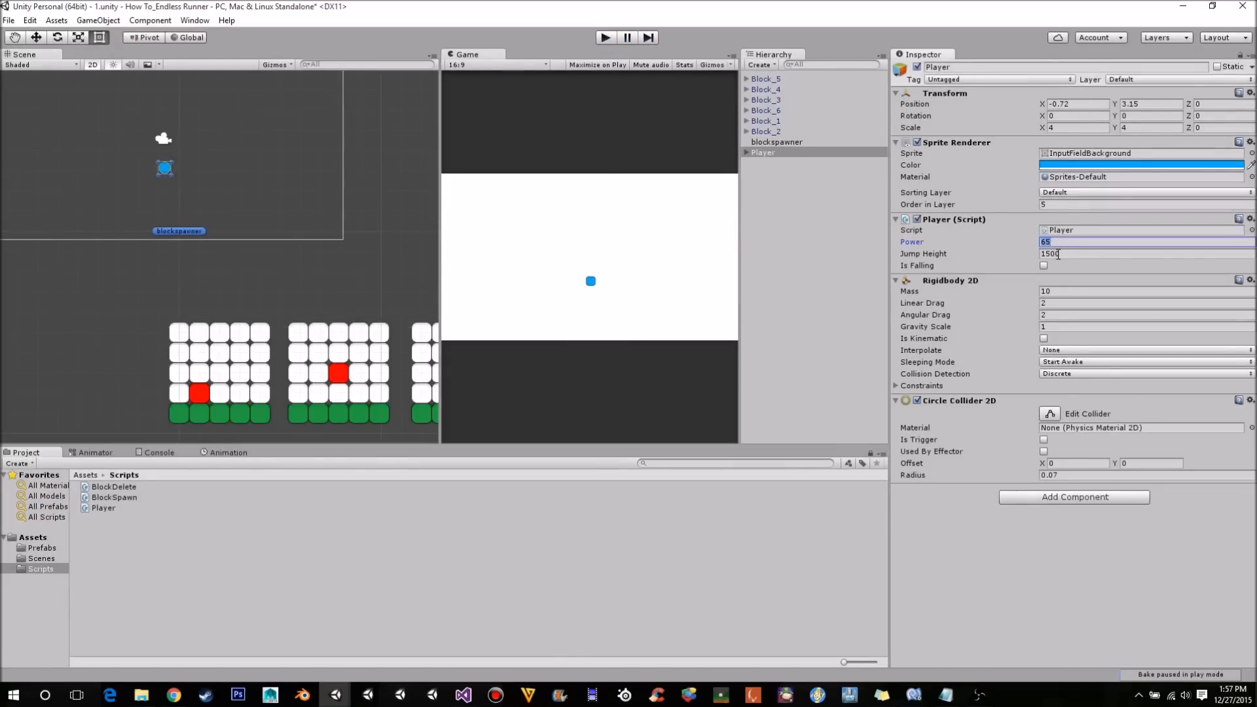
pyautogui.write('100')
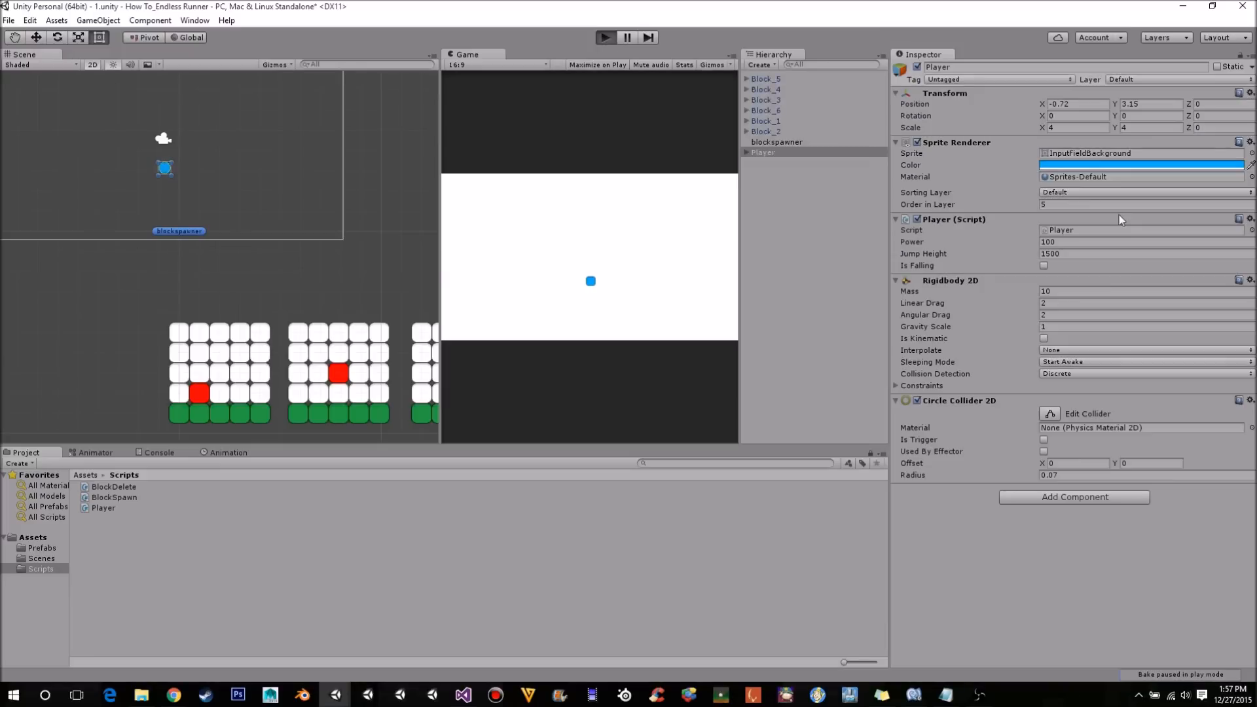
pyautogui.moveTo(280, 243)
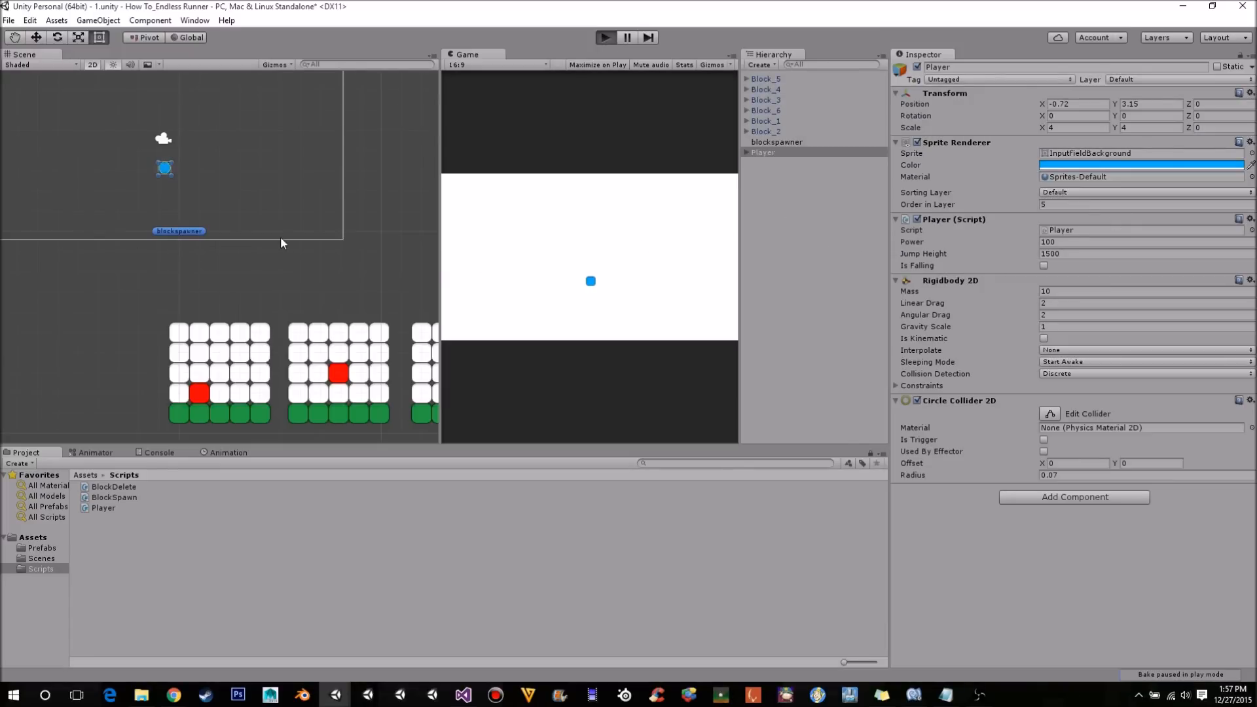
pyautogui.moveTo(252, 297)
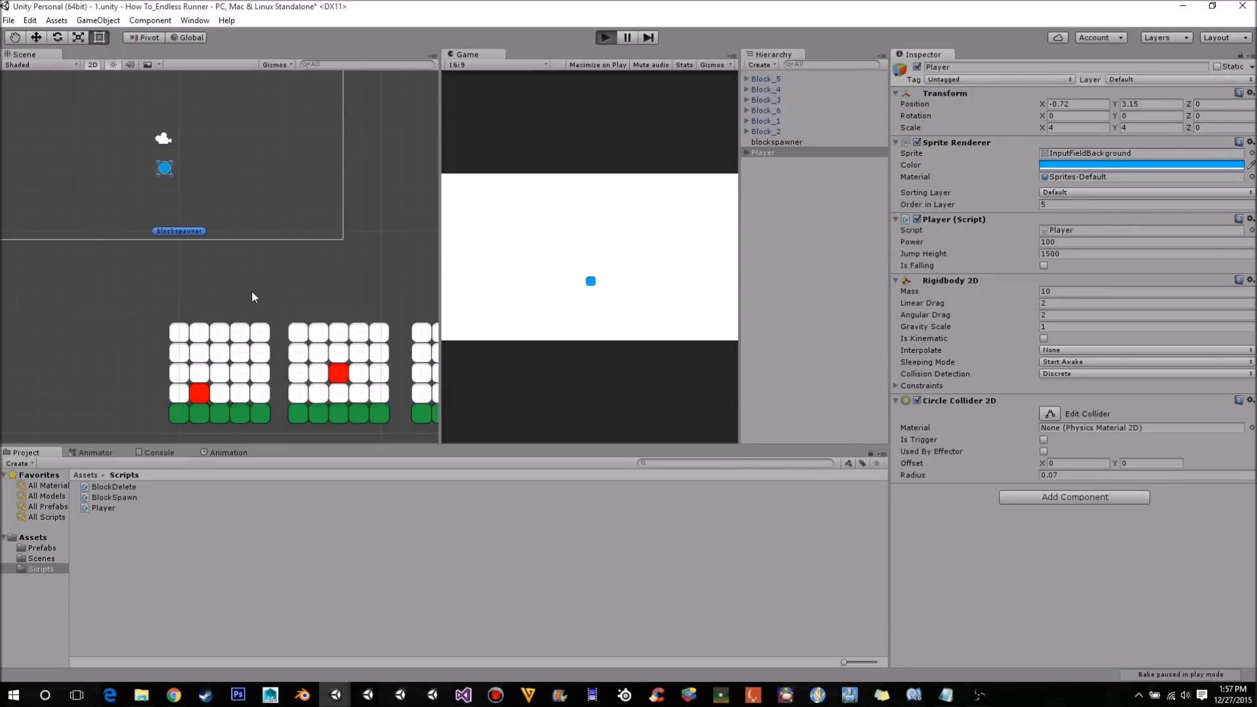
pyautogui.click(605, 37)
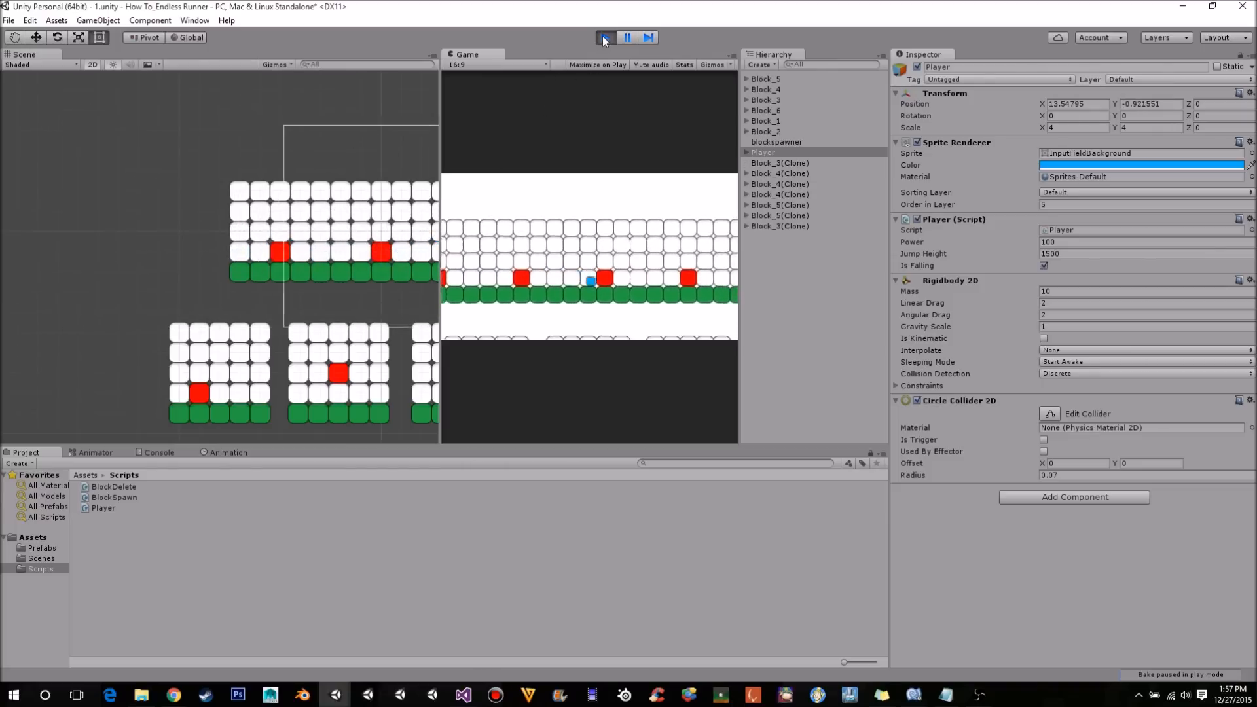
pyautogui.click(605, 37)
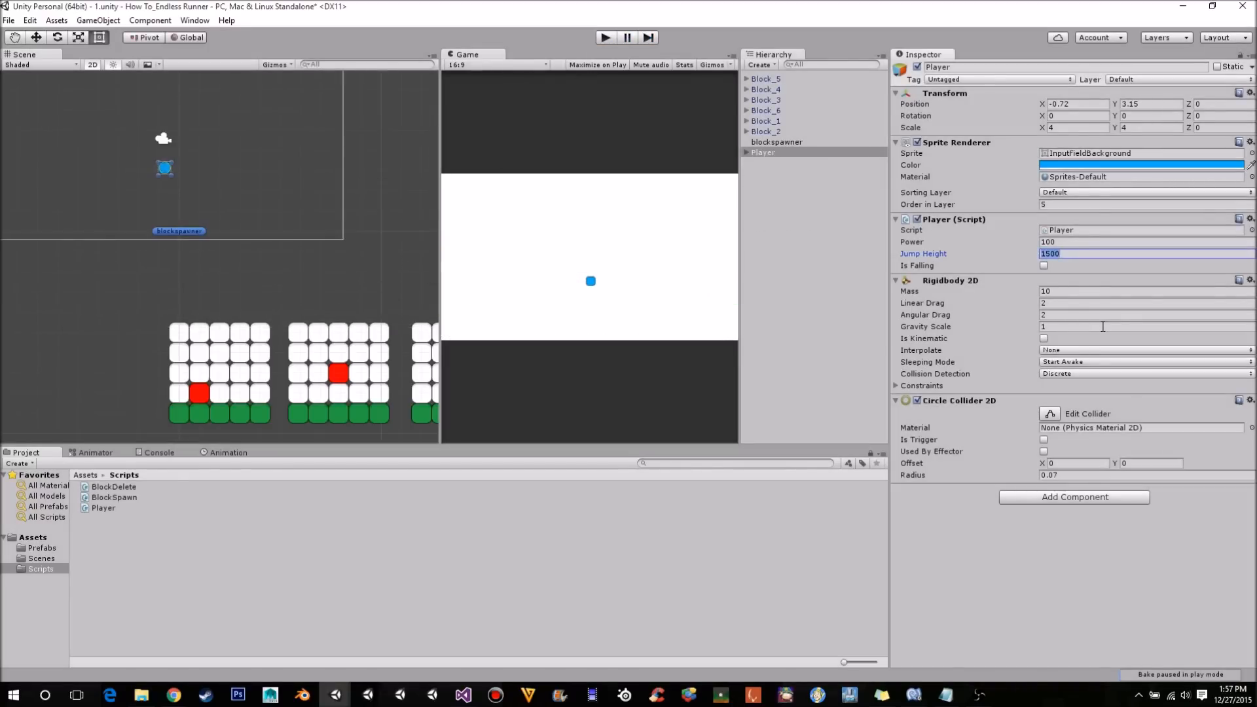
pyautogui.write('2000')
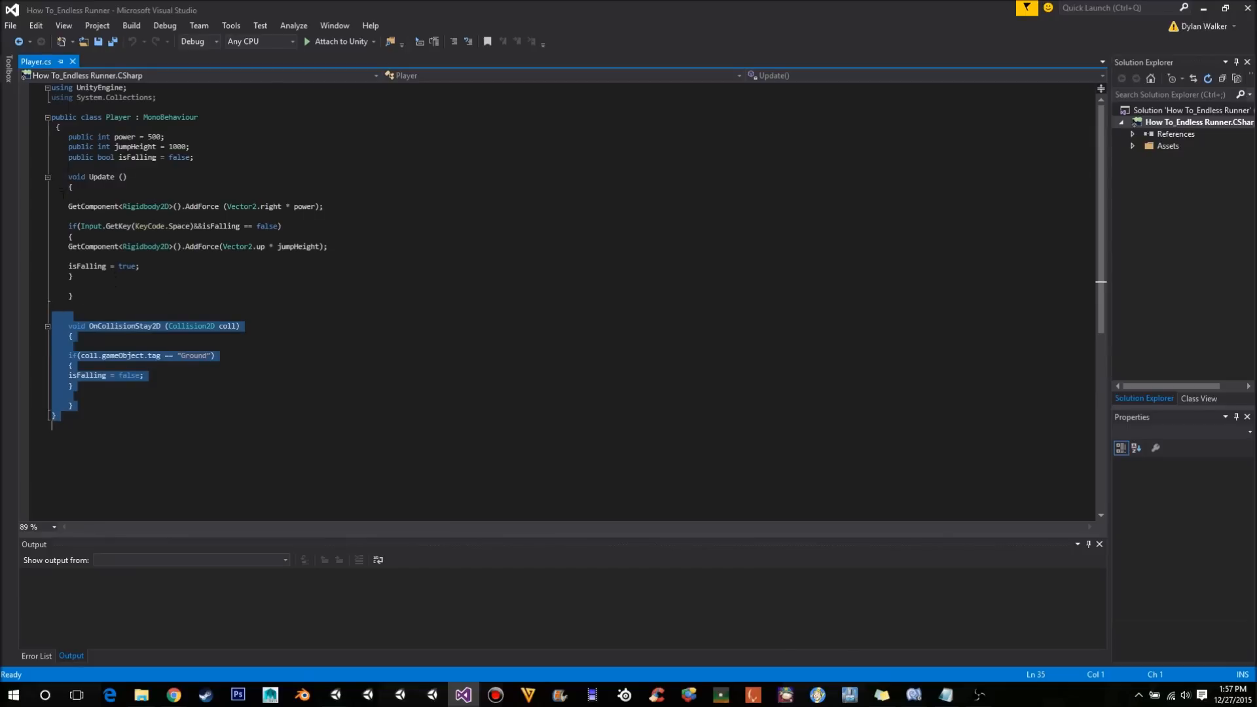
# Rename the player's Update method to FixedUpdate and save Player.cs.
pyautogui.click(93, 206)
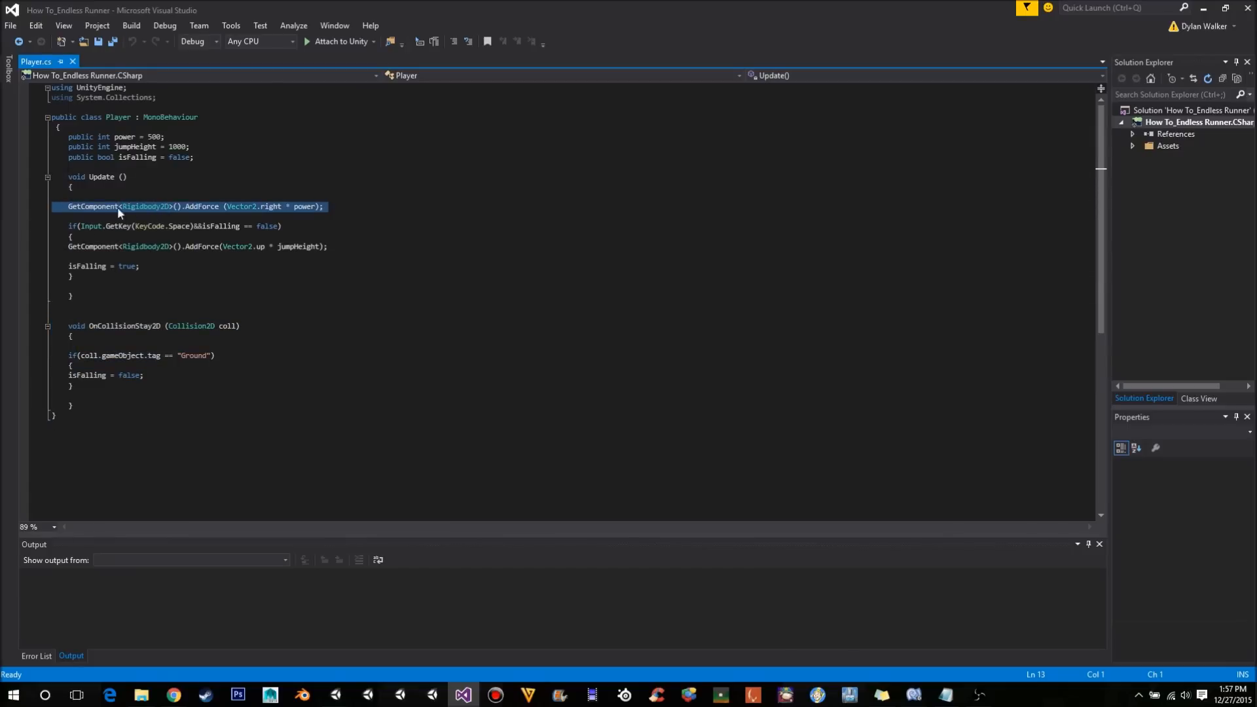
pyautogui.click(183, 206)
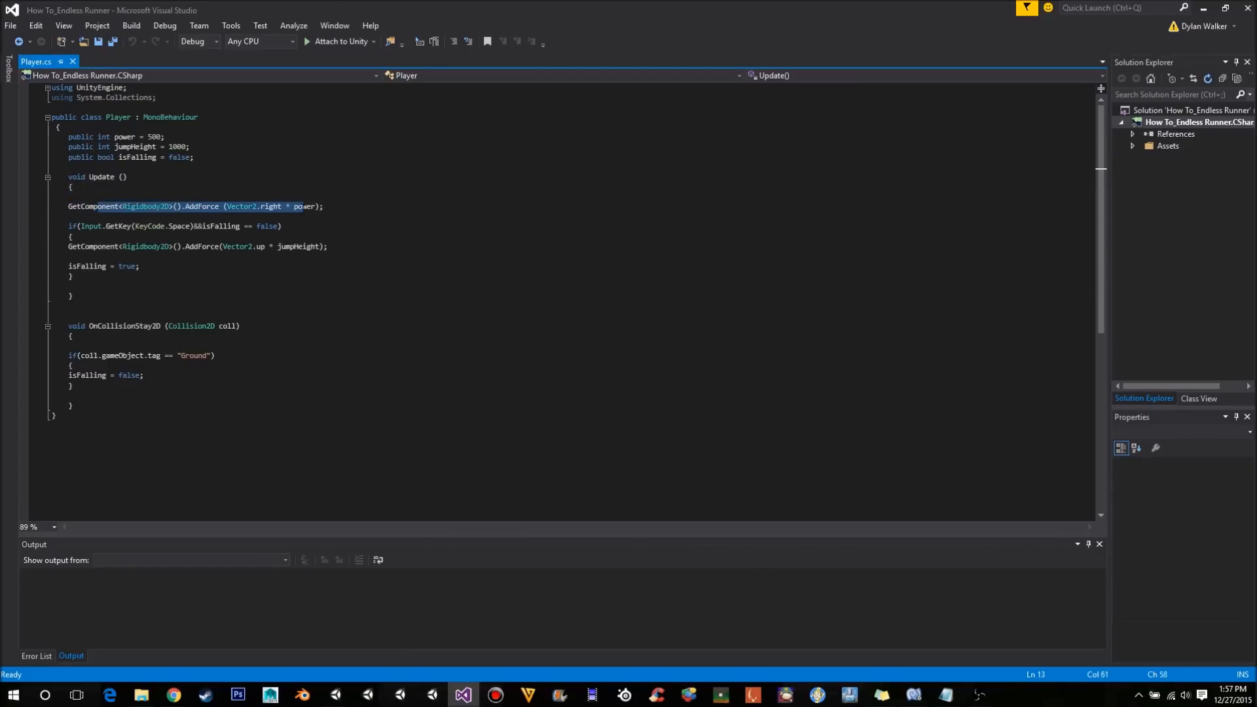
pyautogui.doubleClick(305, 206)
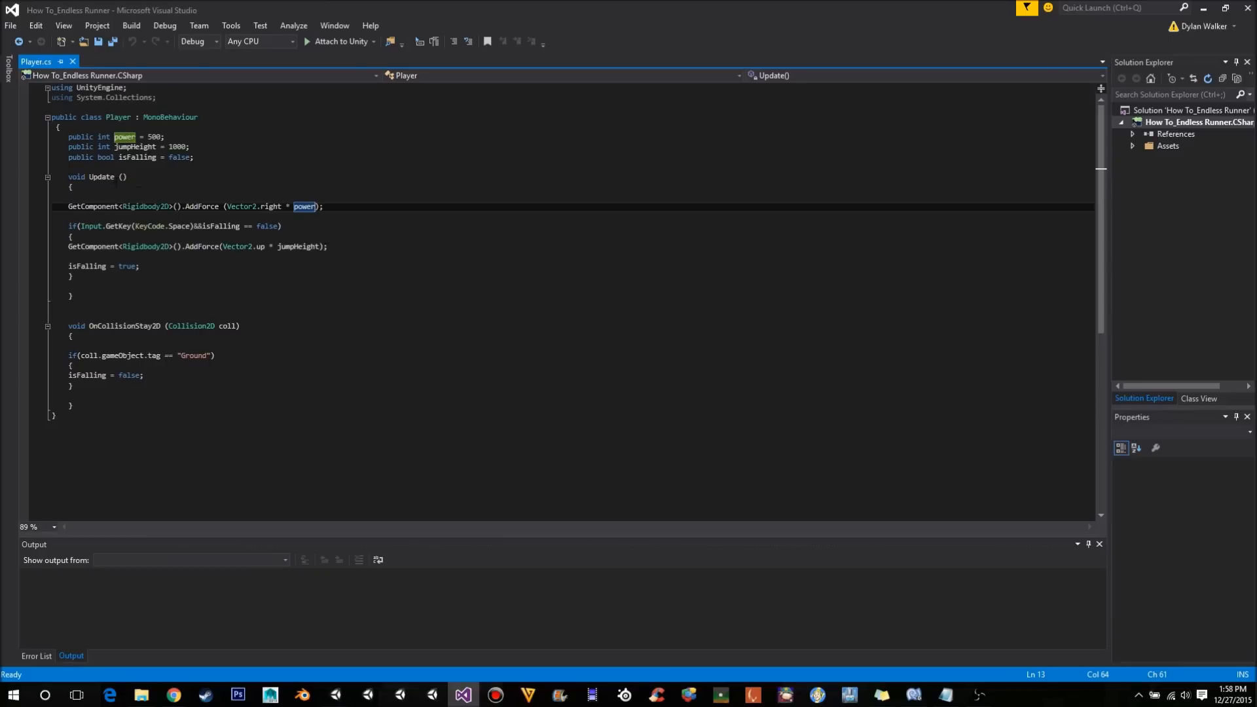
pyautogui.moveTo(101, 177)
pyautogui.write('Fixed')
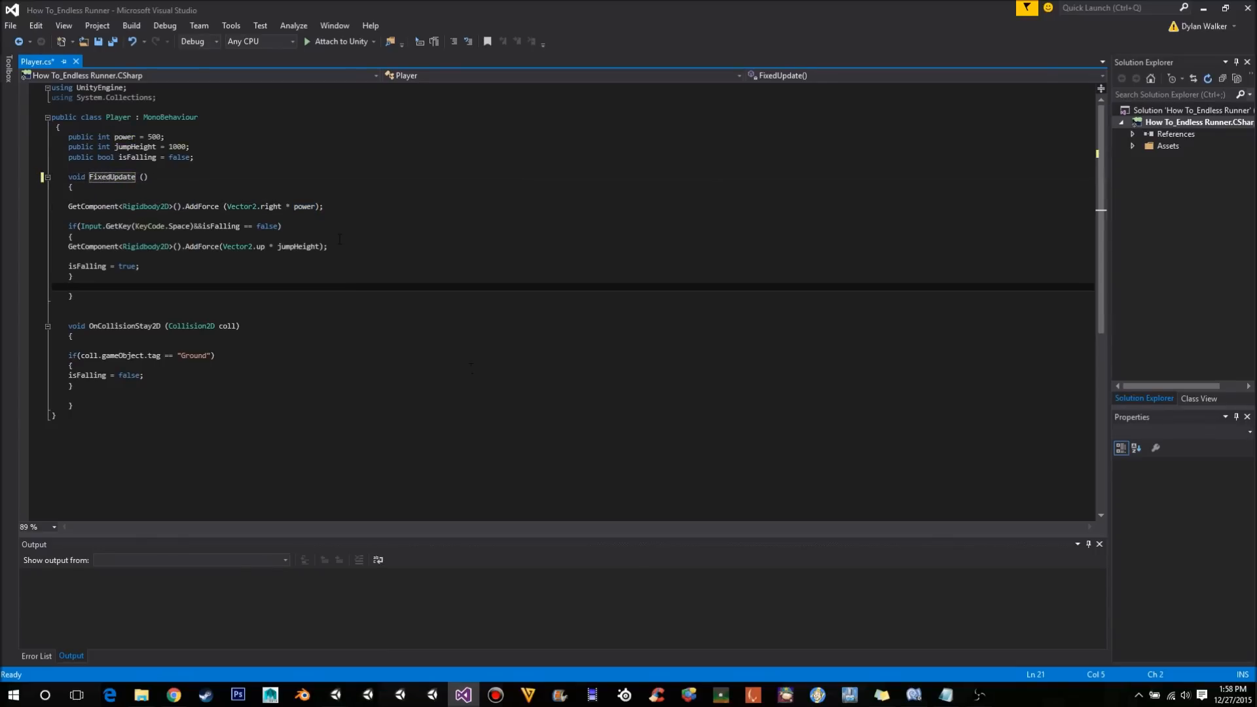
pyautogui.press('ctrl+s')
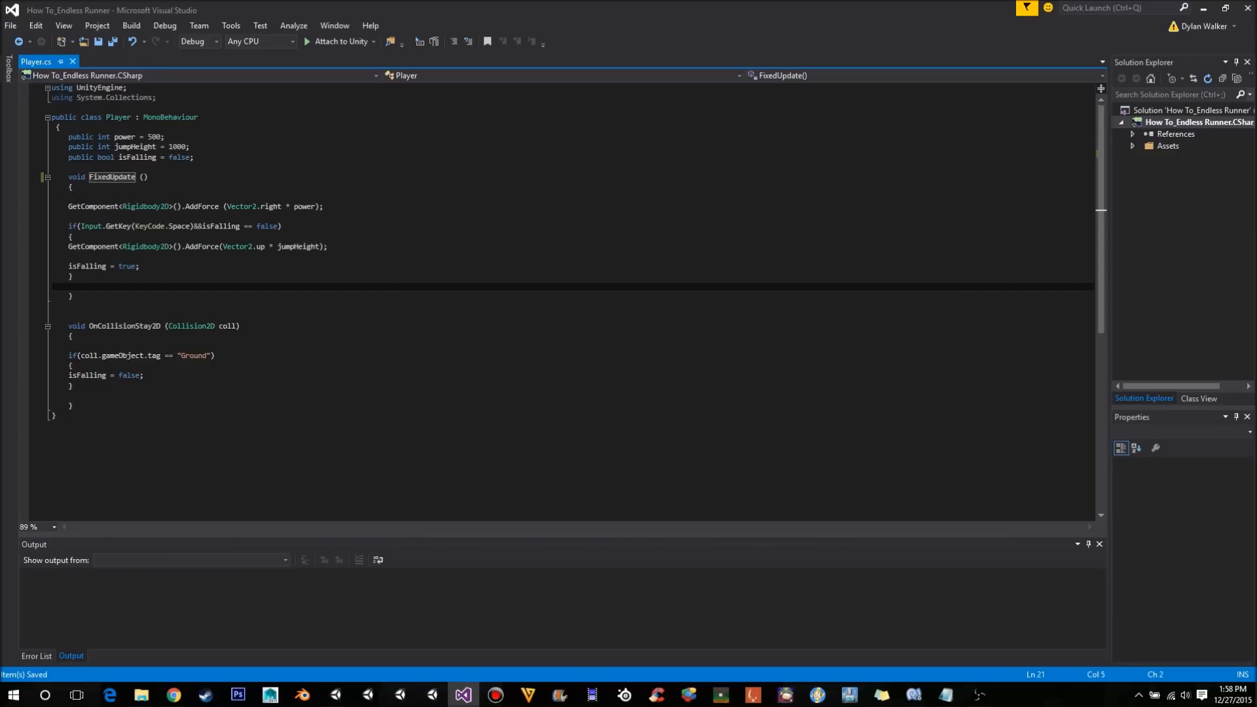
# Review the renamed FixedUpdate method by selecting its whole body.
pyautogui.click(323, 205)
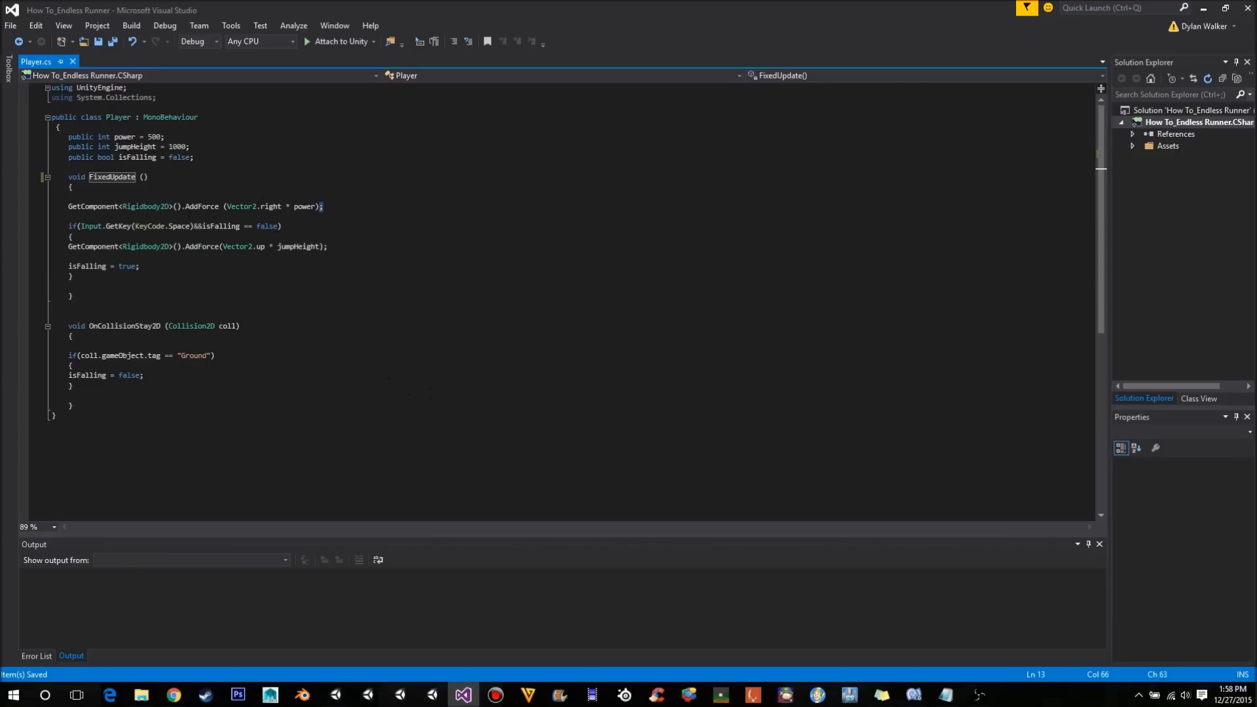
pyautogui.moveTo(69, 177); pyautogui.dragTo(72, 296)
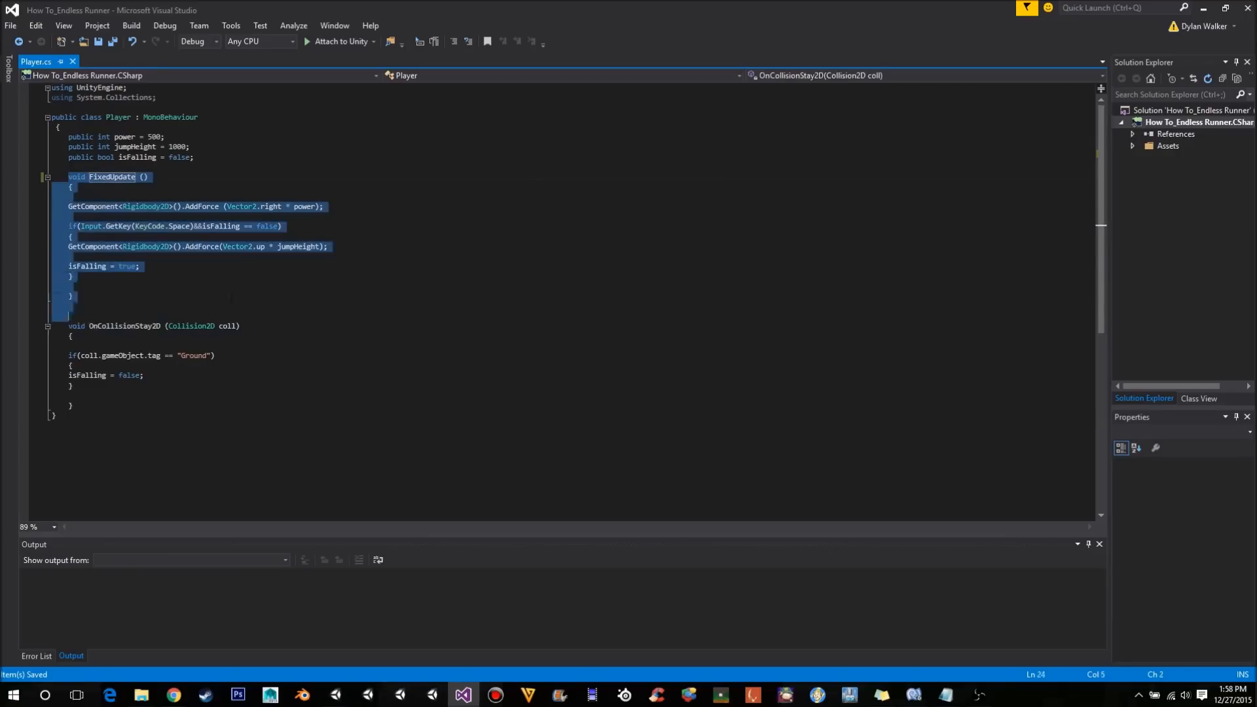
pyautogui.click(72, 237)
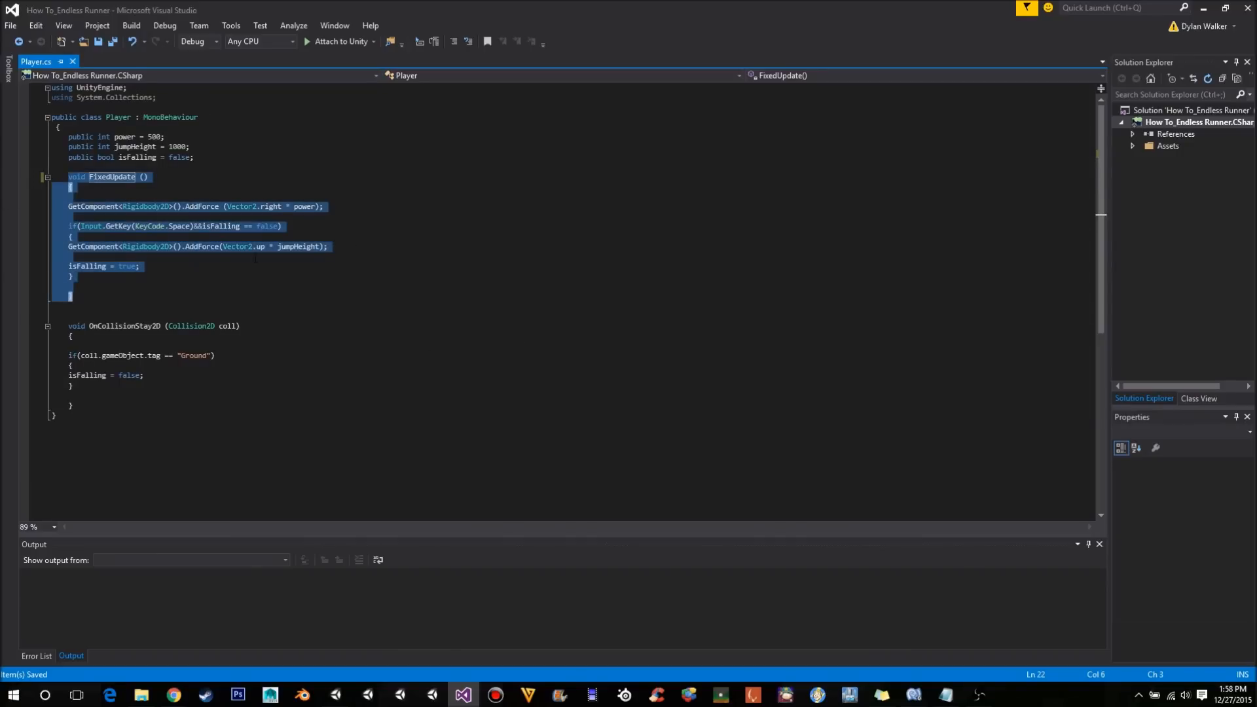
pyautogui.click(328, 246)
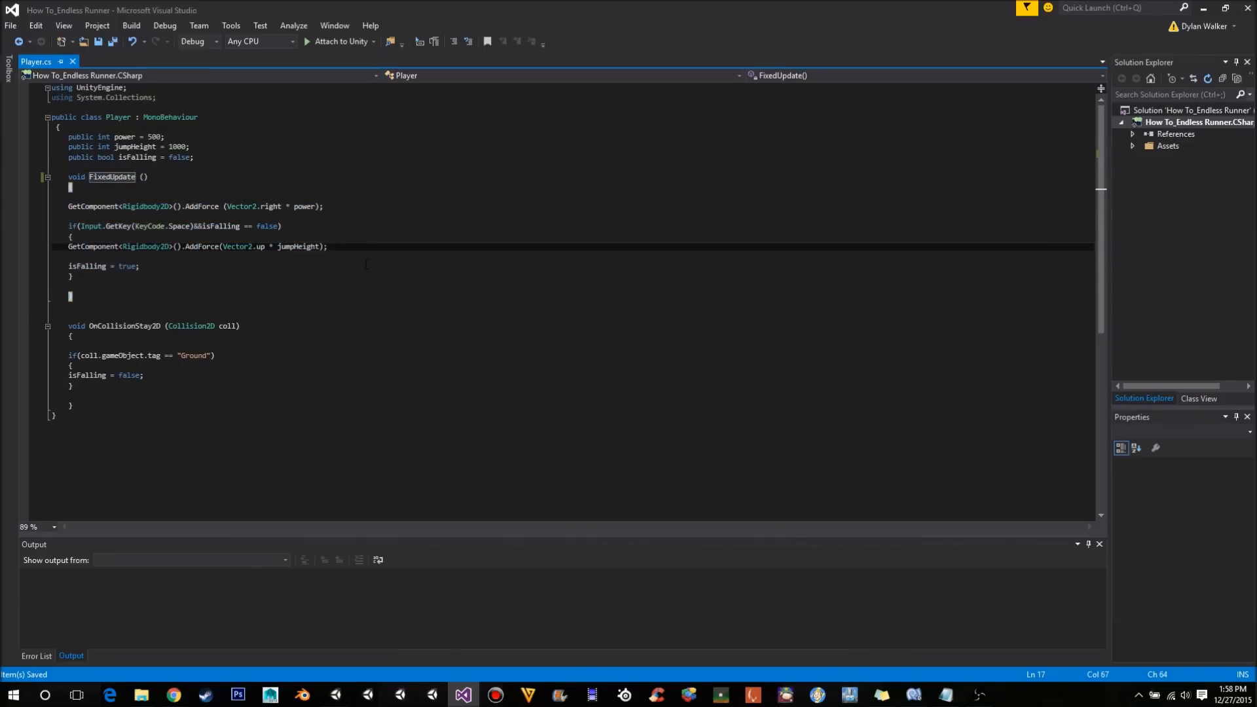
pyautogui.moveTo(336, 695)
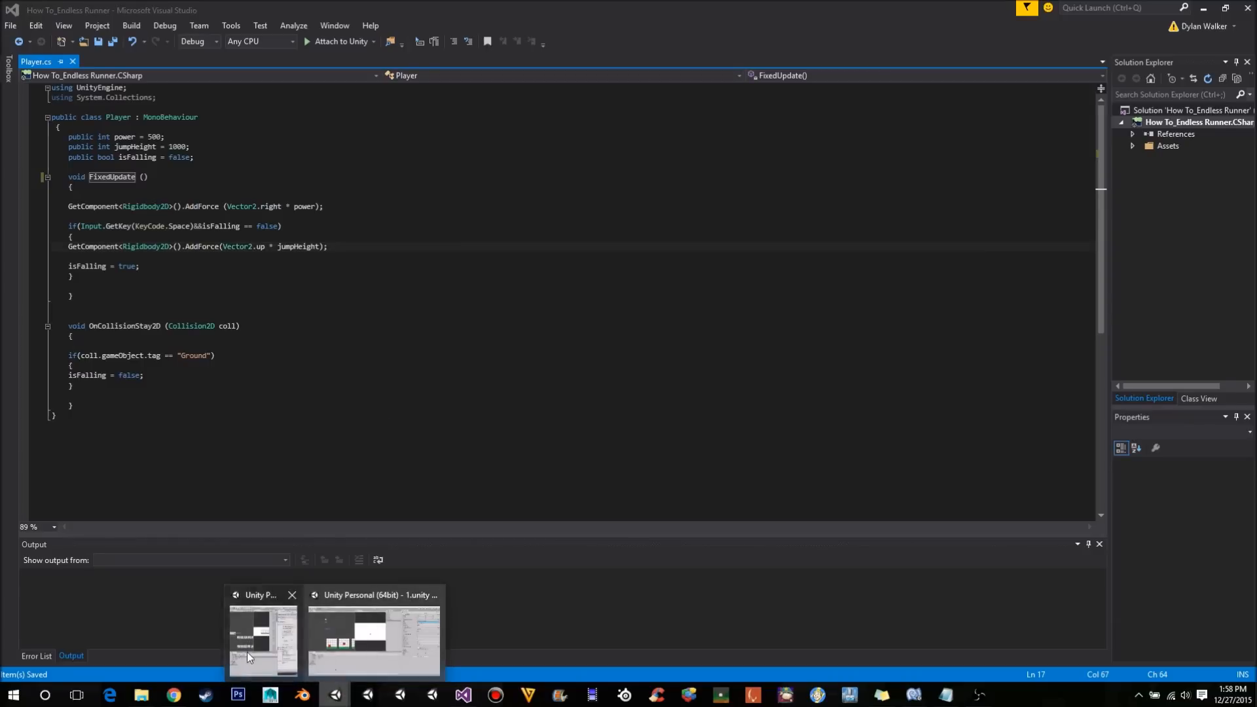
pyautogui.moveTo(373, 638)
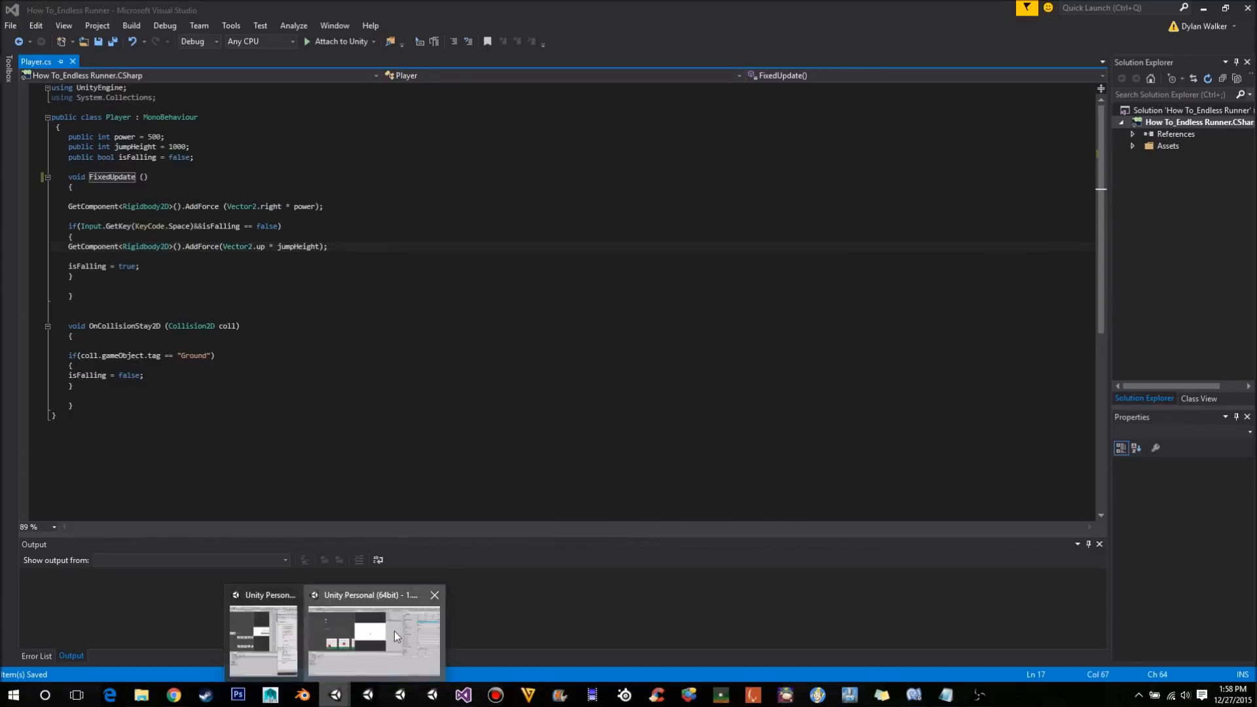
# Play-test the runner in Unity, watching block rows spawn under the ball, then stop.
pyautogui.click(373, 637)
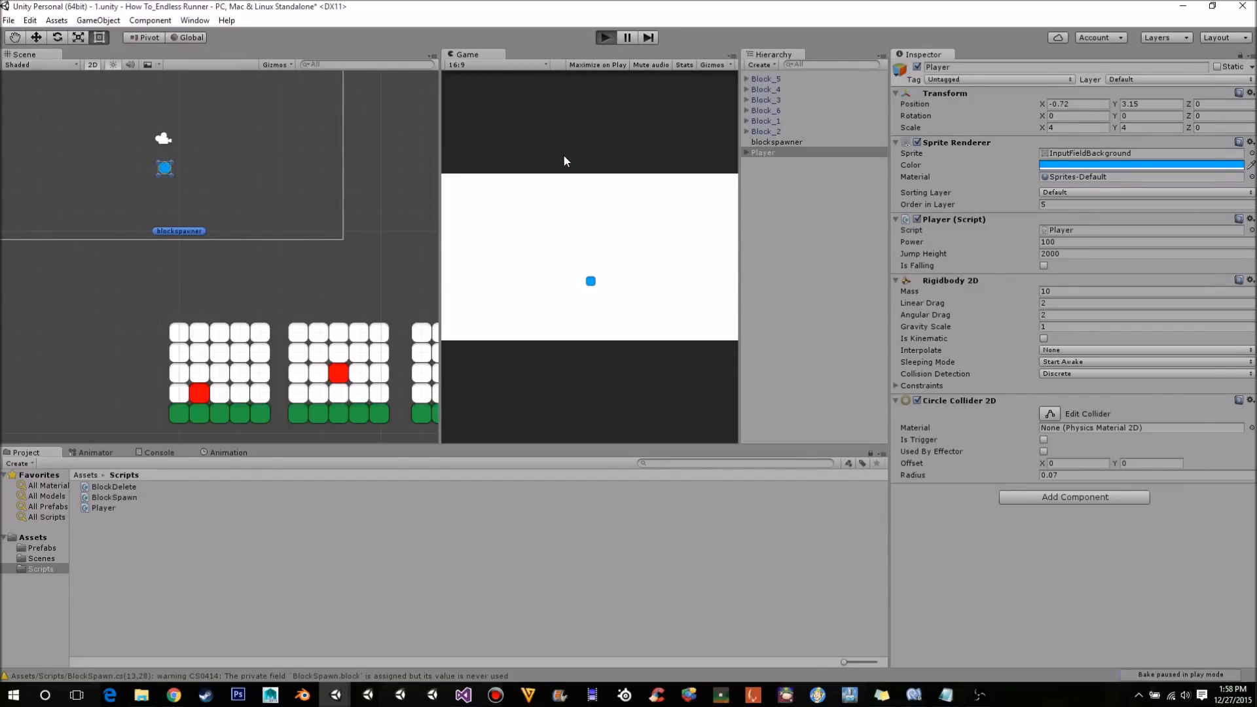
pyautogui.click(605, 37)
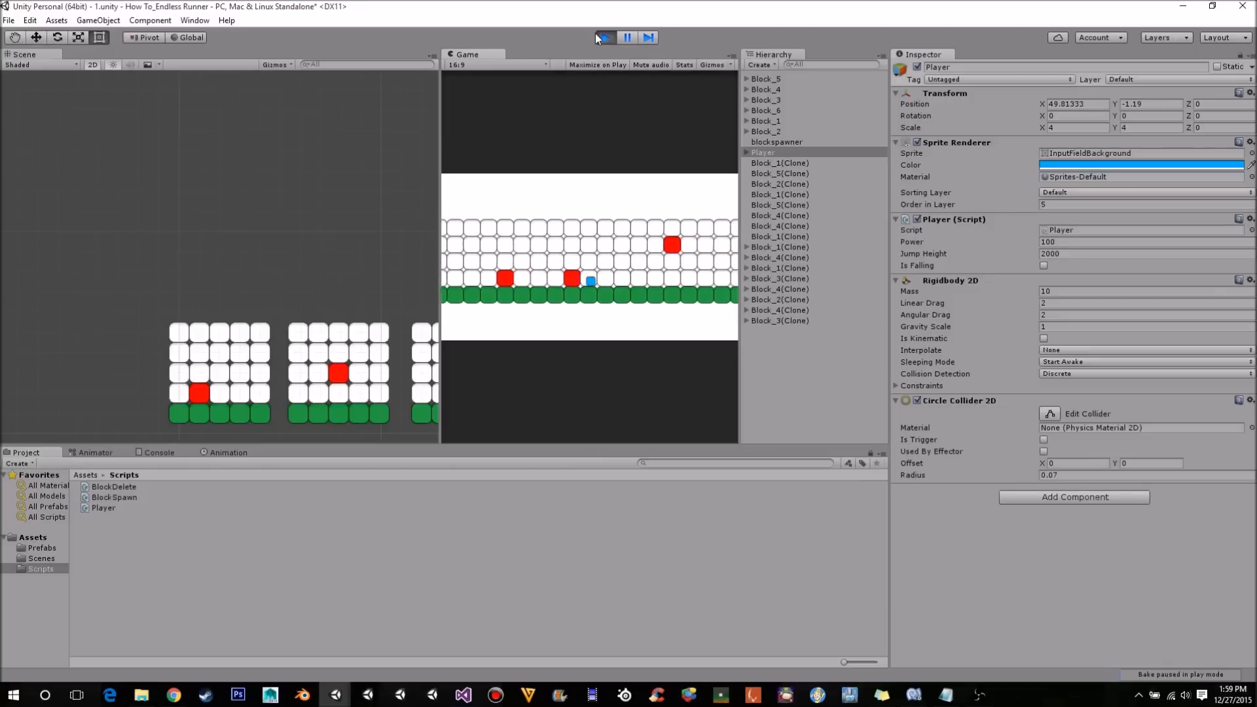
pyautogui.click(626, 36)
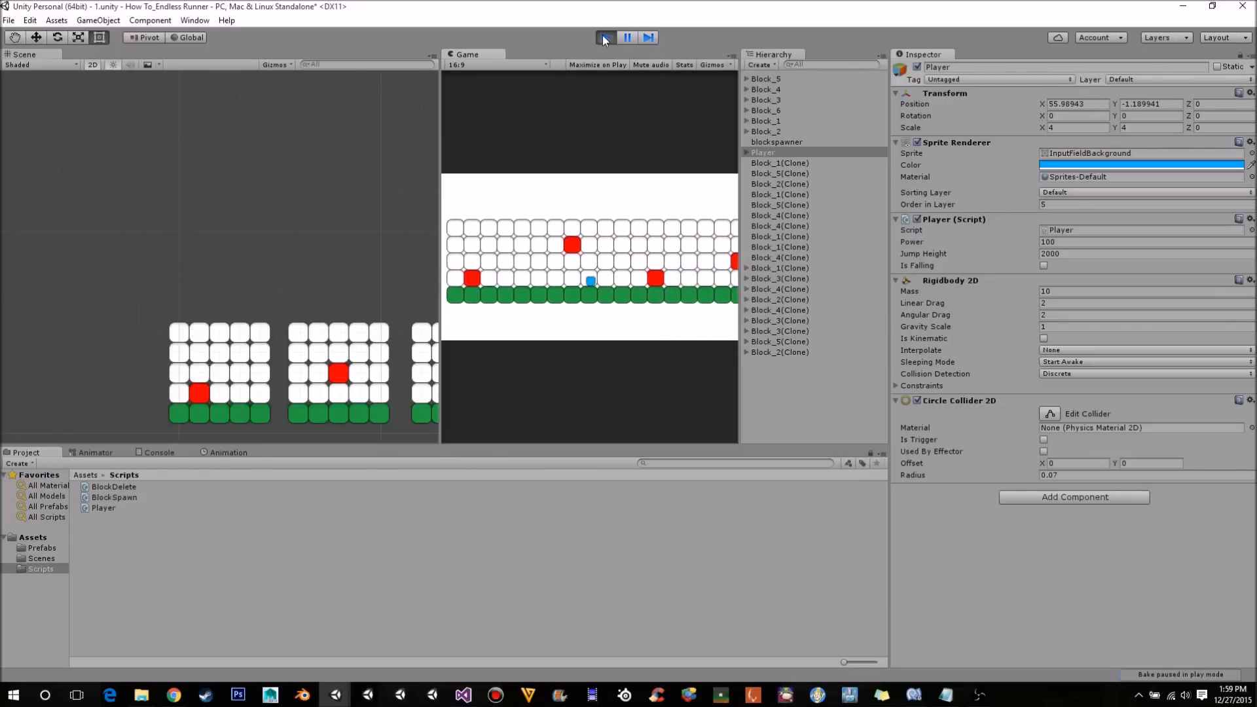
pyautogui.click(605, 36)
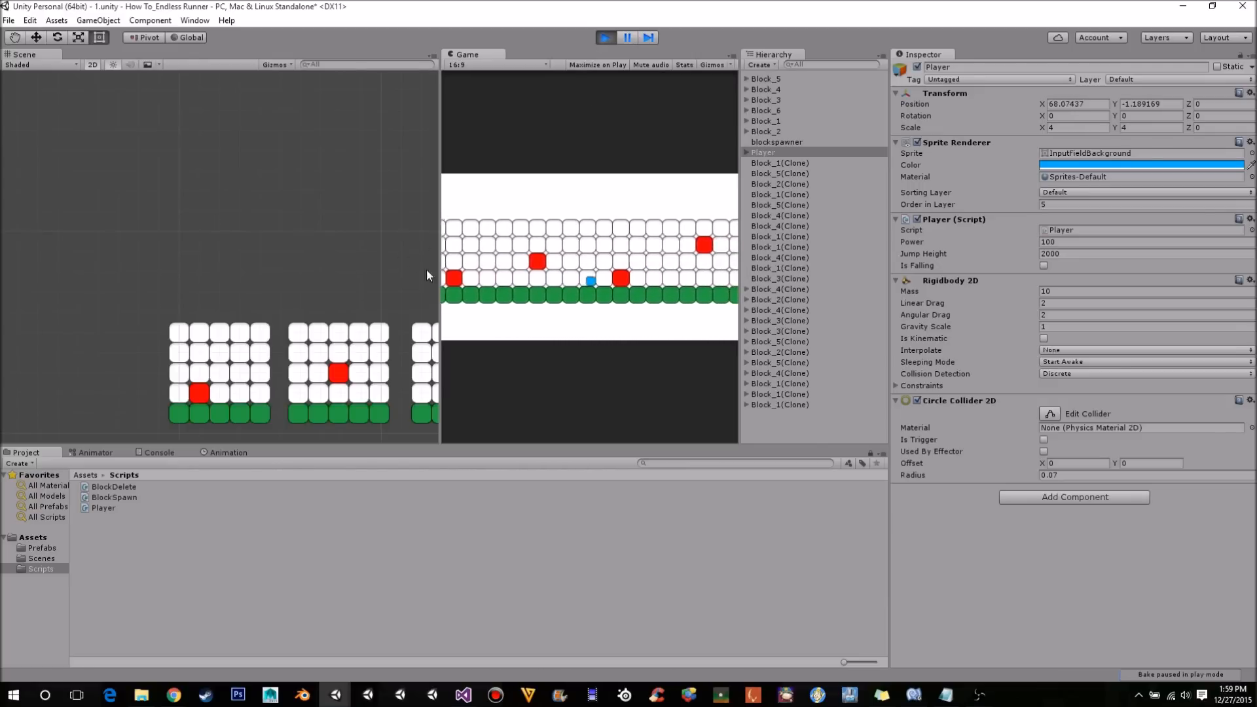
pyautogui.click(628, 37)
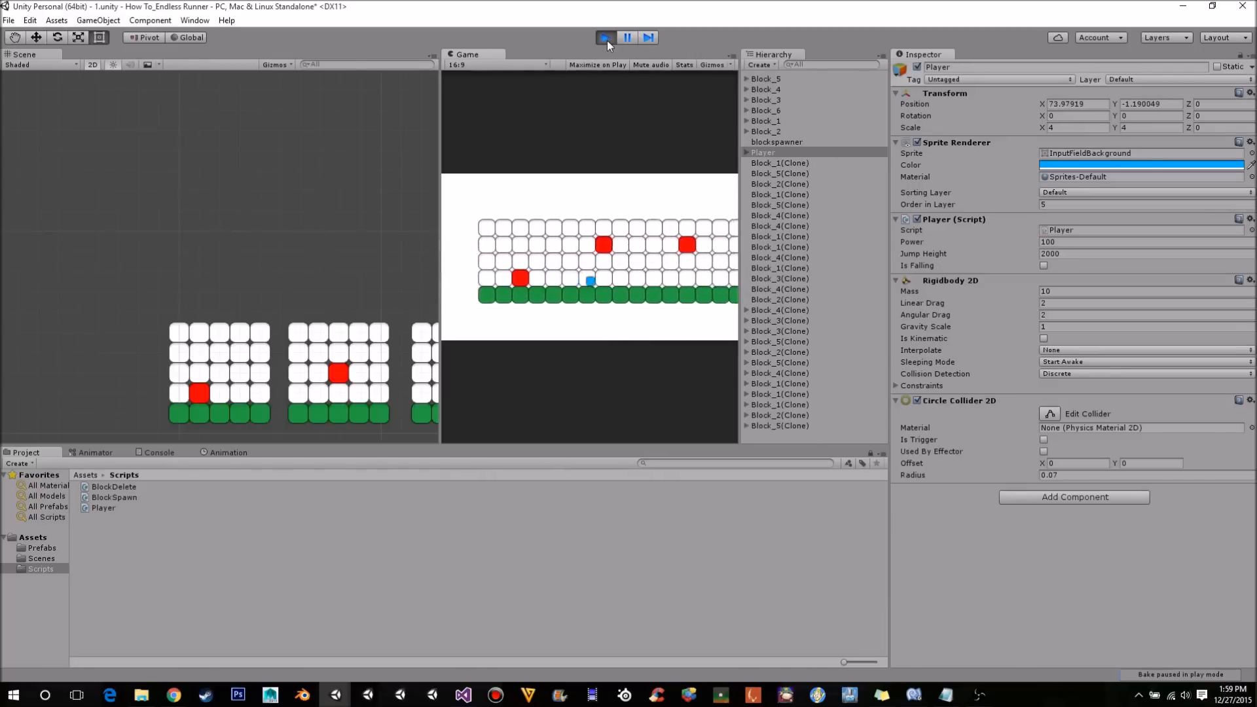
pyautogui.click(605, 37)
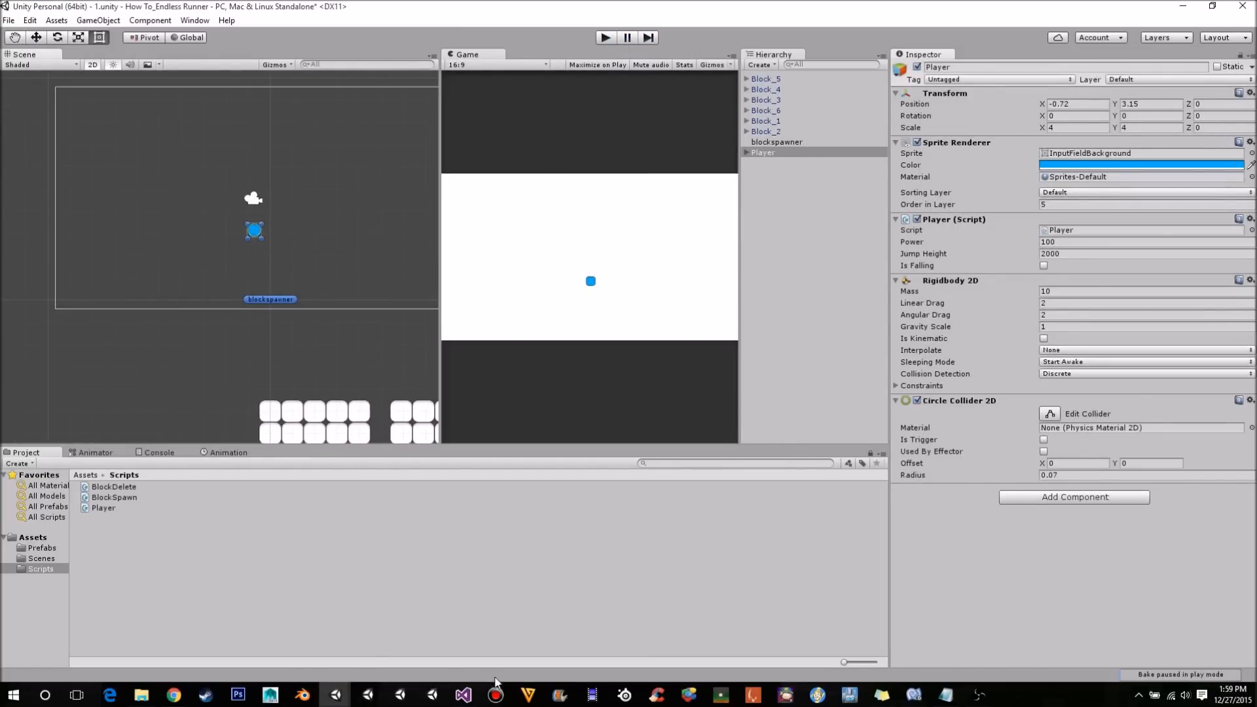
# Add a new void OnTriggerEnter2D() method with an empty body below OnCollisionStay2D.
pyautogui.click(463, 694)
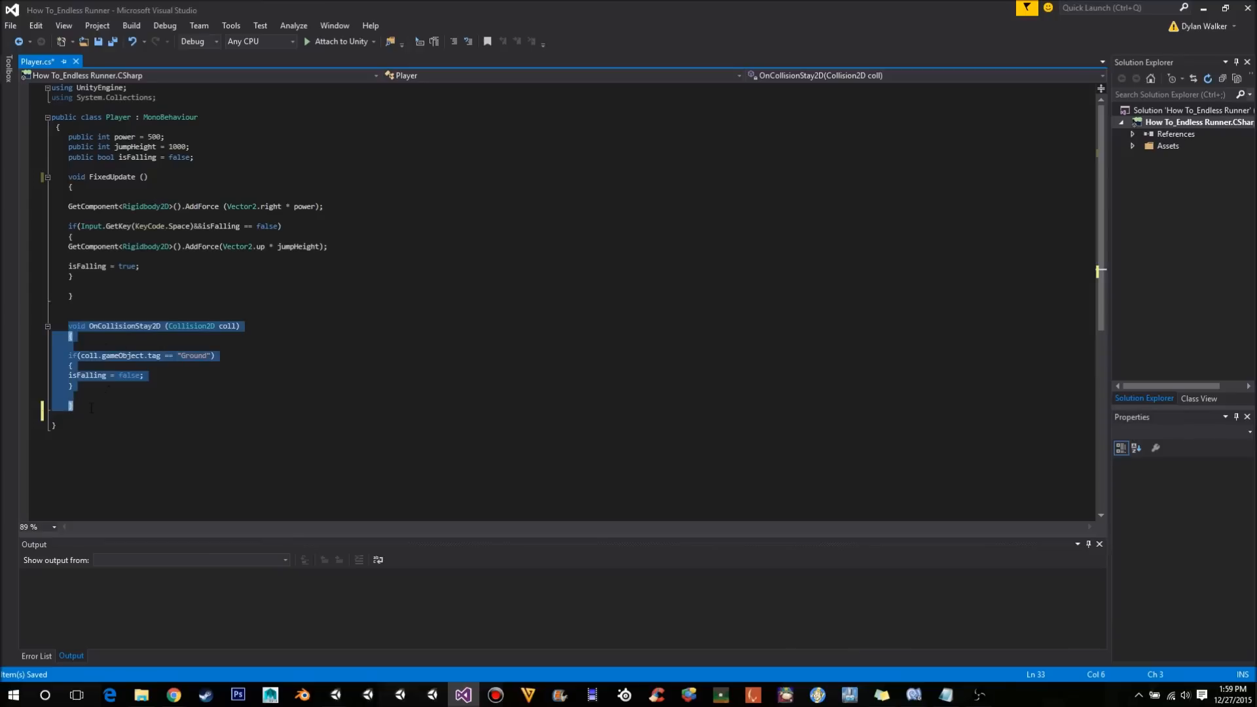
pyautogui.click(72, 406)
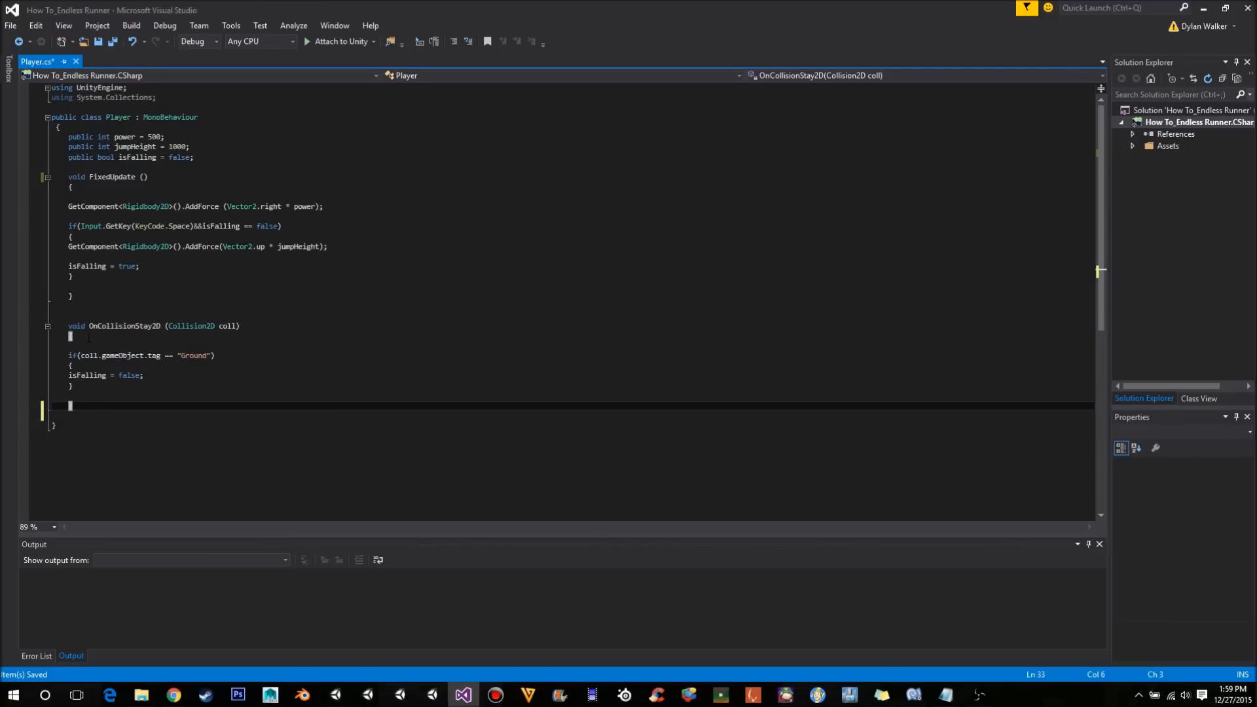
pyautogui.doubleClick(121, 326)
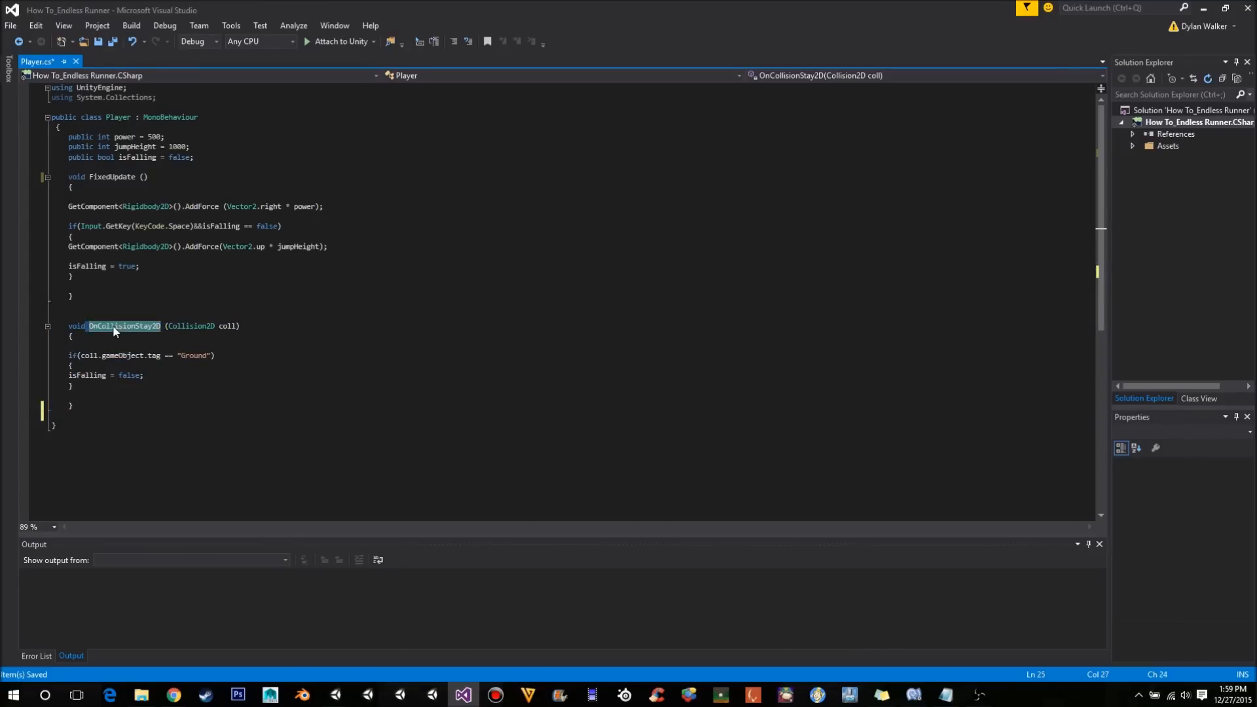
pyautogui.moveTo(92, 330)
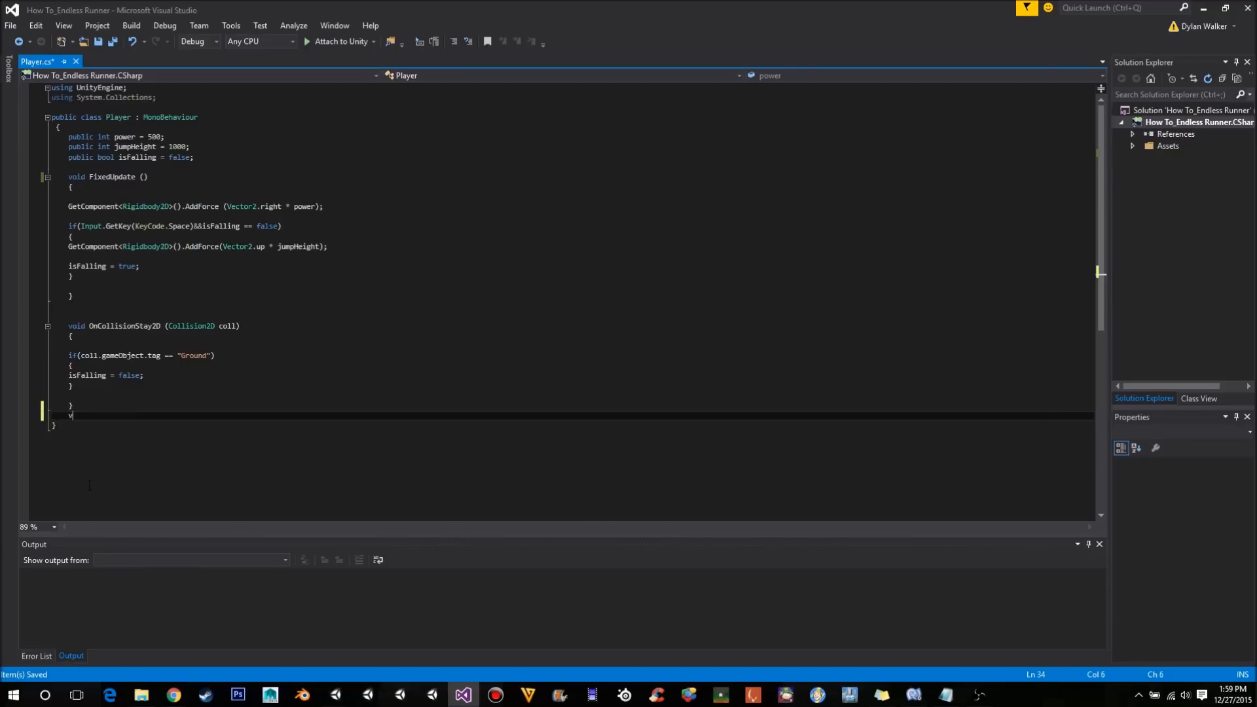
pyautogui.write('void')
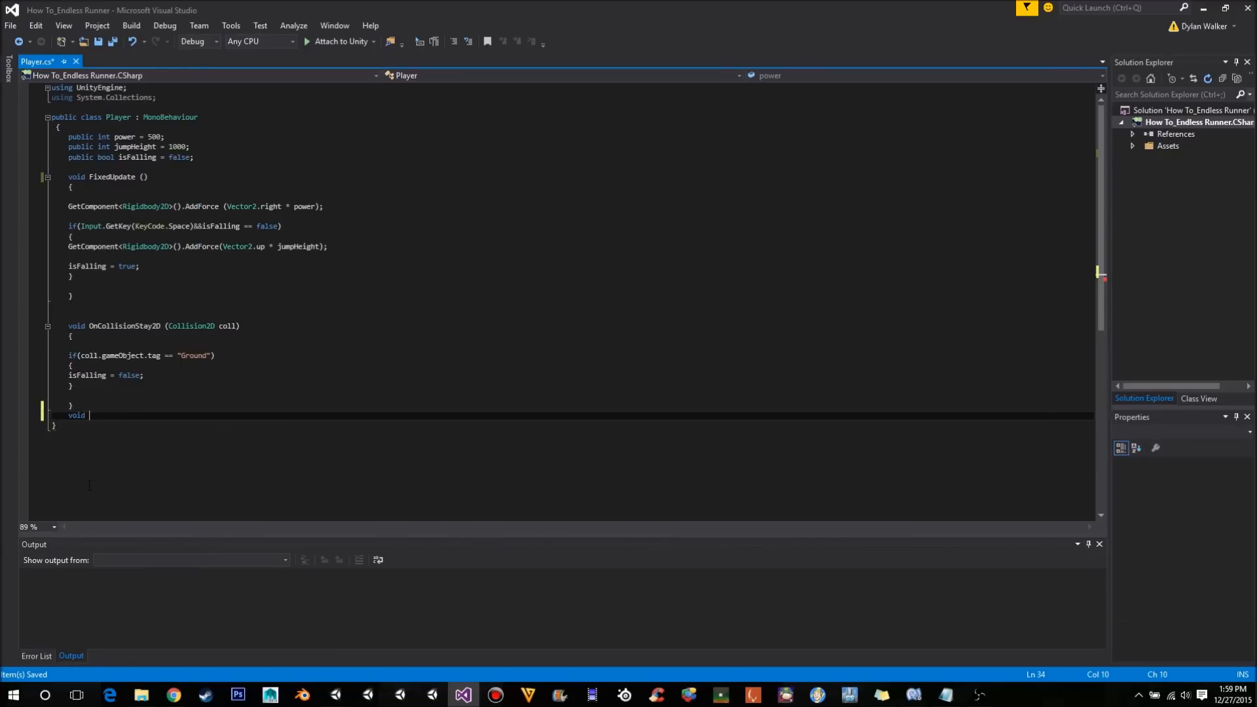
pyautogui.write('OnTri')
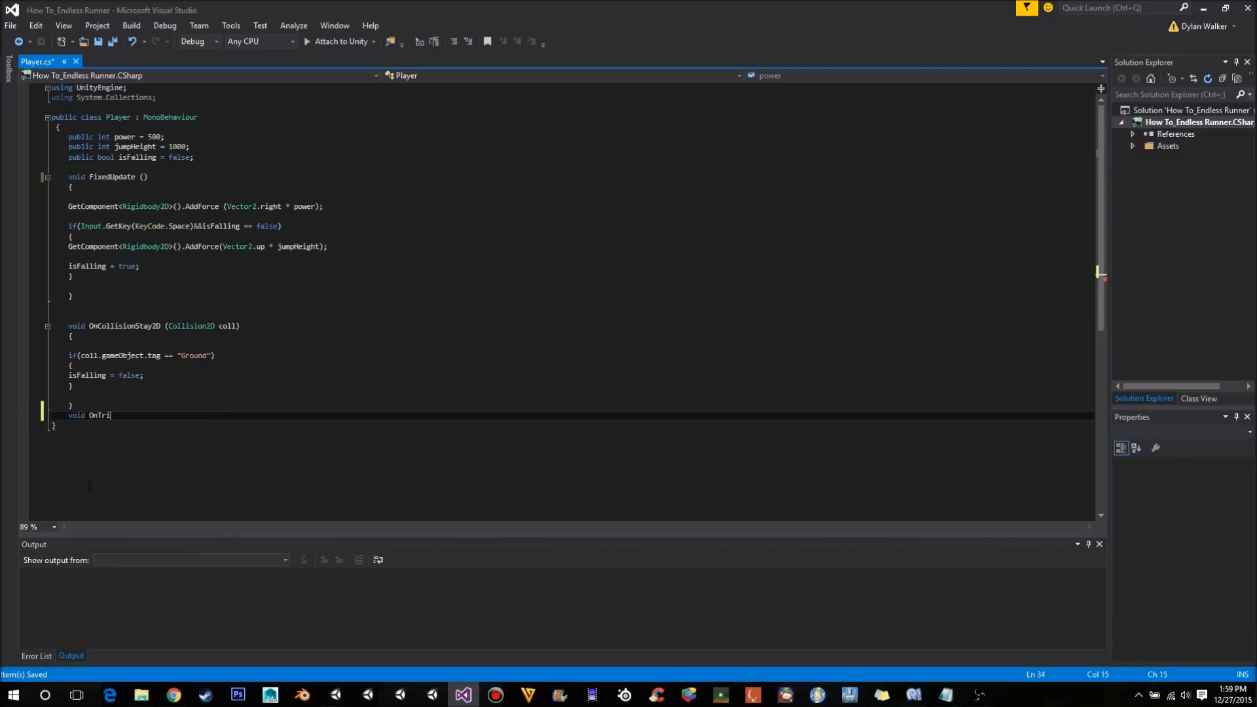
pyautogui.write('ggerEn')
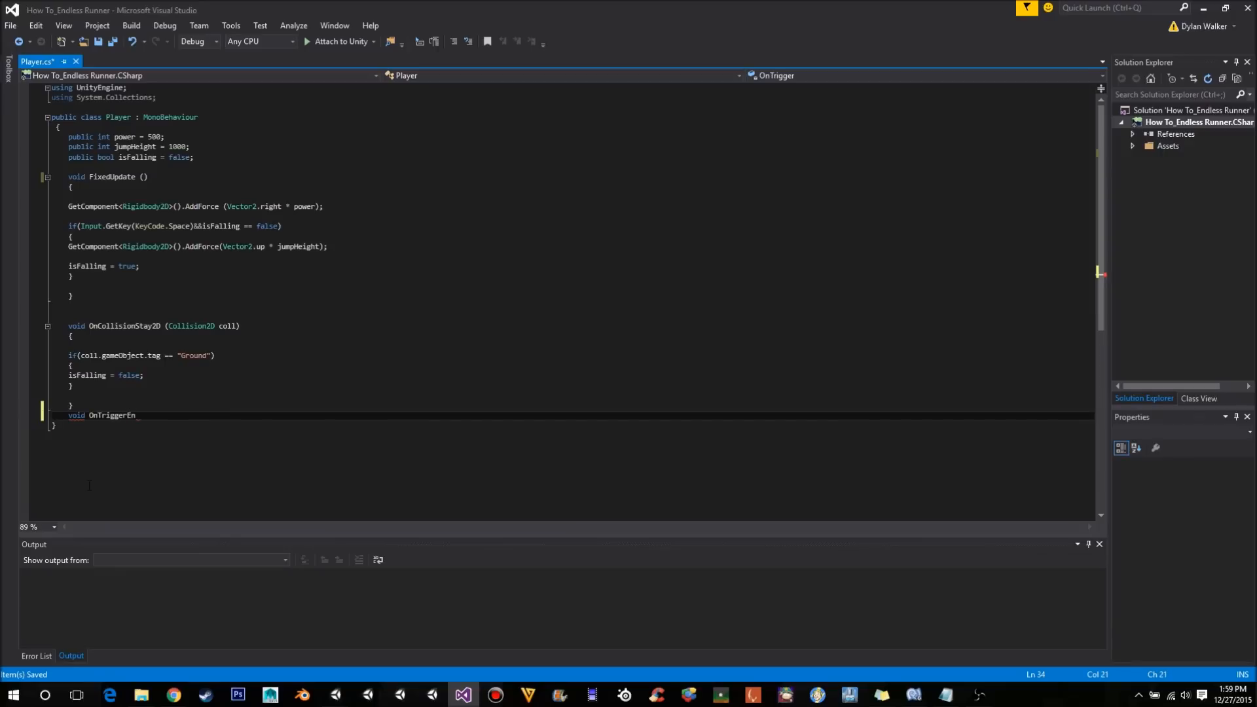
pyautogui.write('ter2d()')
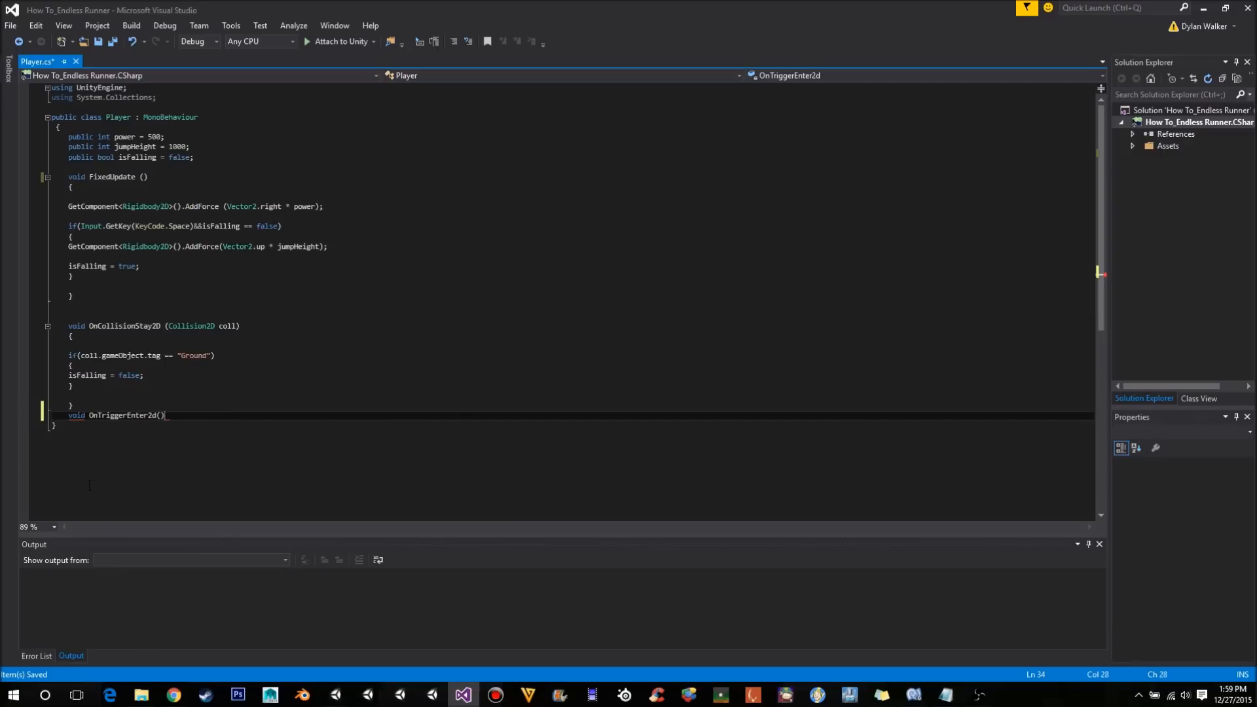
pyautogui.press('Backspace')
pyautogui.write('D')
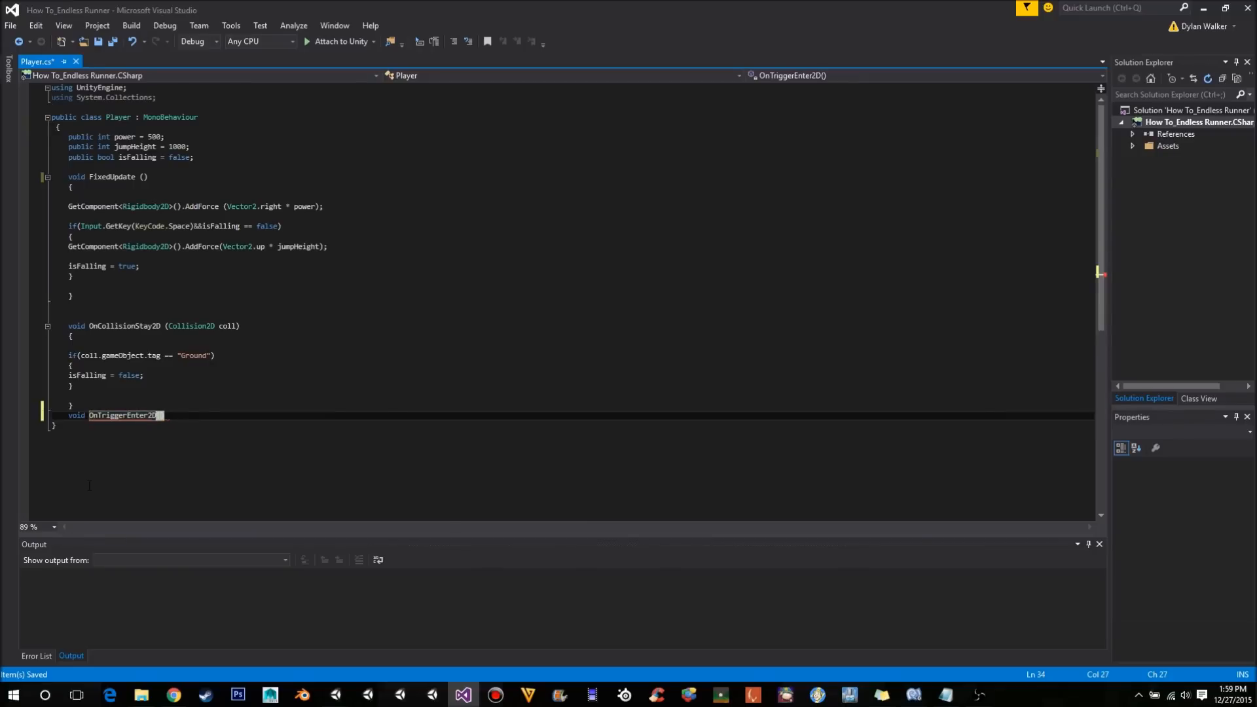
pyautogui.write('()')
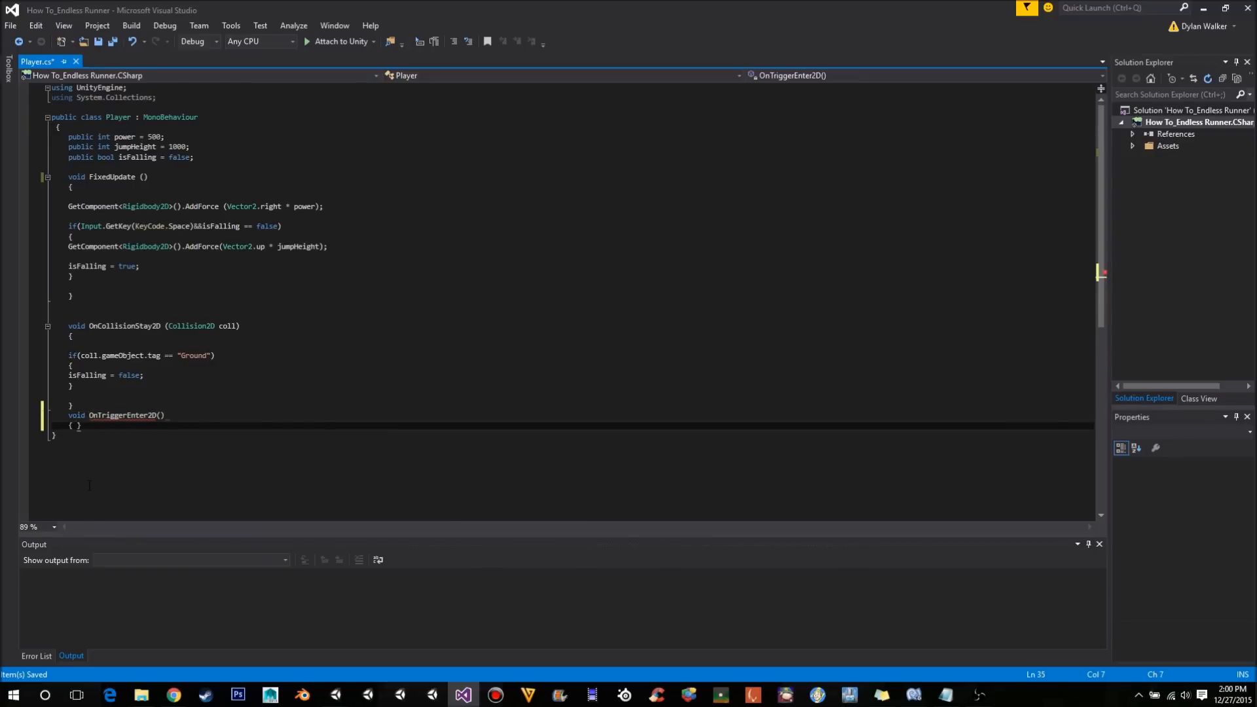
pyautogui.press('enter')
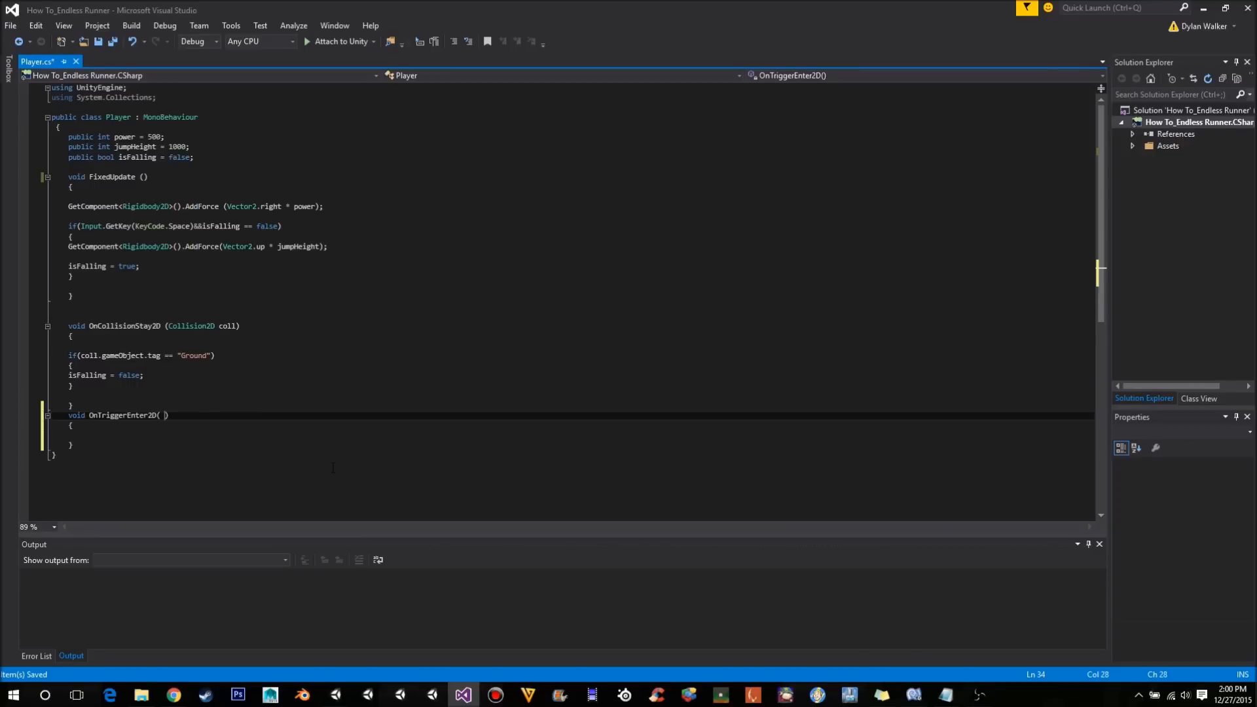
# Give OnTriggerEnter2D a Collision2D coll parameter and move into its body.
pyautogui.write('Collision2D')
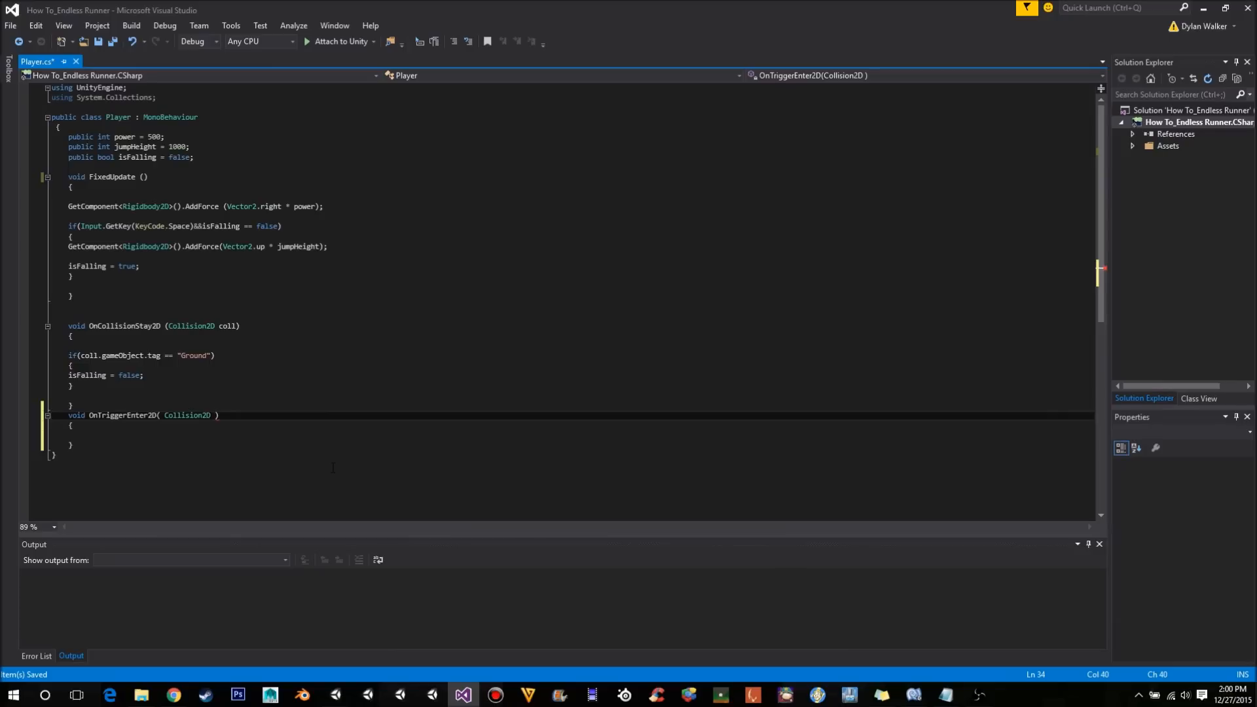
pyautogui.write('coll')
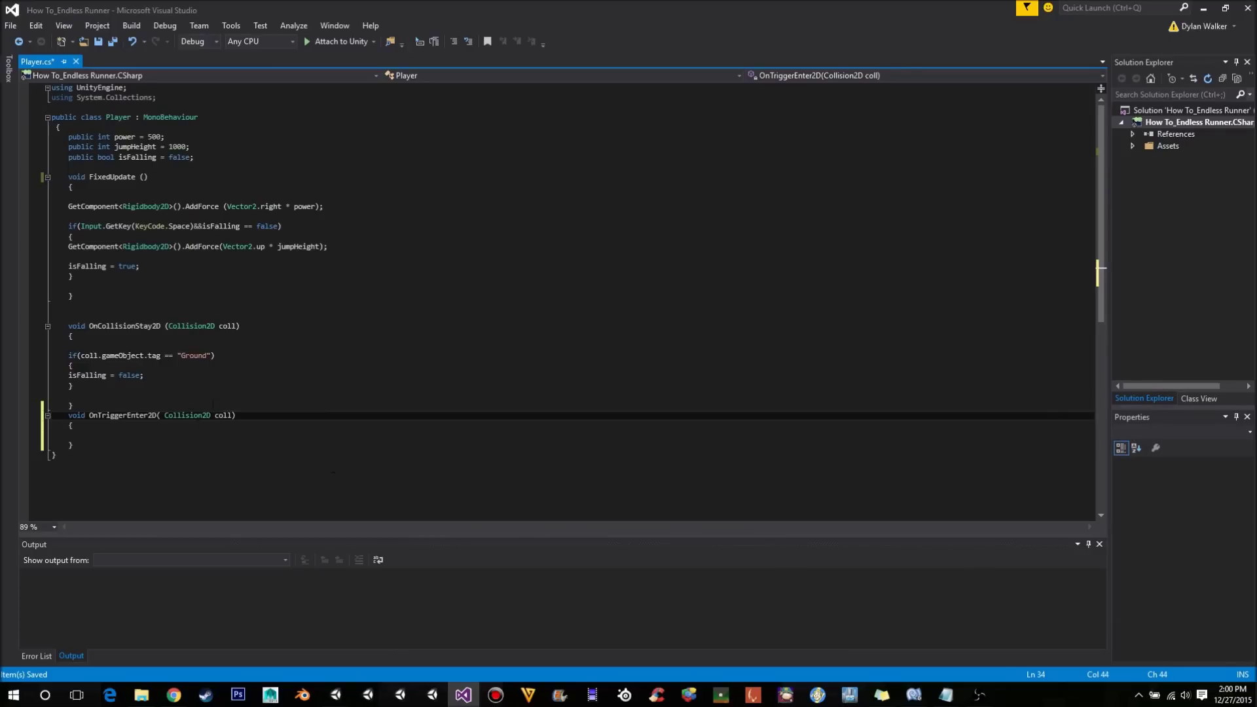
pyautogui.doubleClick(224, 416)
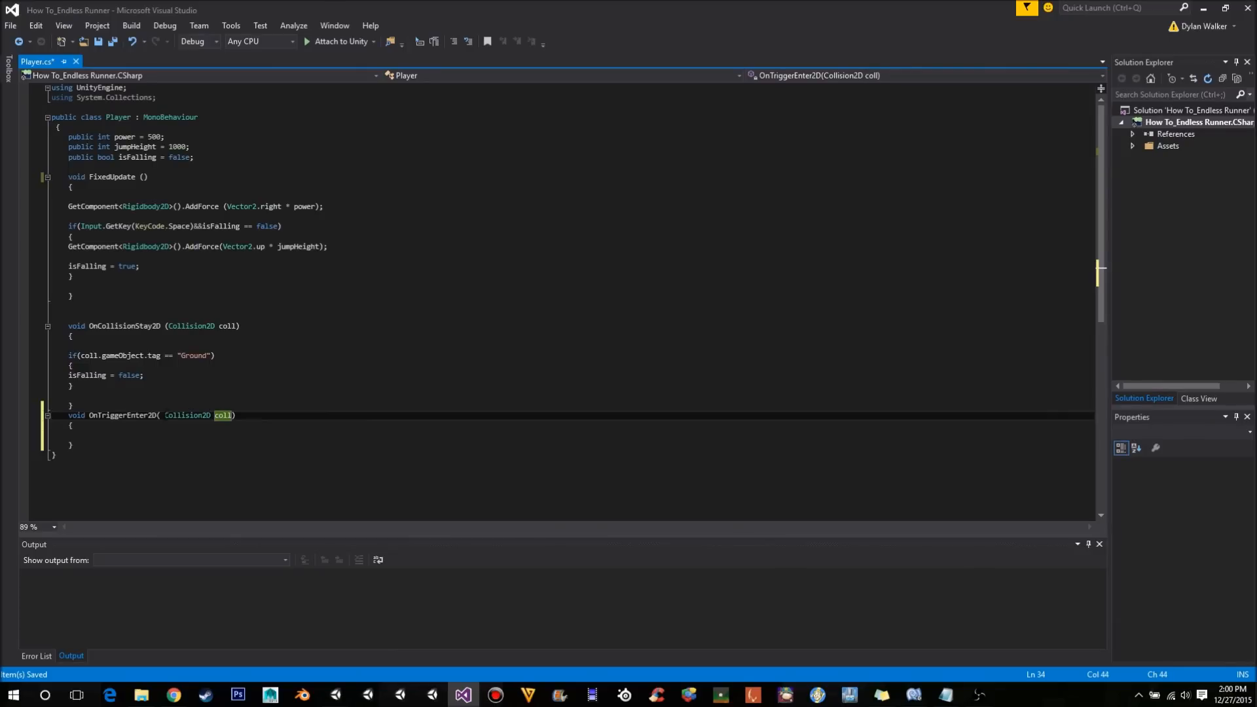
pyautogui.press('Right')
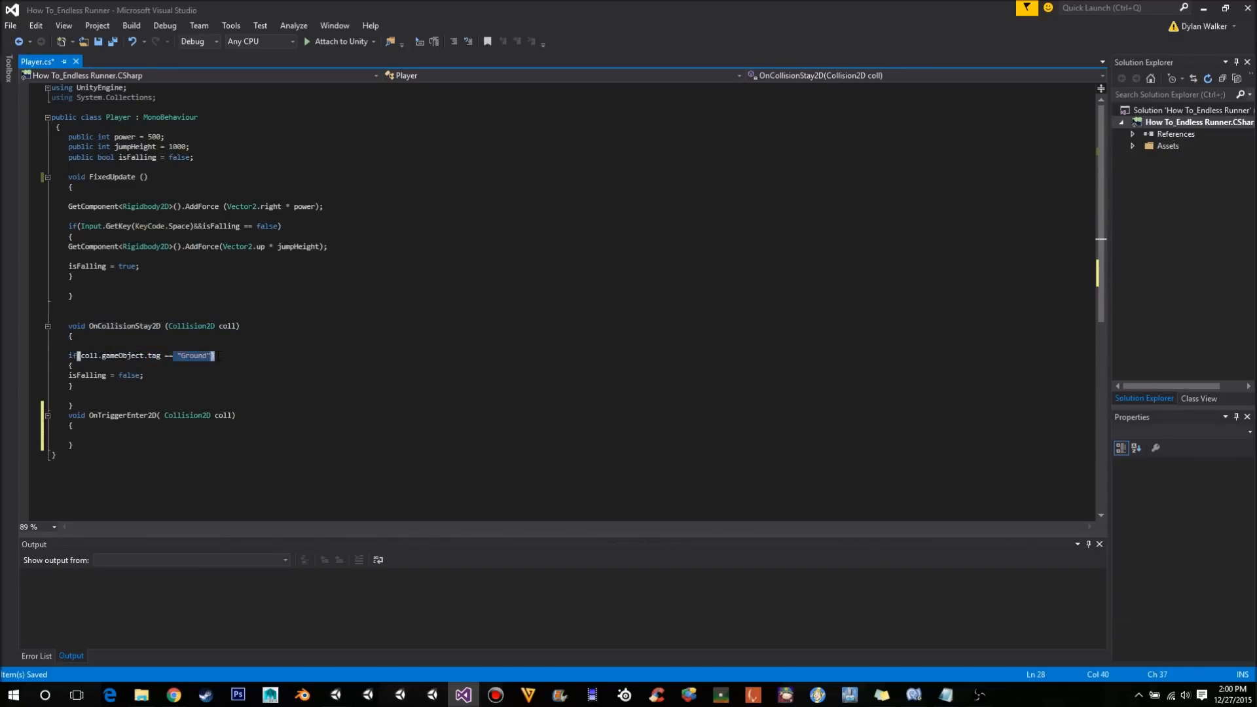
pyautogui.click(87, 435)
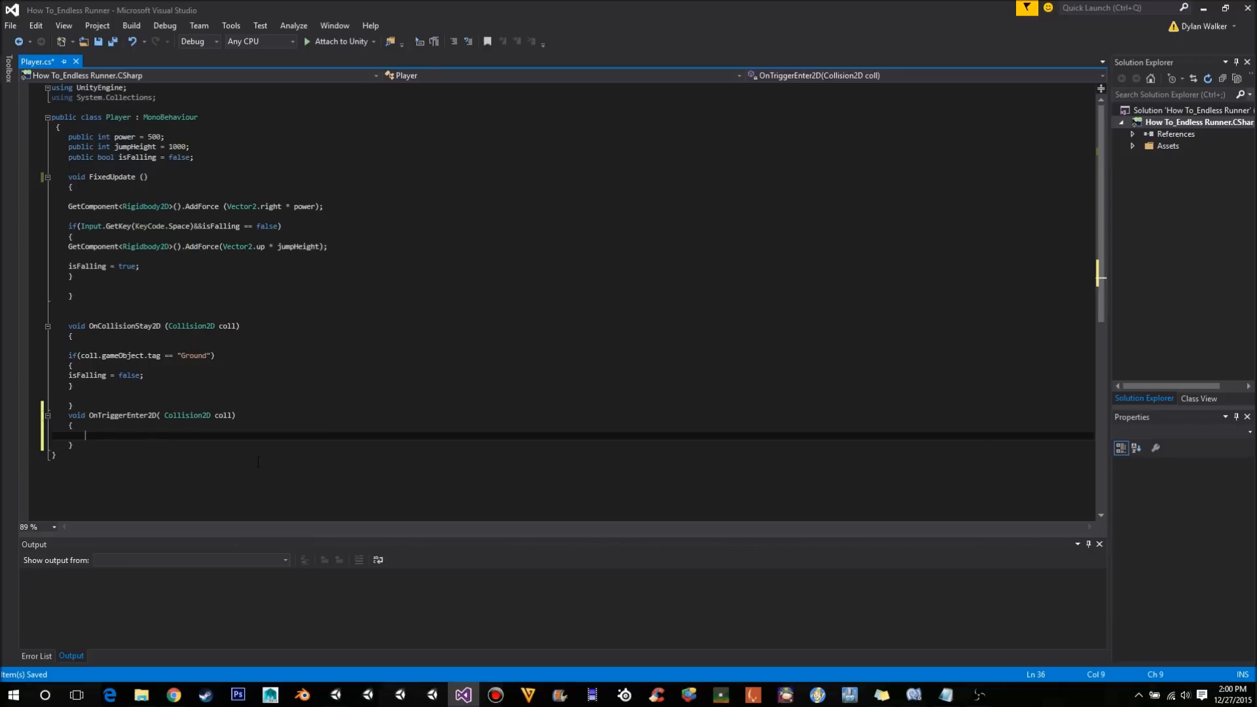
# Write an if check that the colliding object's tag equals "Death".
pyautogui.write('if')
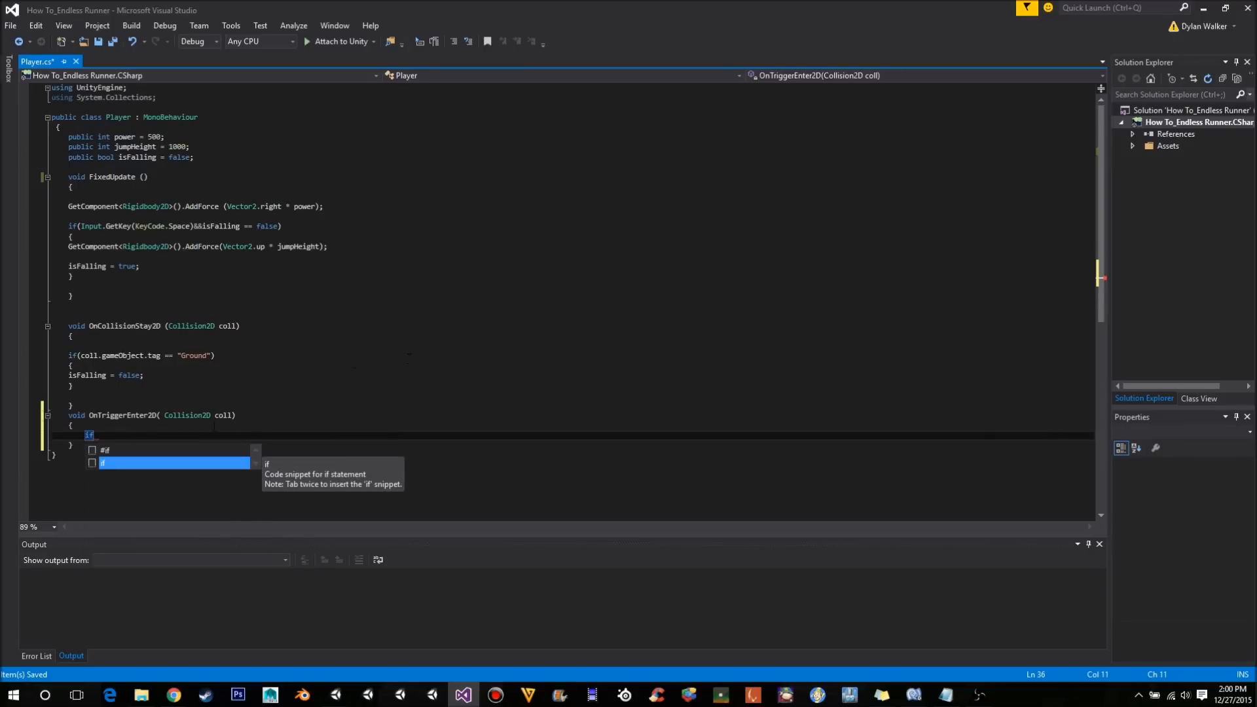
pyautogui.press('Escape')
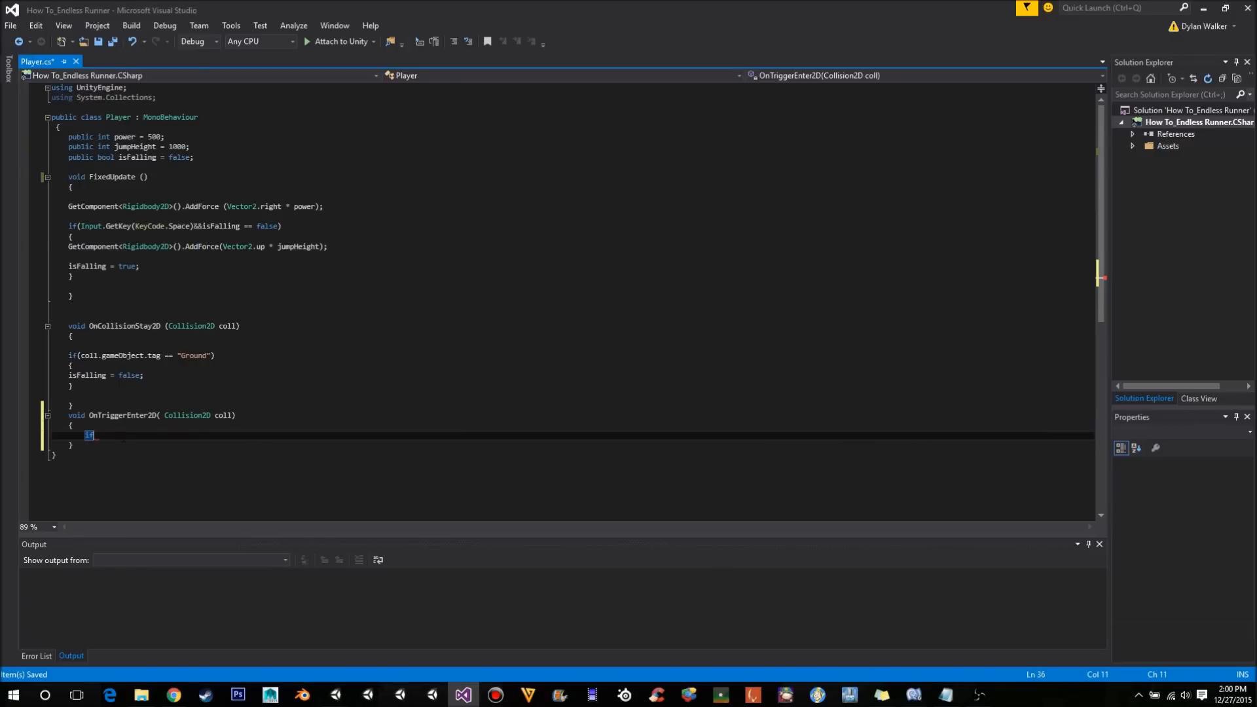
pyautogui.write('f')
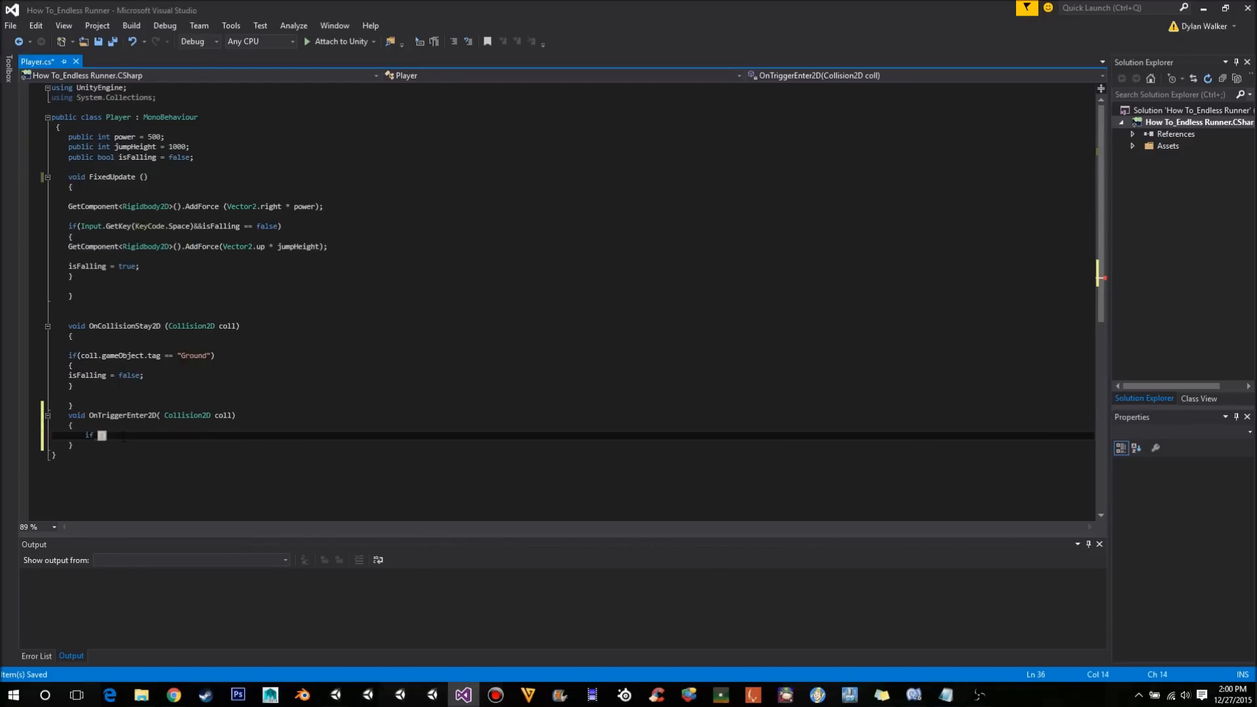
pyautogui.write('co)')
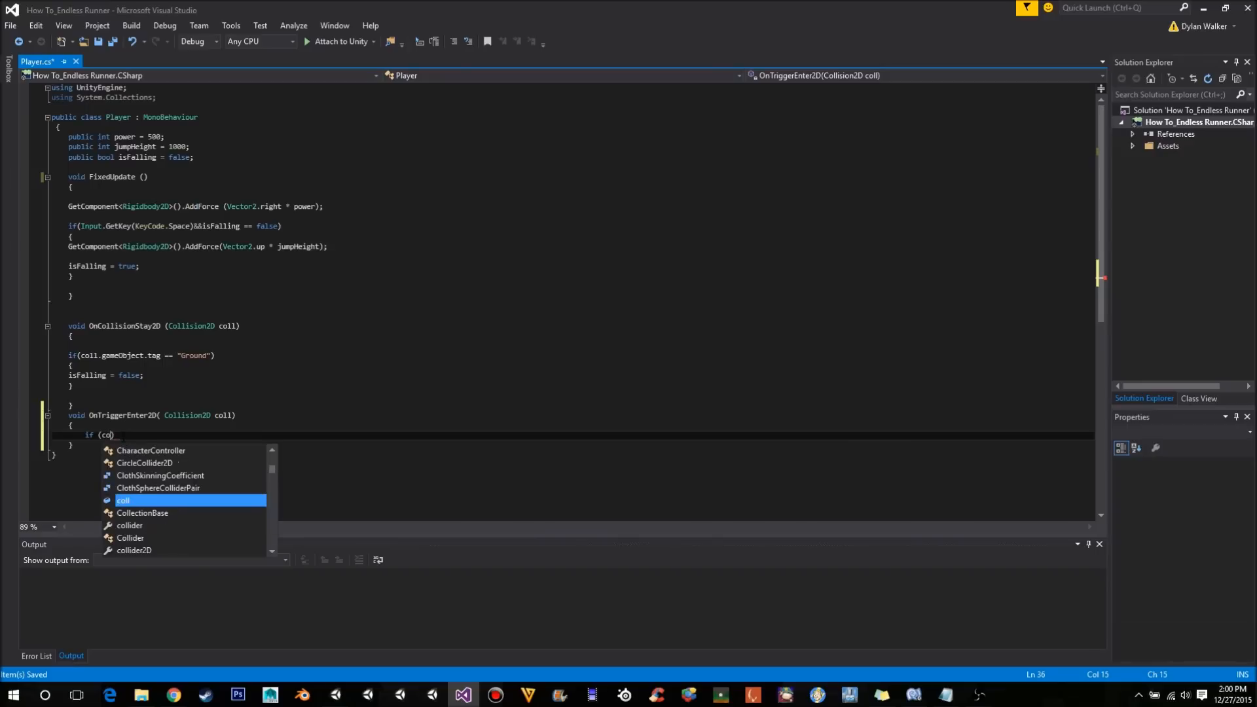
pyautogui.write('.gameObject')
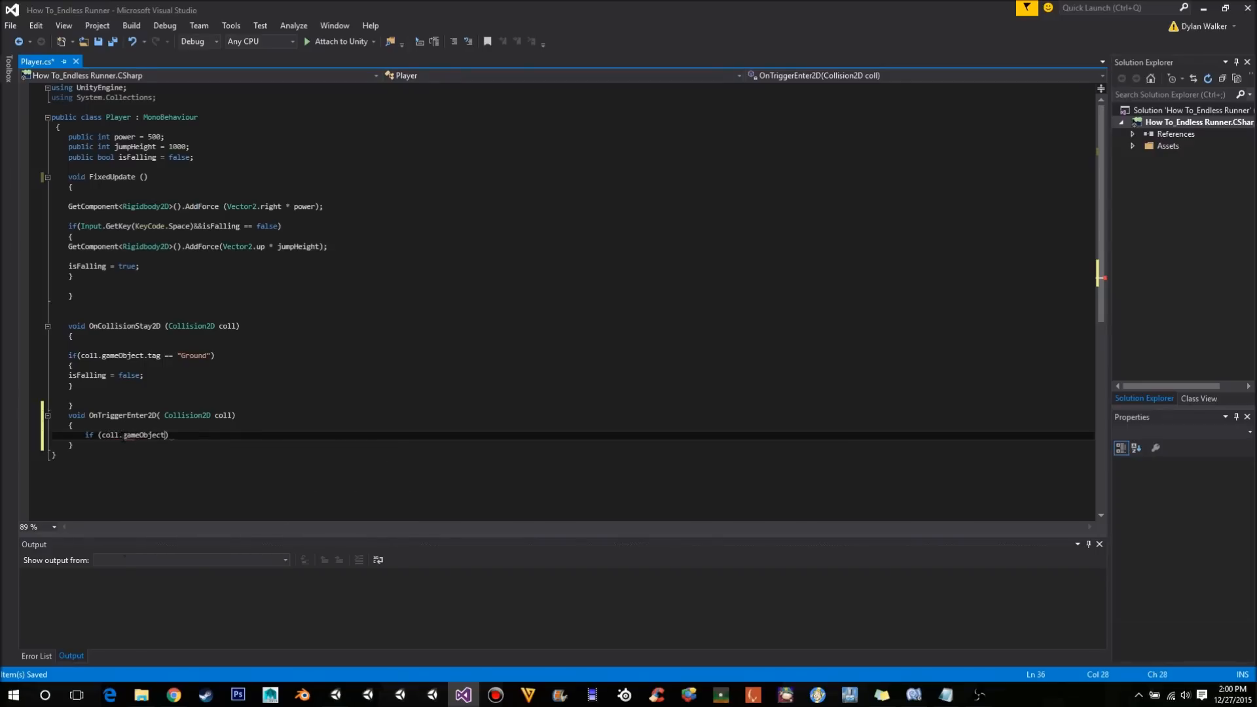
pyautogui.write('.tag')
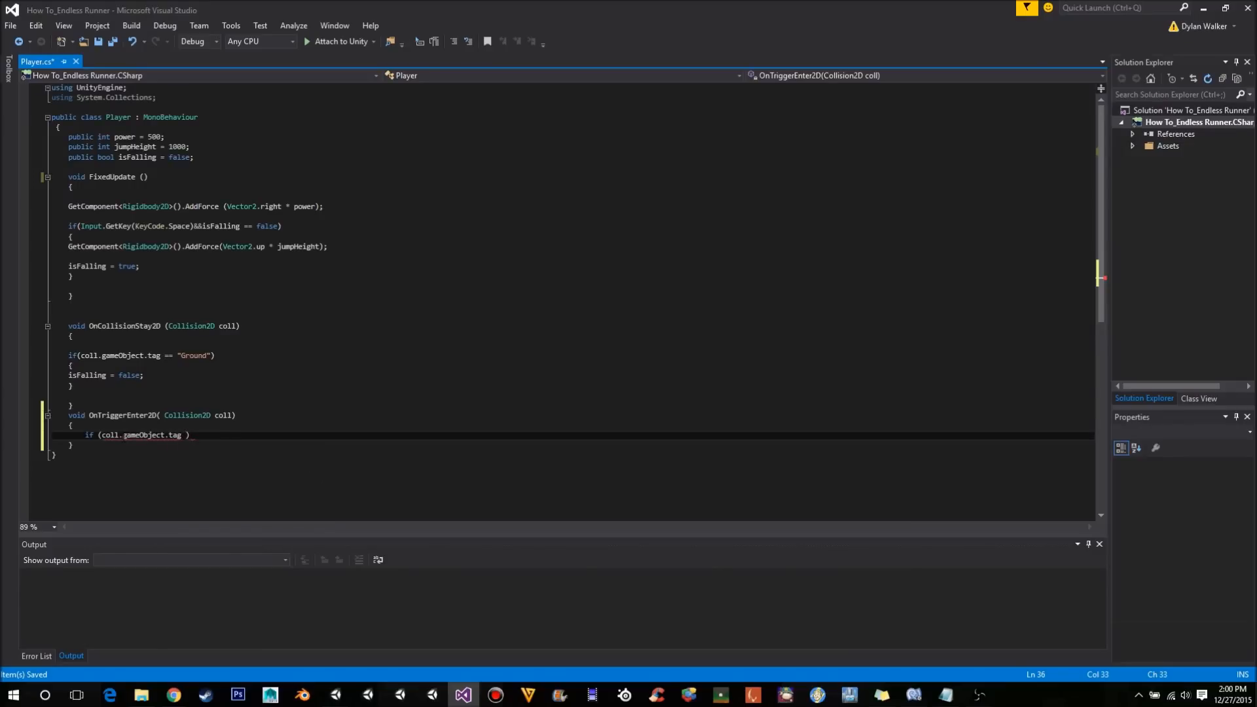
pyautogui.write('== "Death')
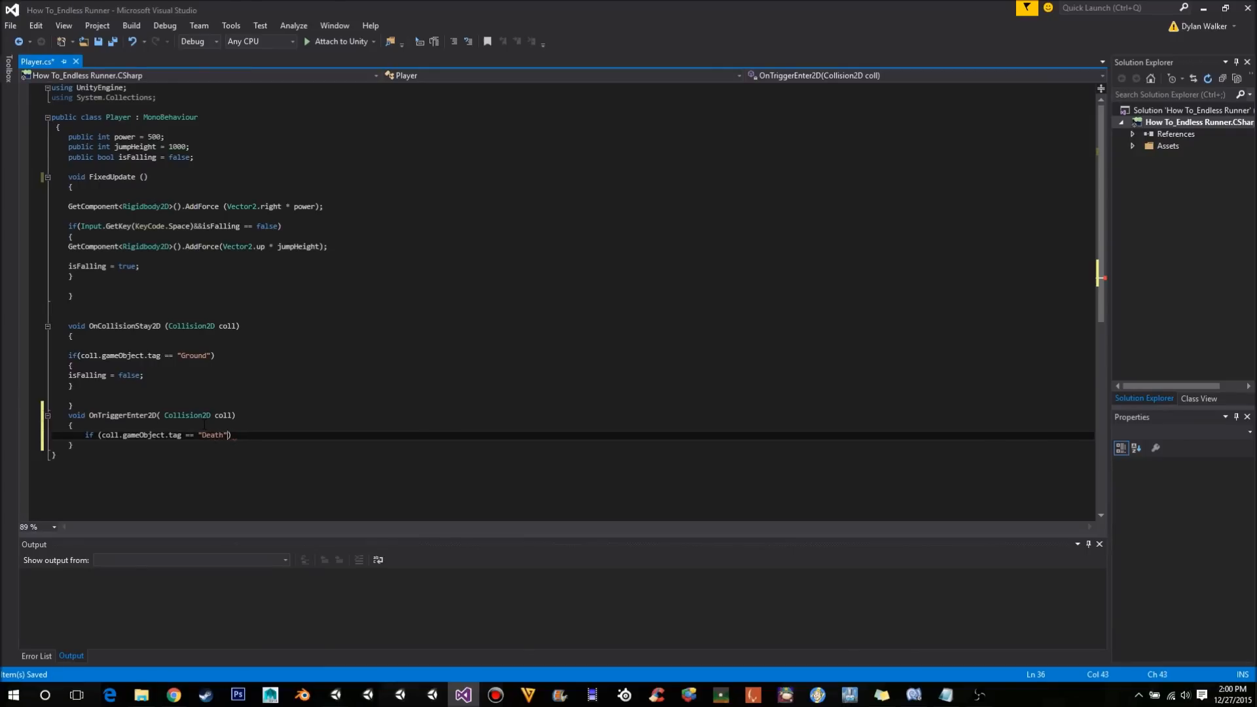
pyautogui.press('enter')
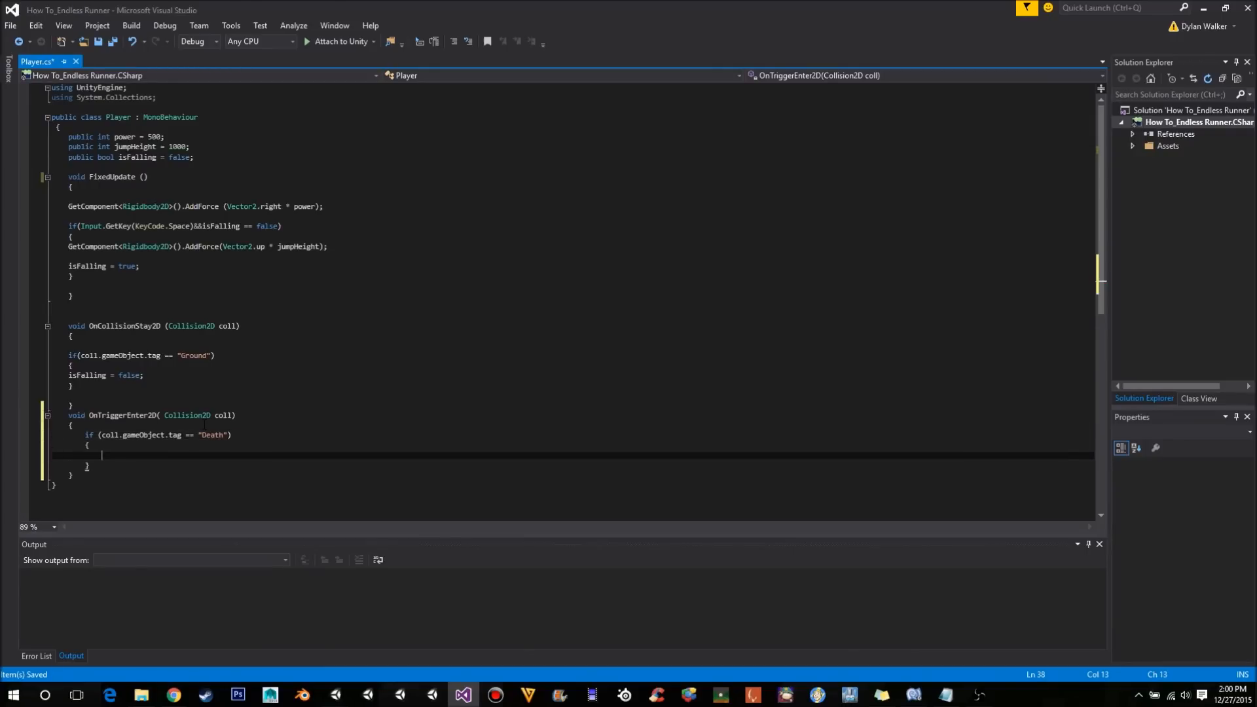
# Call Application.LoadLevel(0); inside the Death check to reload the scene.
pyautogui.write('a')
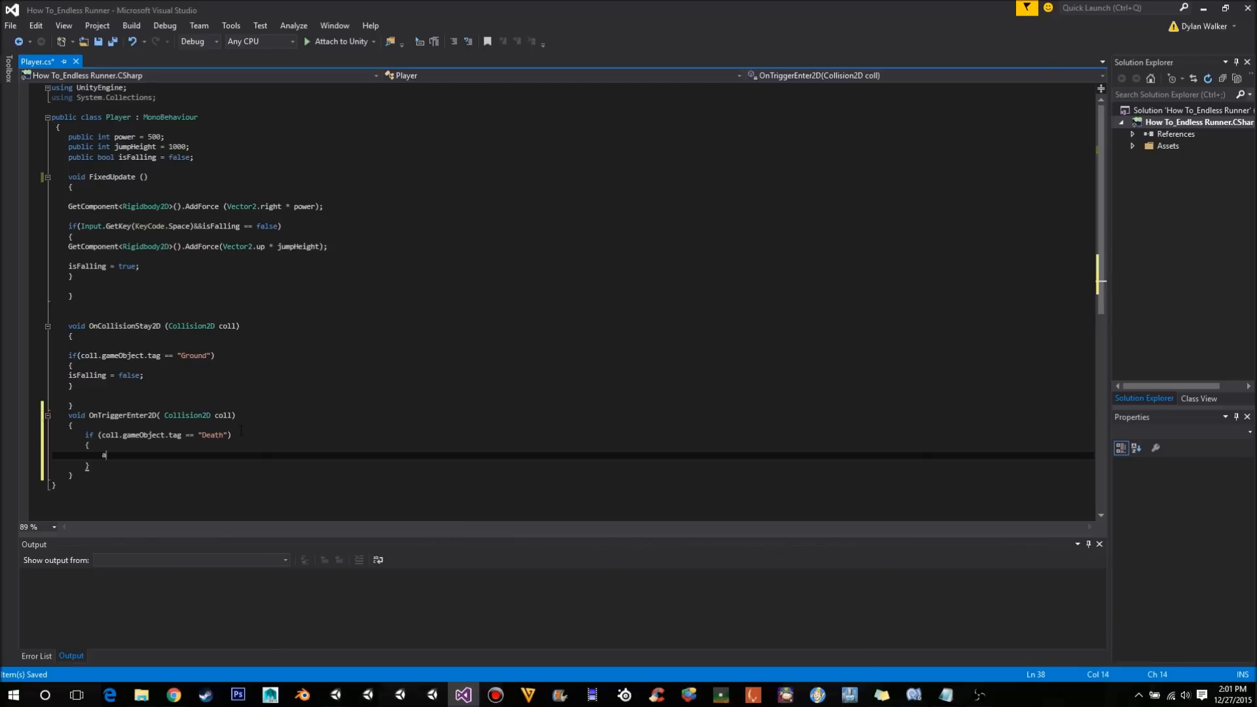
pyautogui.write('pplication')
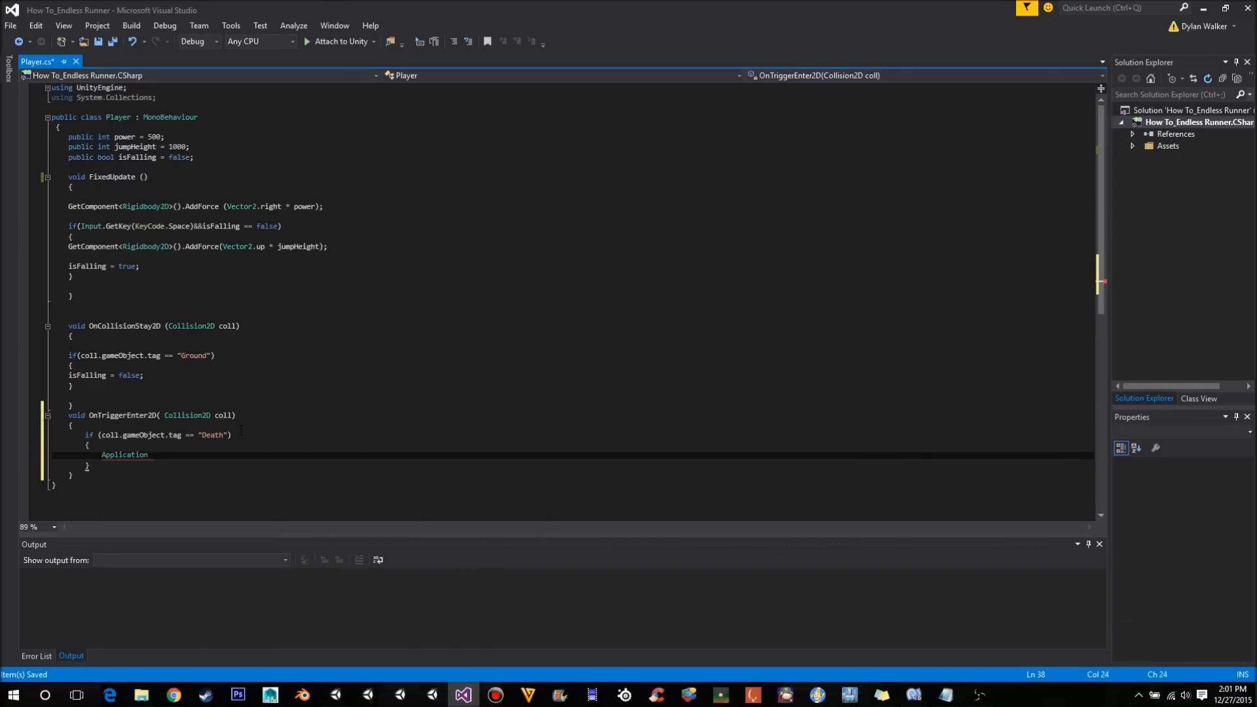
pyautogui.write('.loadLevel')
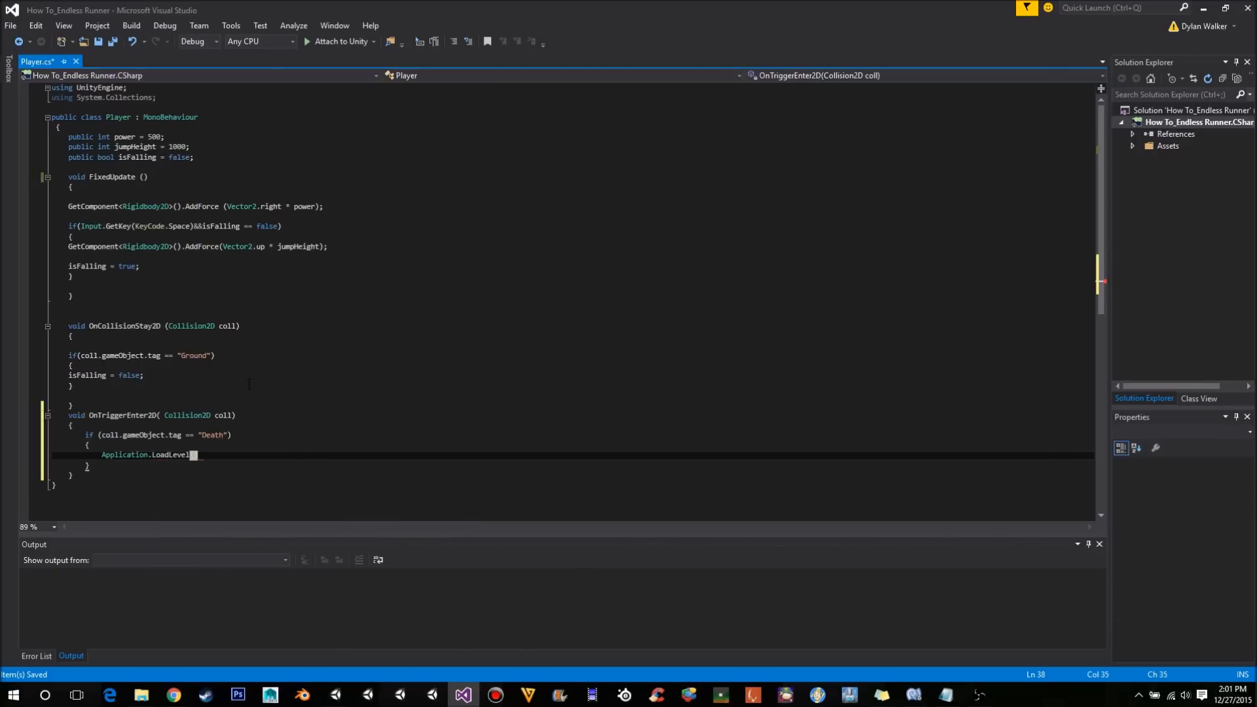
pyautogui.write('(0)')
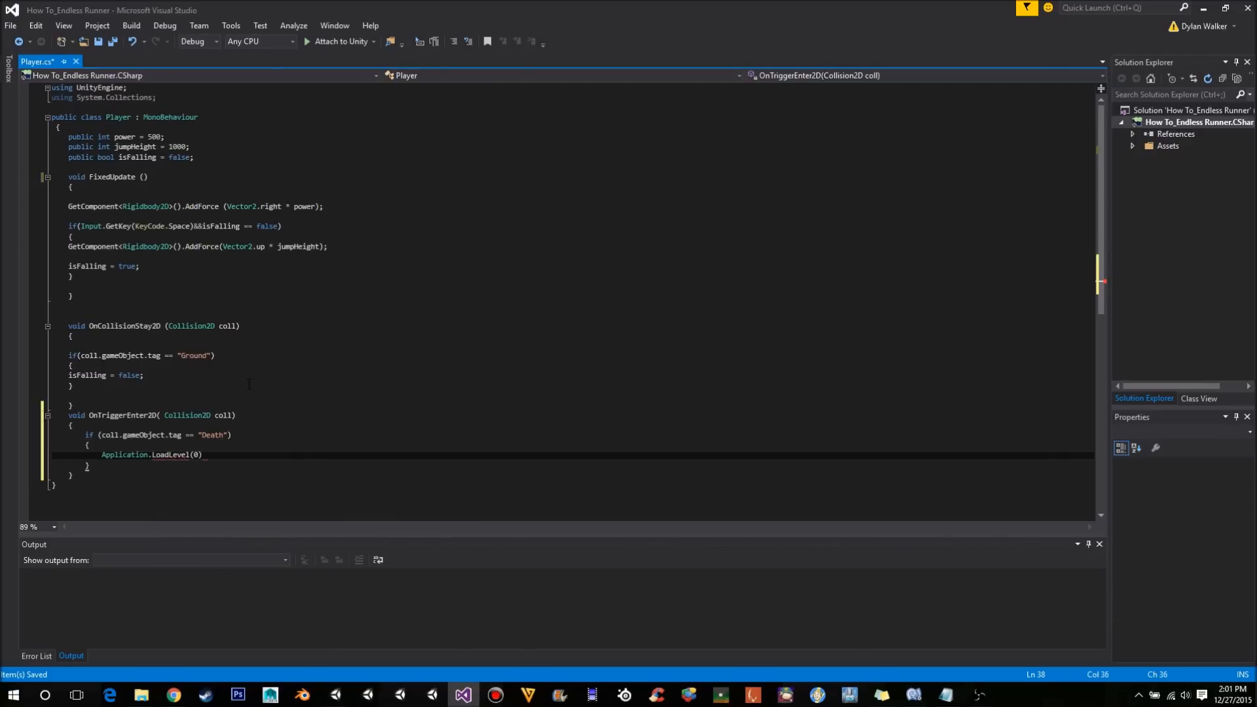
pyautogui.write(';')
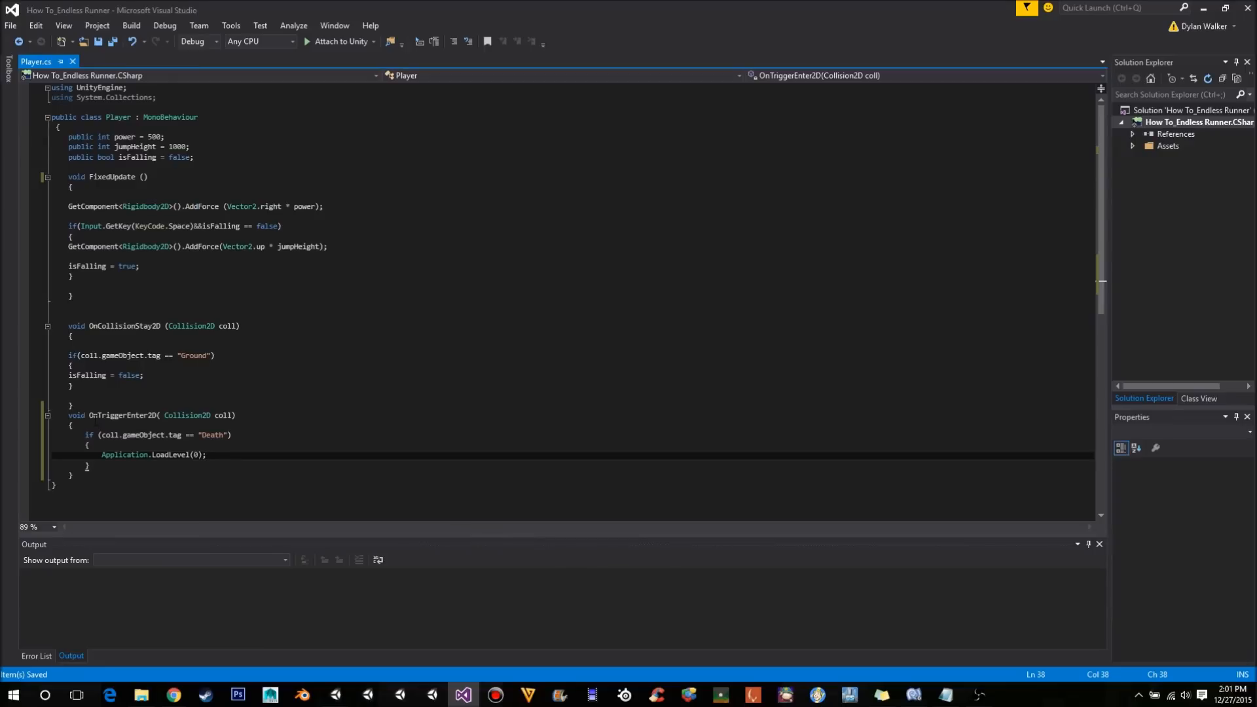
# Review the OnTriggerEnter2D method, then switch back to the Unity editor.
pyautogui.doubleClick(122, 415)
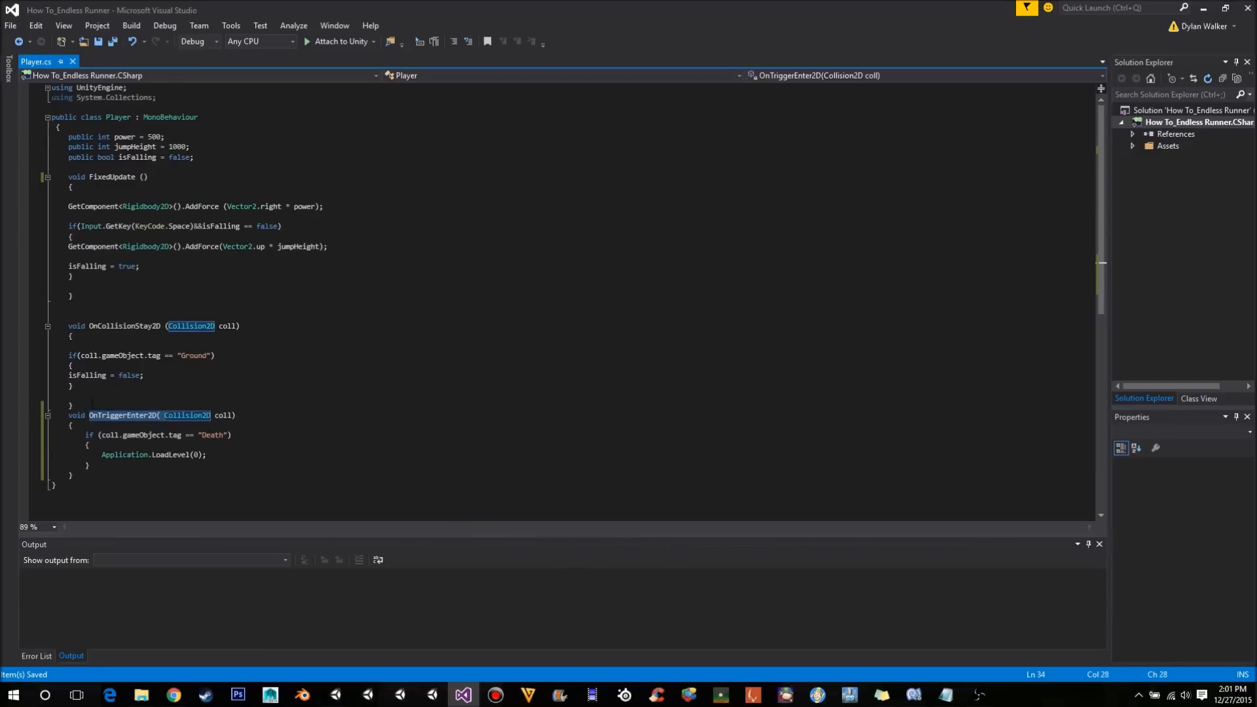
pyautogui.moveTo(189, 415)
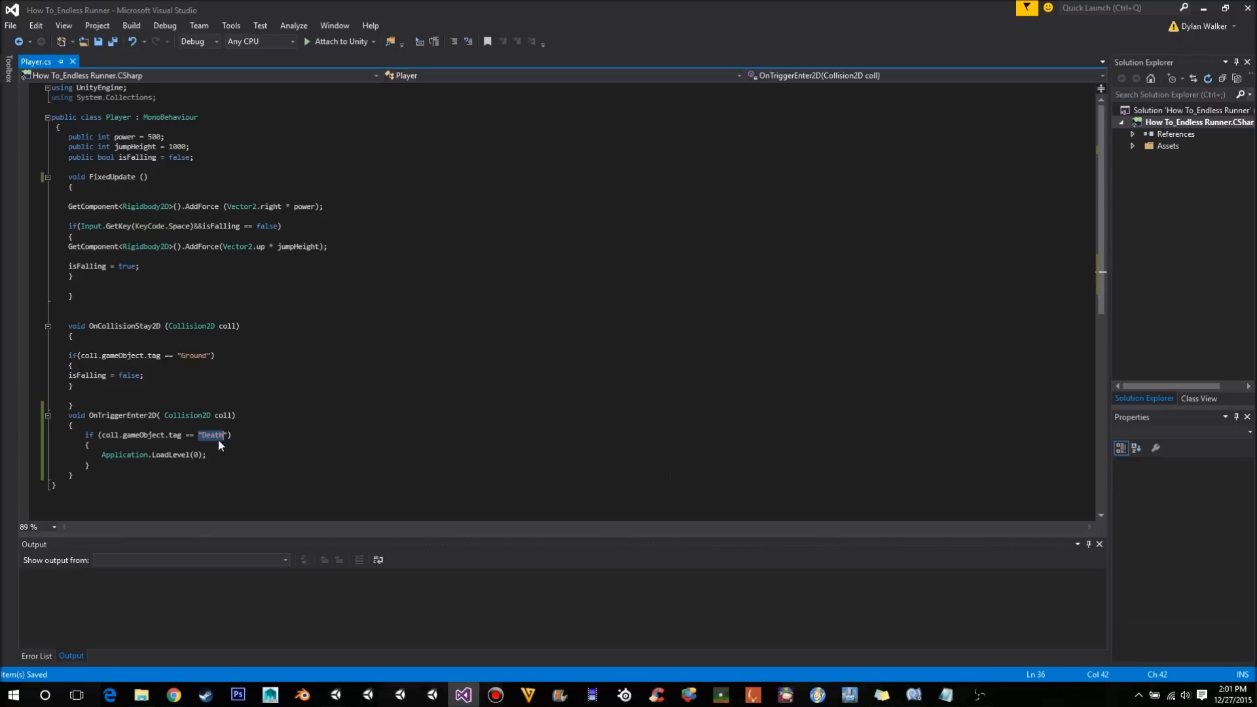
pyautogui.moveTo(169, 455)
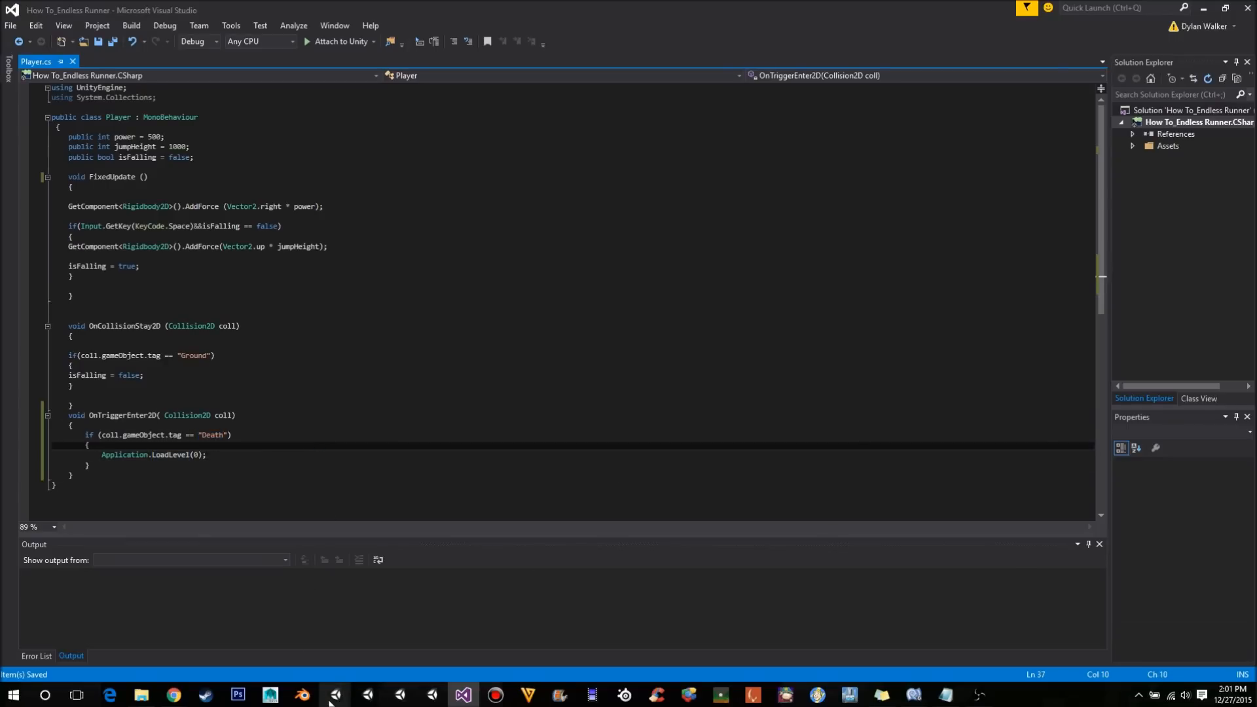
pyautogui.click(335, 694)
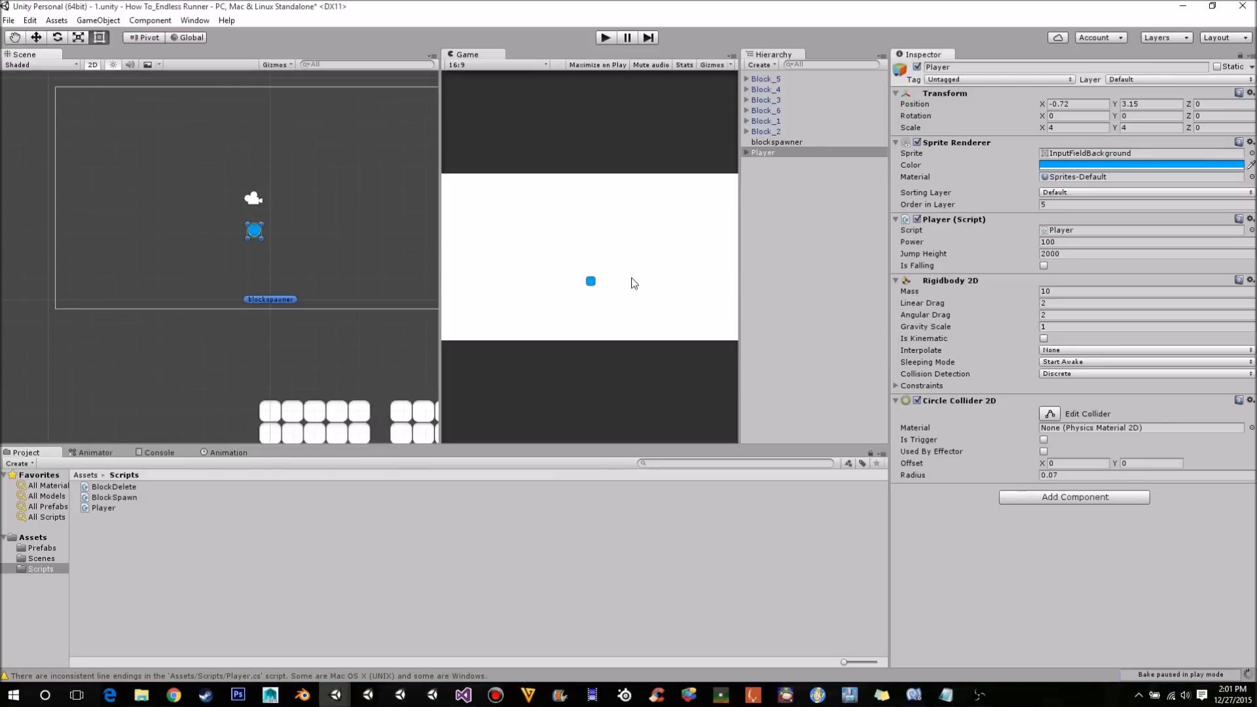
pyautogui.moveTo(833, 435)
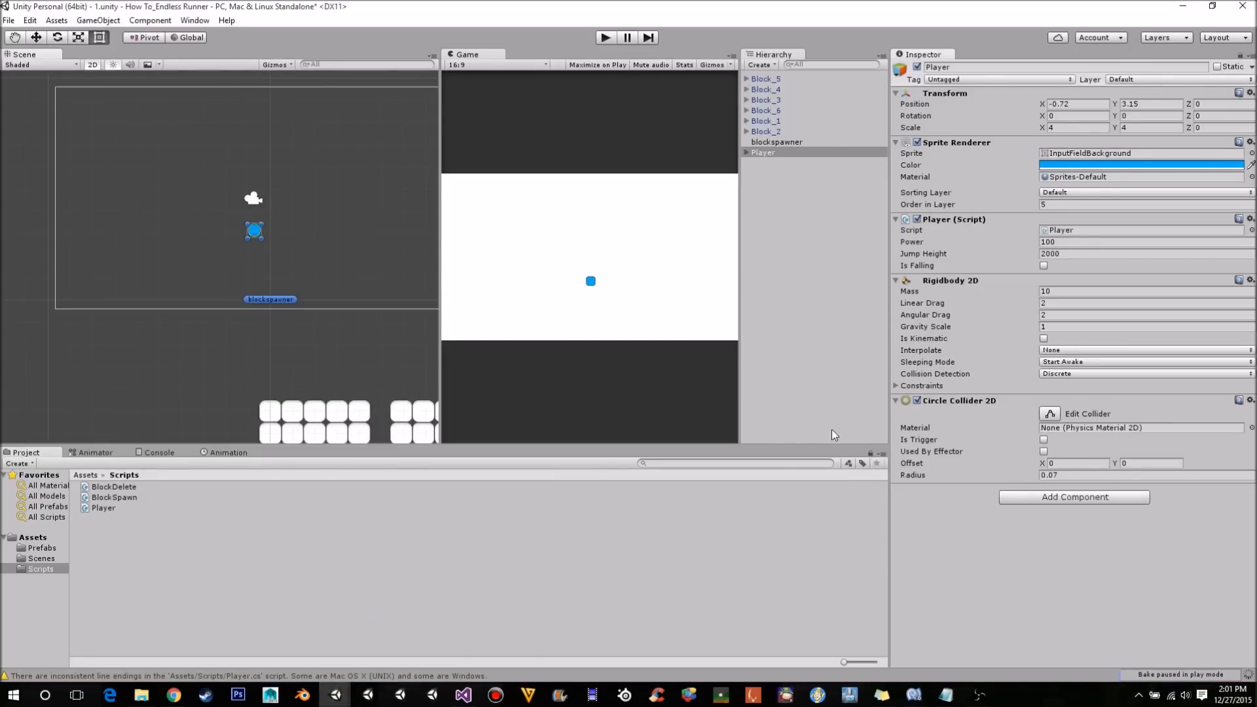
pyautogui.moveTo(370, 337)
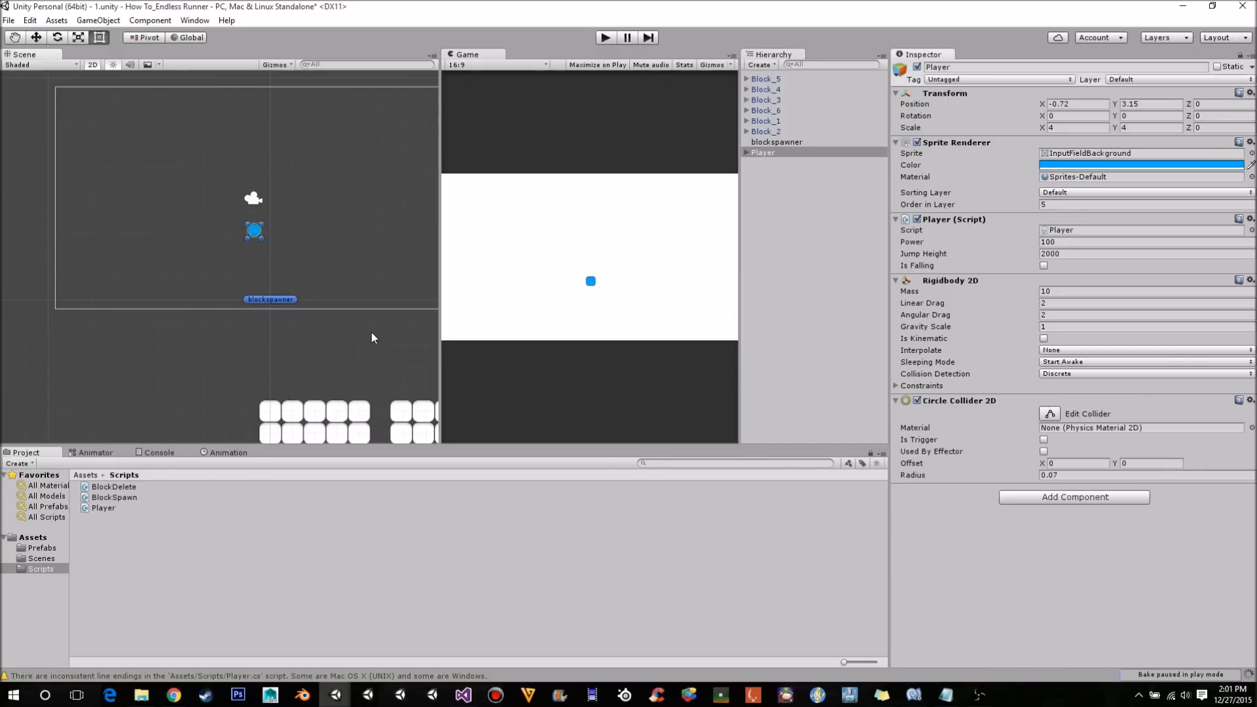
pyautogui.moveTo(350, 326)
pyautogui.write('bo')
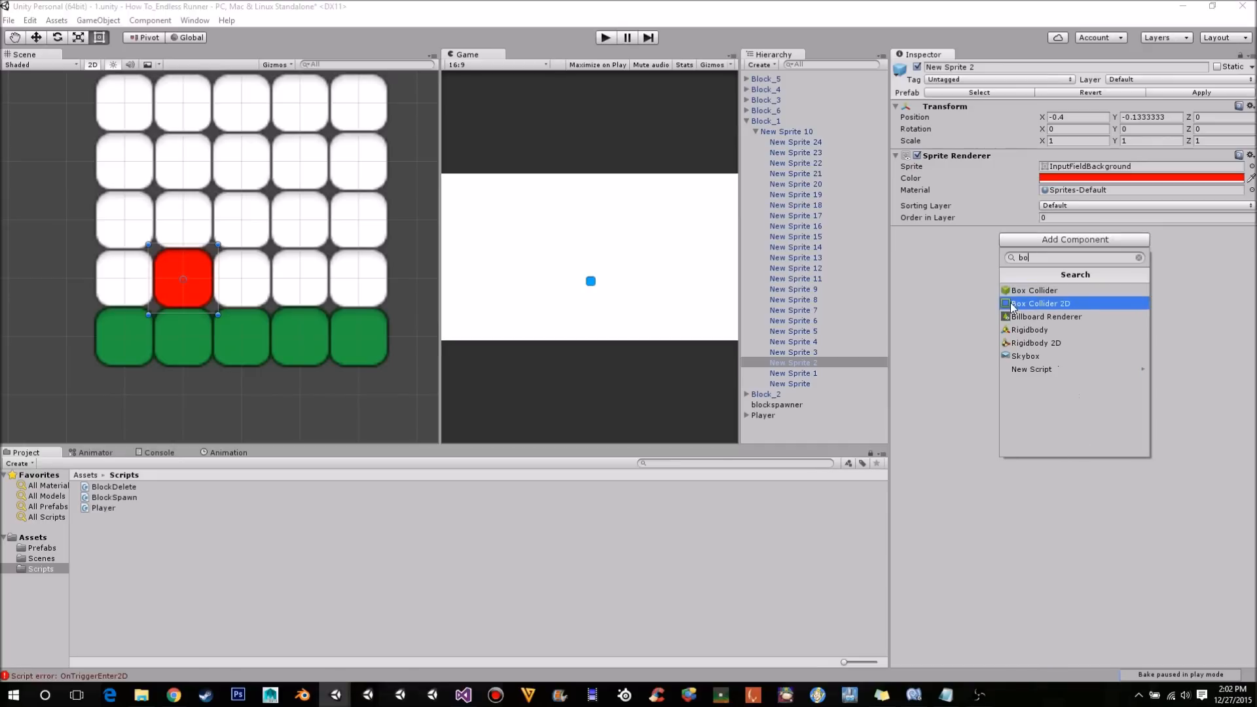
# Add a Box Collider 2D to Block_1's red sprite and mark it Is Trigger.
pyautogui.click(1040, 302)
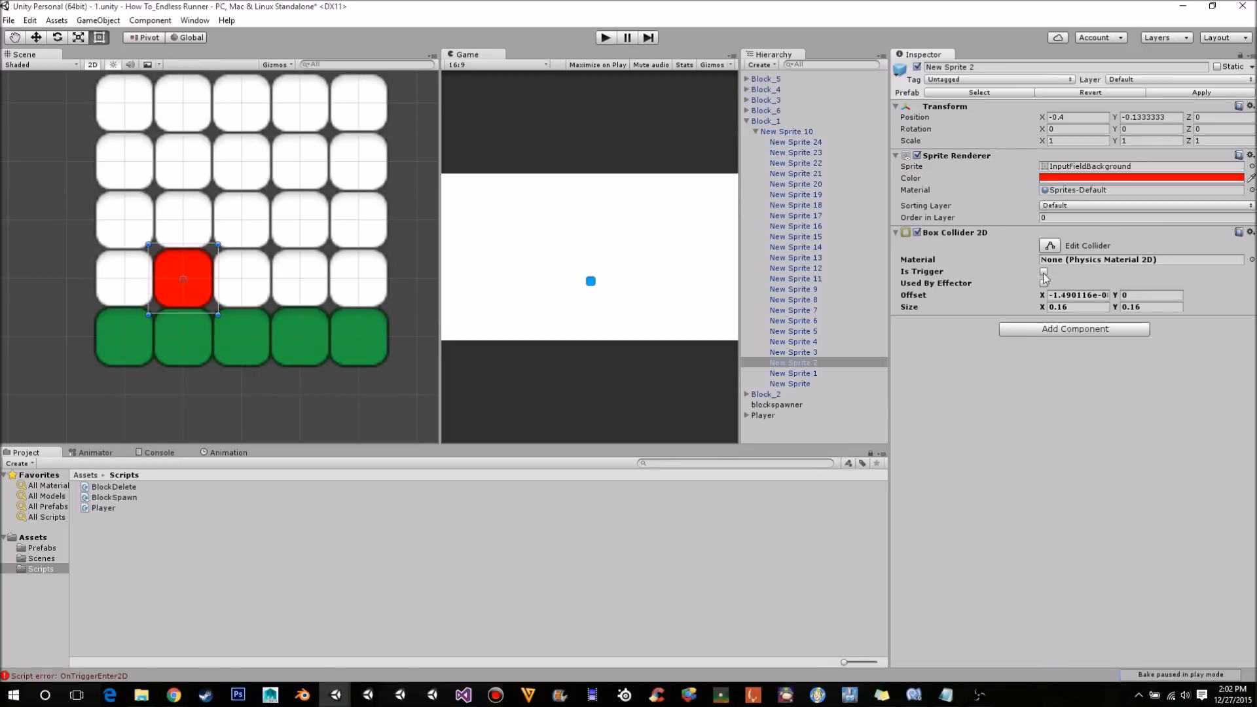
pyautogui.click(1044, 271)
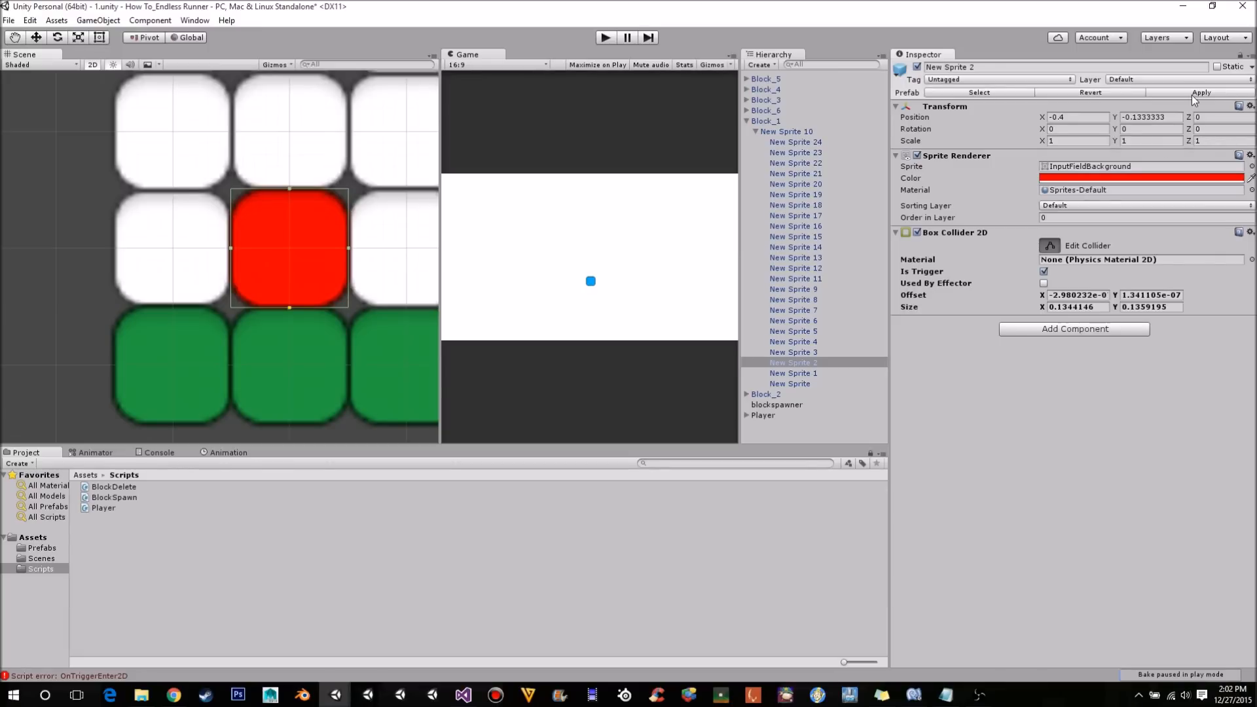
pyautogui.click(998, 78)
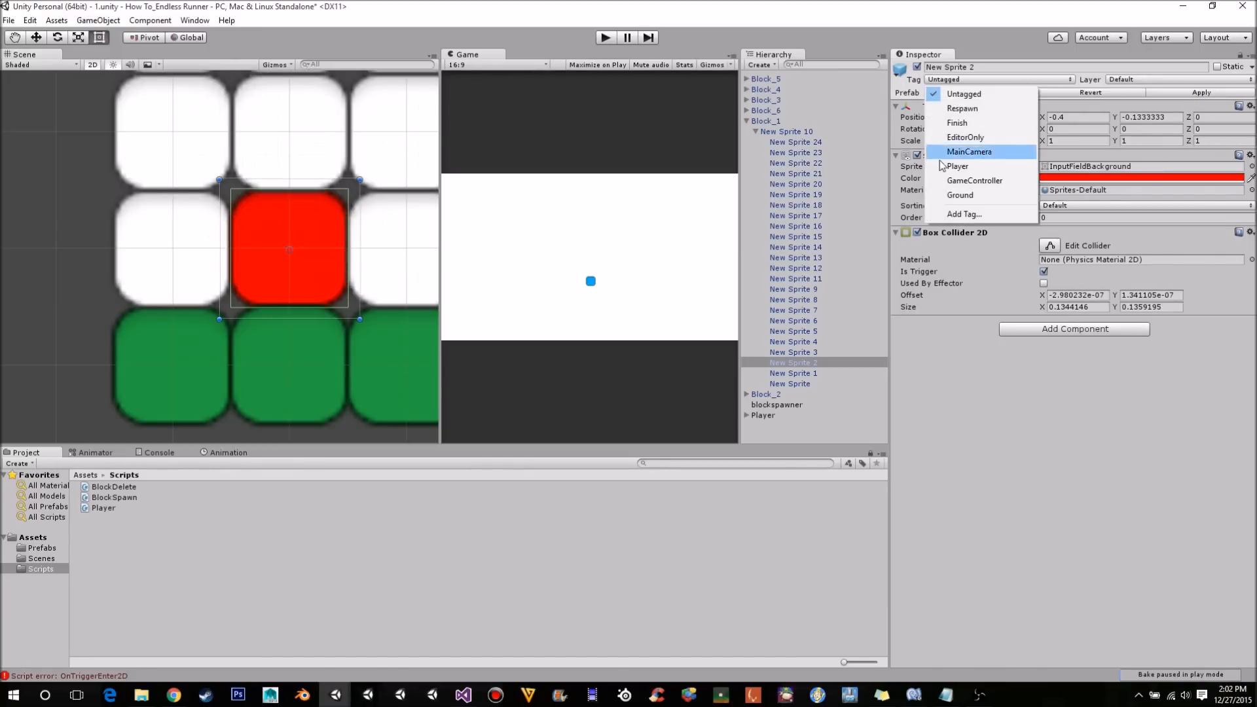
# Create a new tag named Death, then reselect the red block to assign it.
pyautogui.click(963, 213)
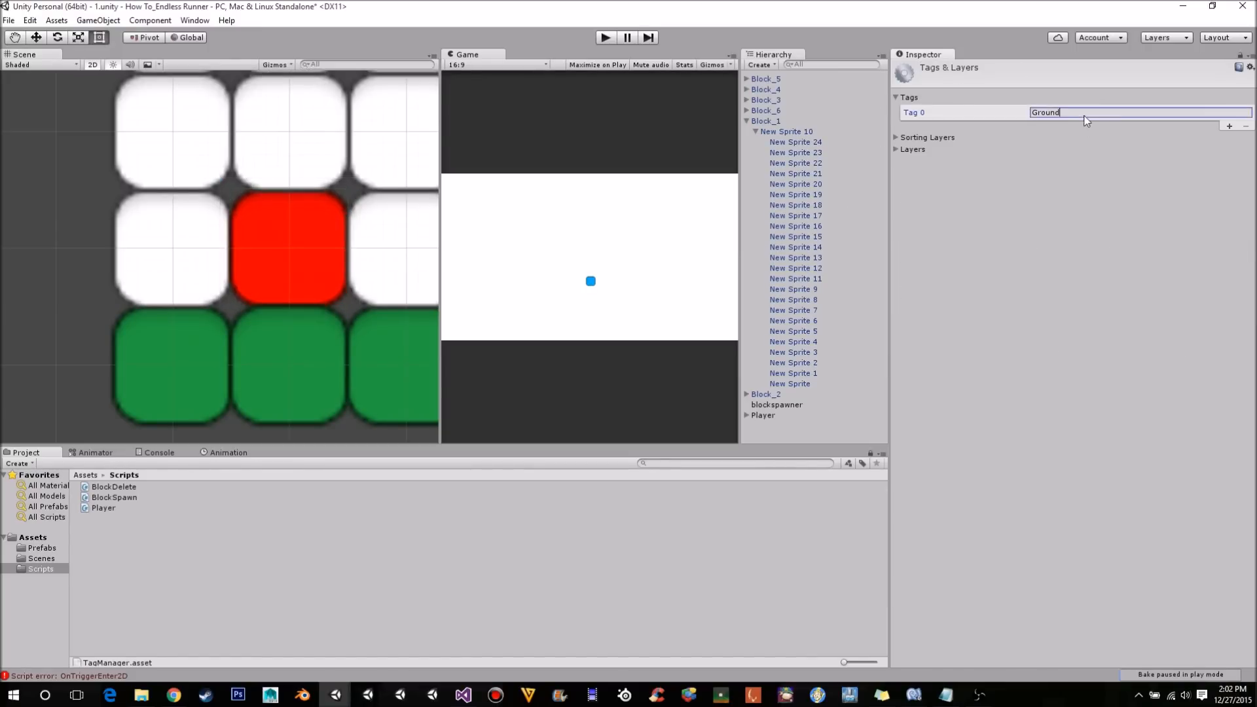
pyautogui.write('D')
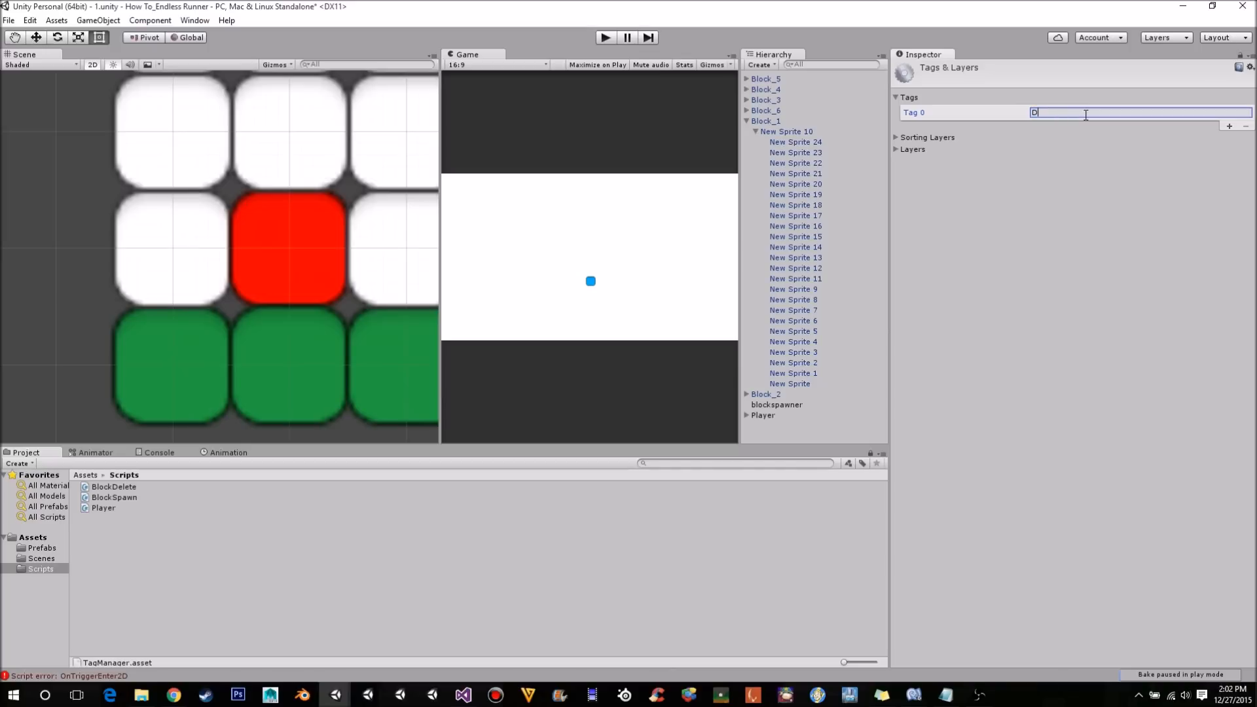
pyautogui.write('eath')
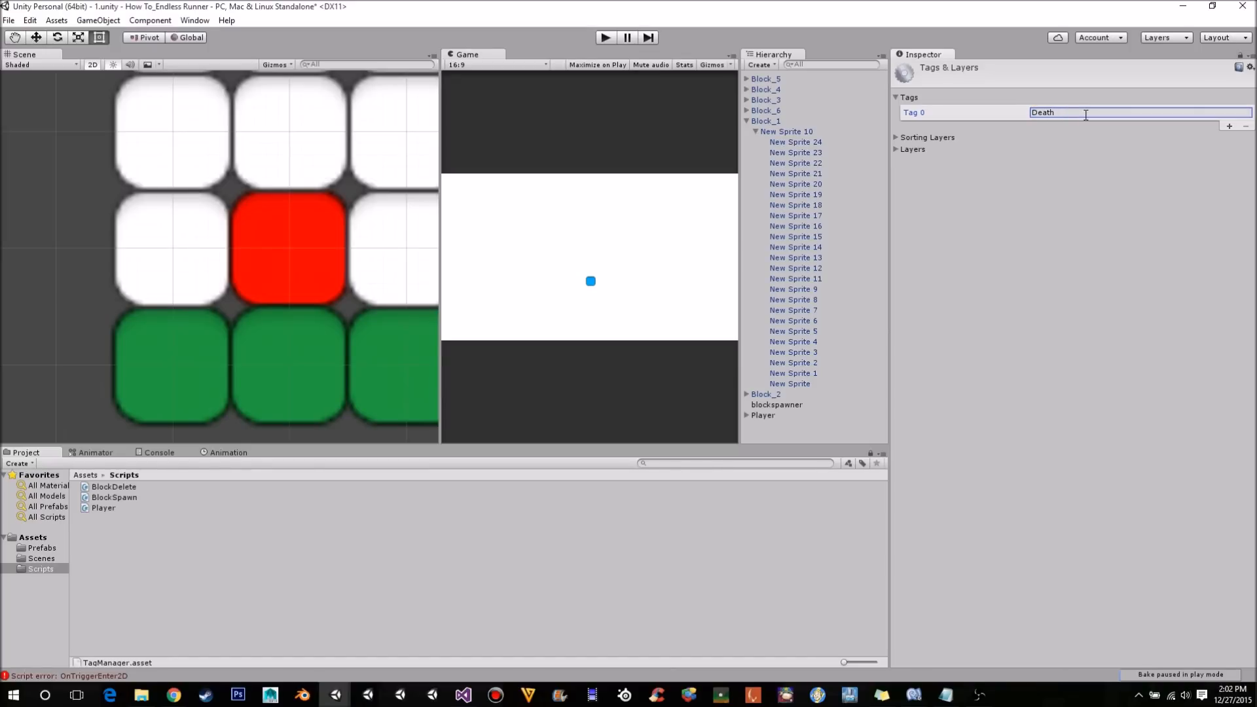
pyautogui.click(763, 120)
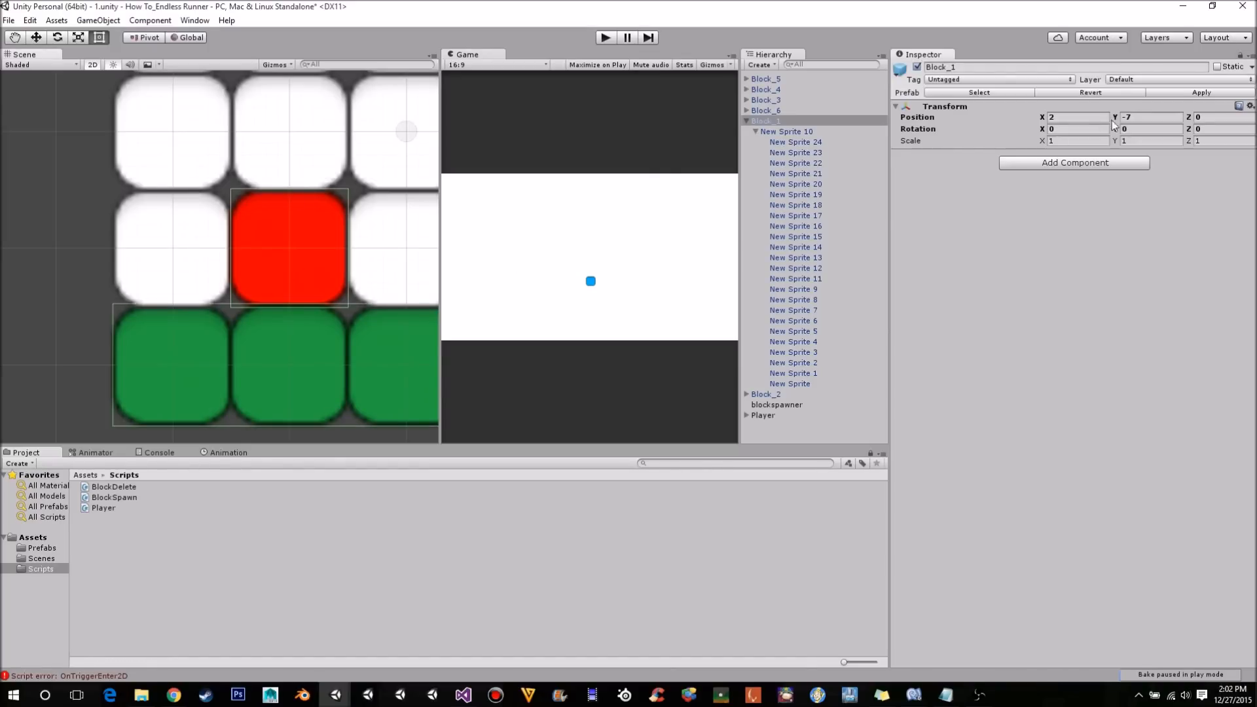
pyautogui.click(794, 363)
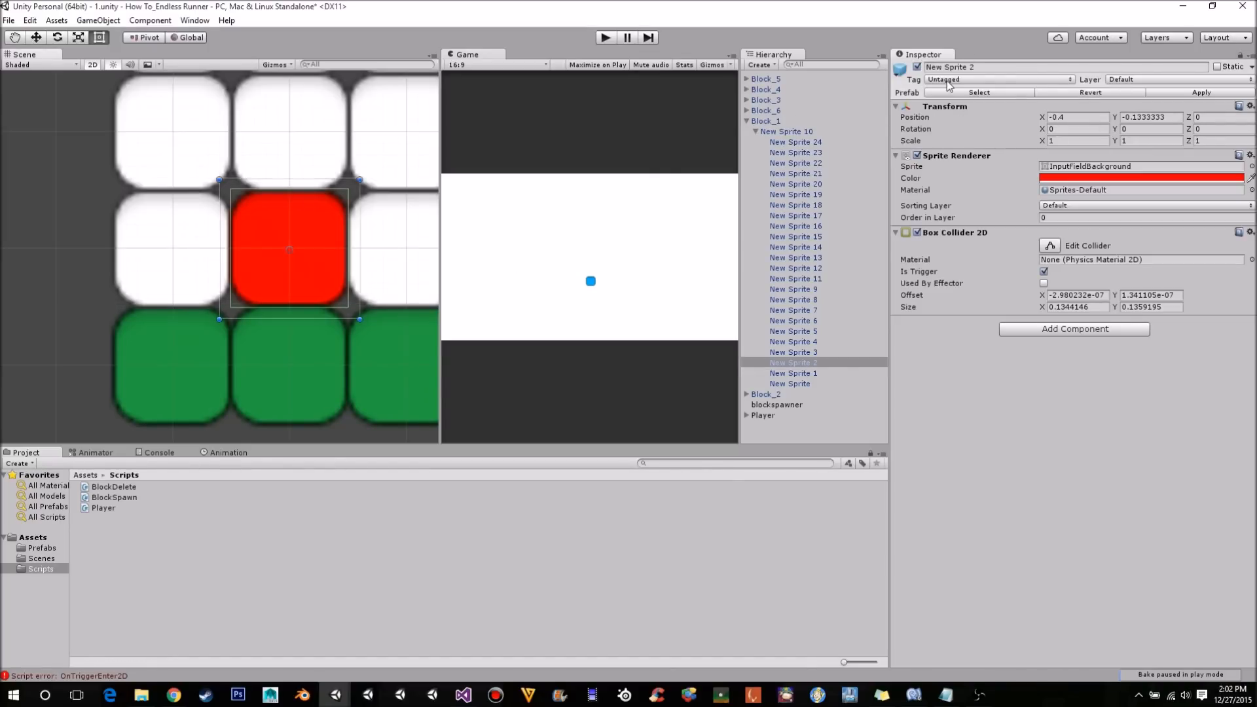
pyautogui.click(998, 78)
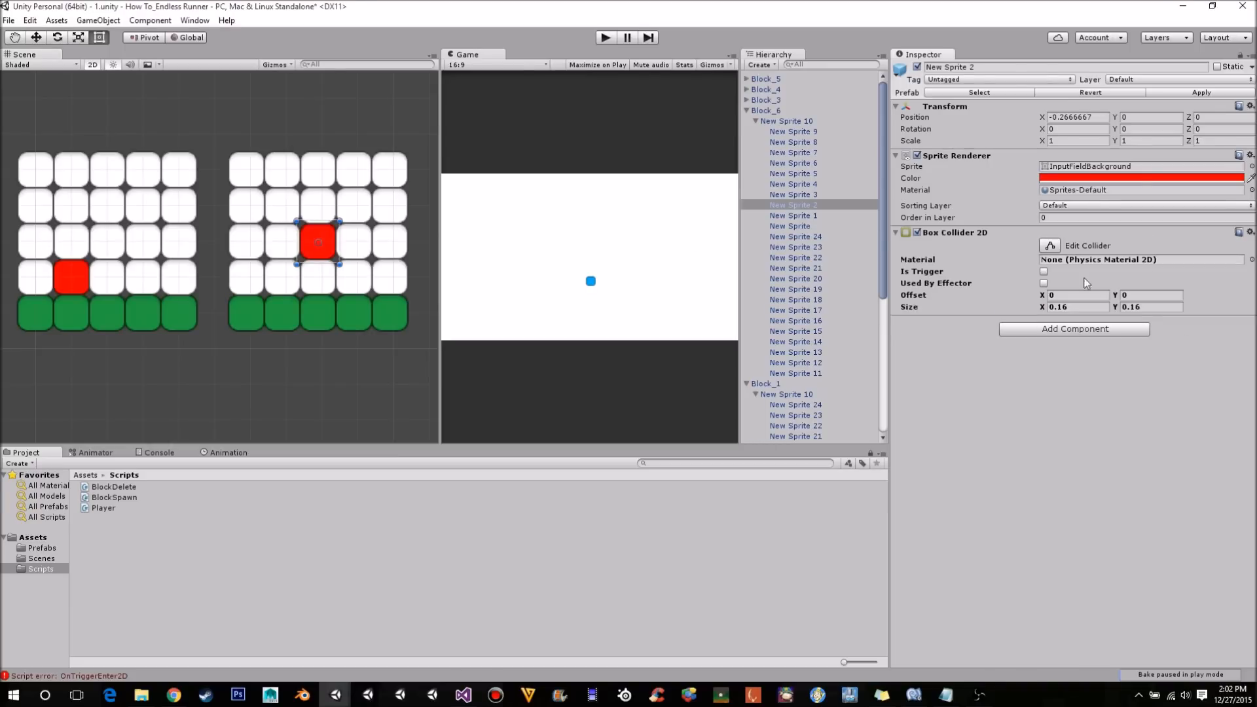
# Tag the first two red blocks as Death and make their Box Collider 2D triggers.
pyautogui.click(1044, 271)
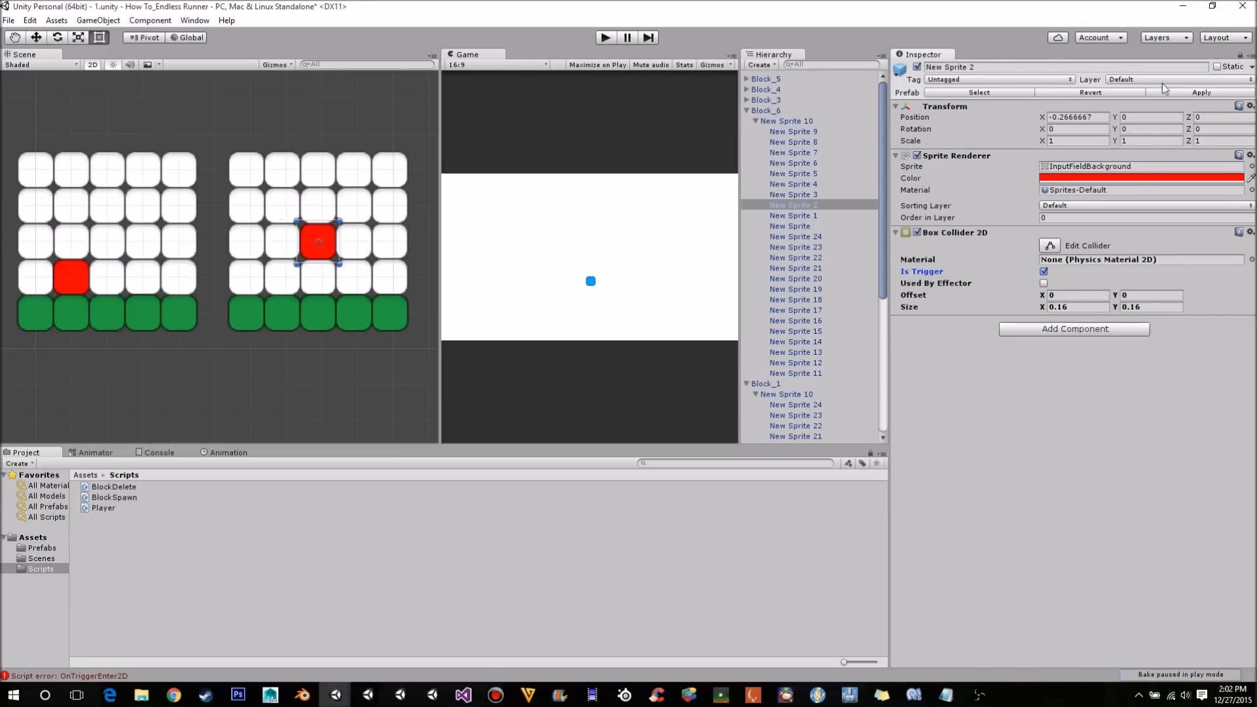
pyautogui.click(998, 79)
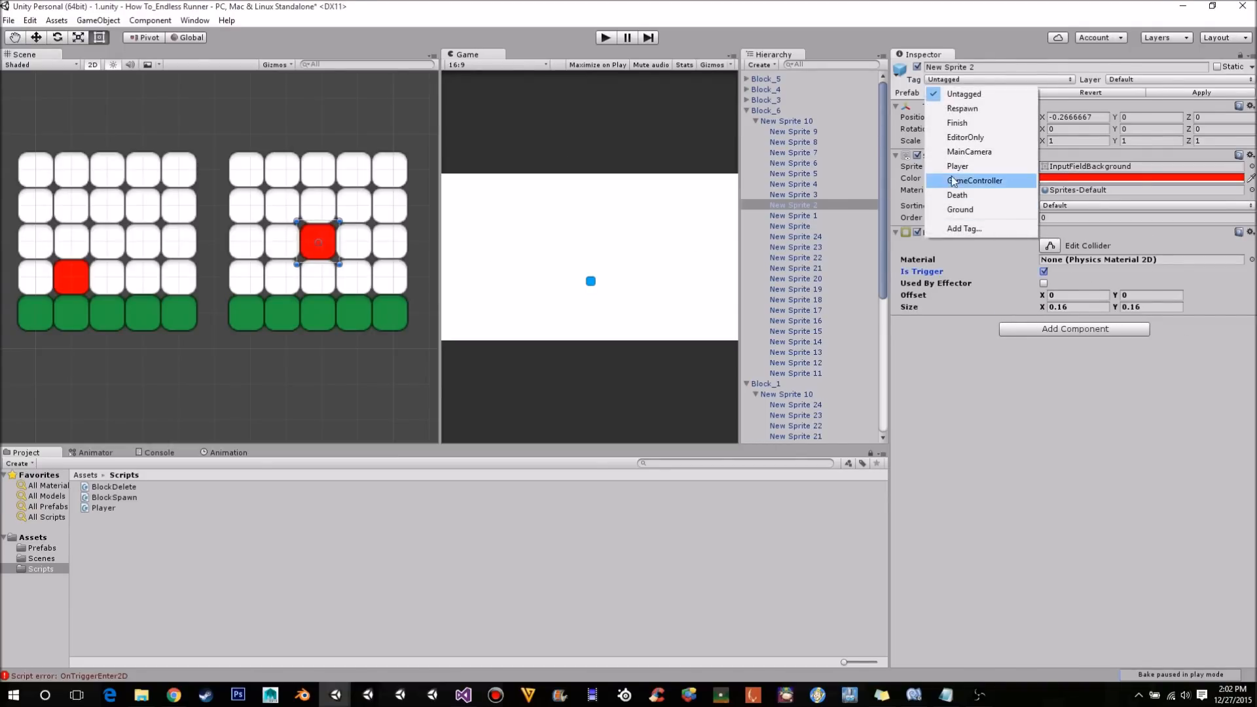
pyautogui.click(956, 195)
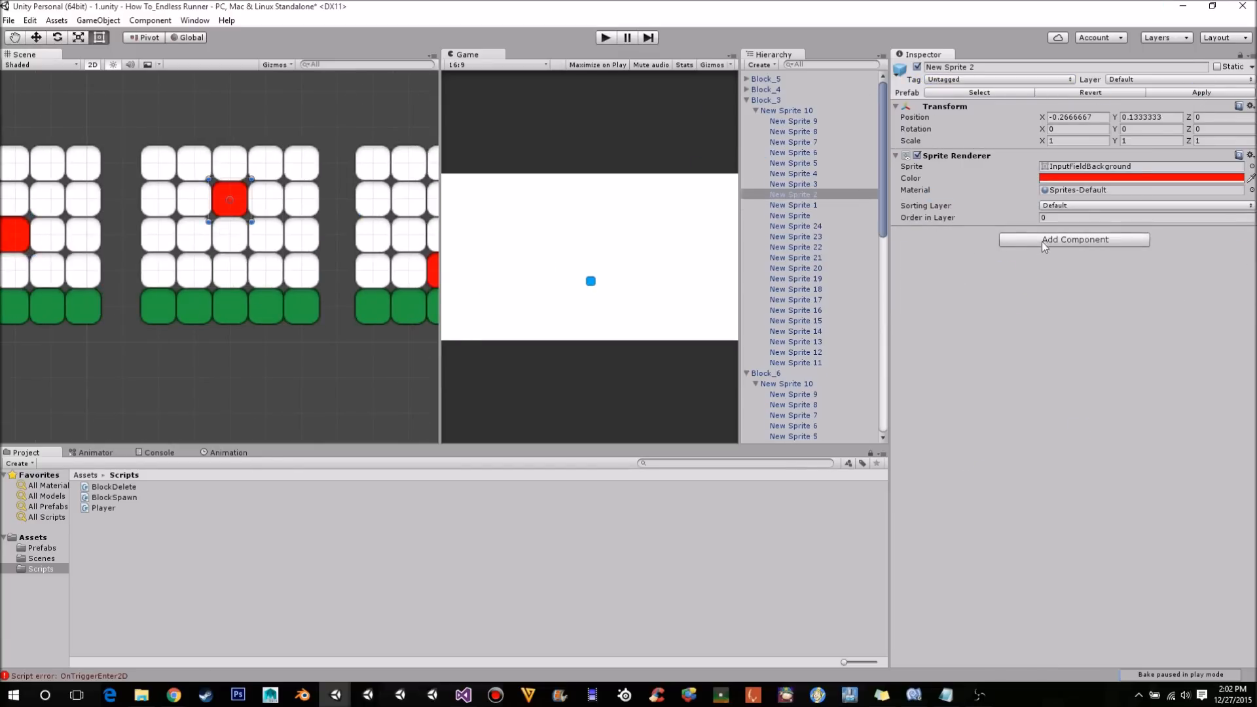
pyautogui.click(1074, 239)
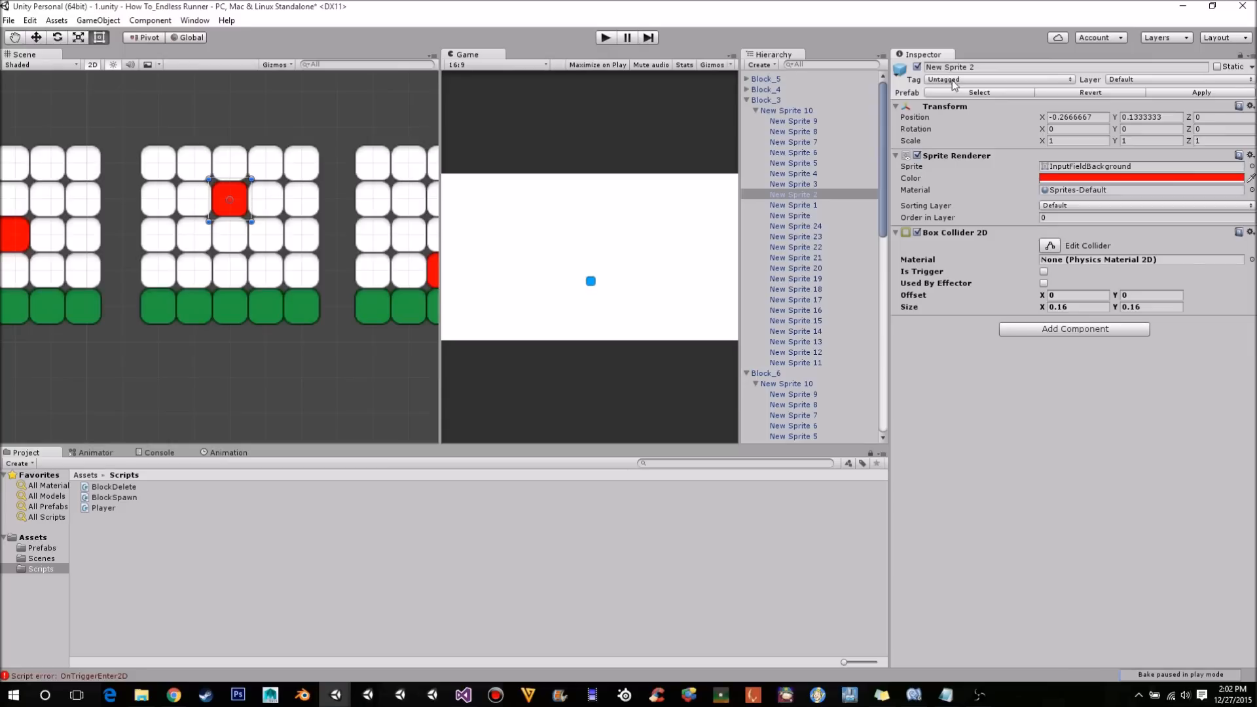
pyautogui.click(997, 79)
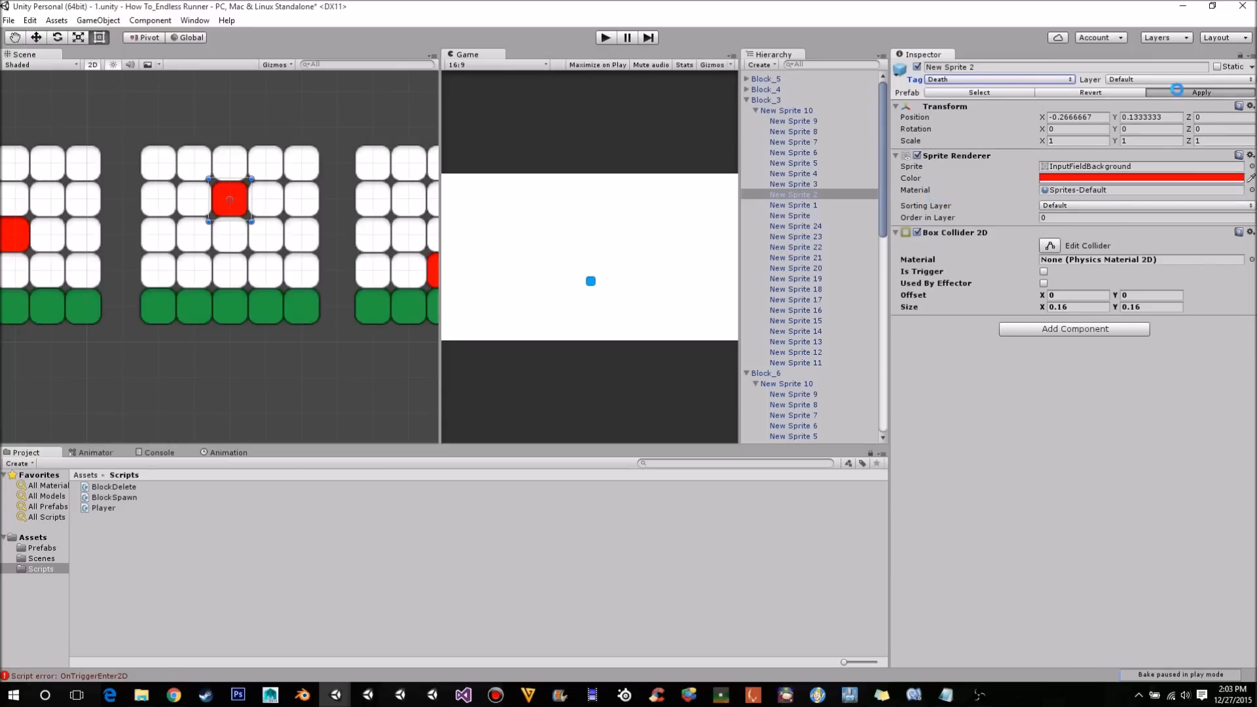
pyautogui.click(1044, 272)
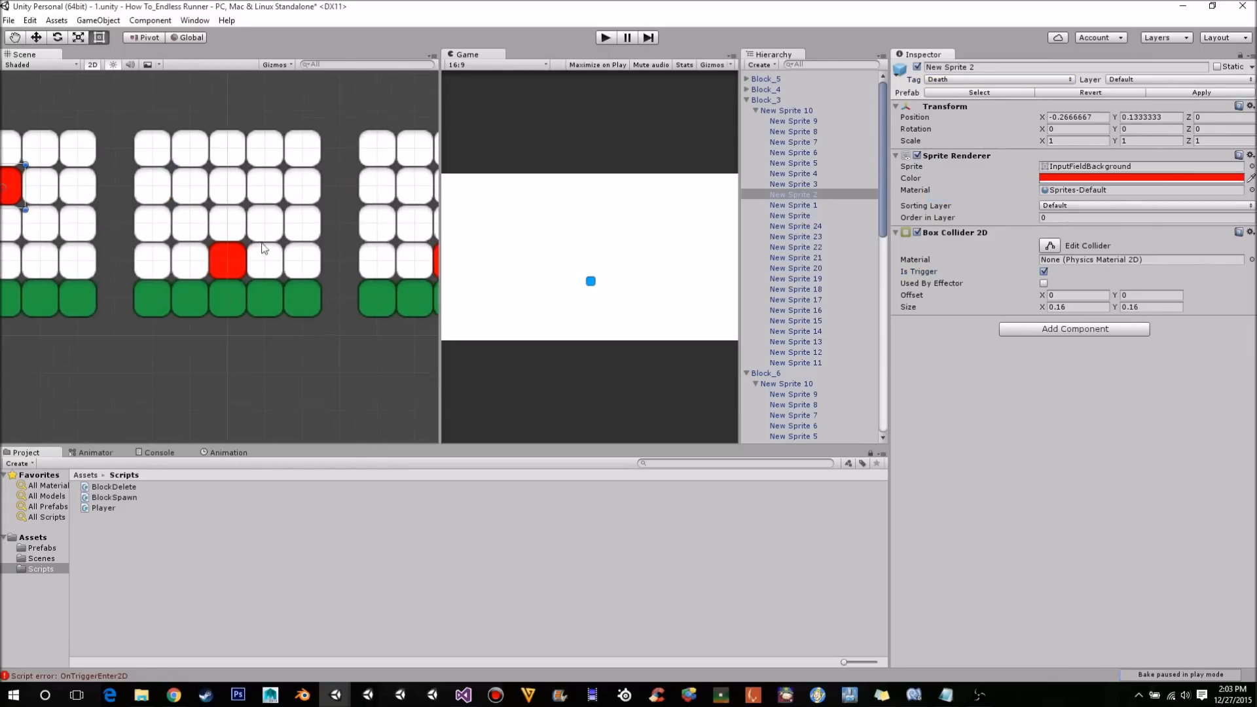
# Tag the remaining red blocks as Death with trigger Box Collider 2D components.
pyautogui.click(1074, 329)
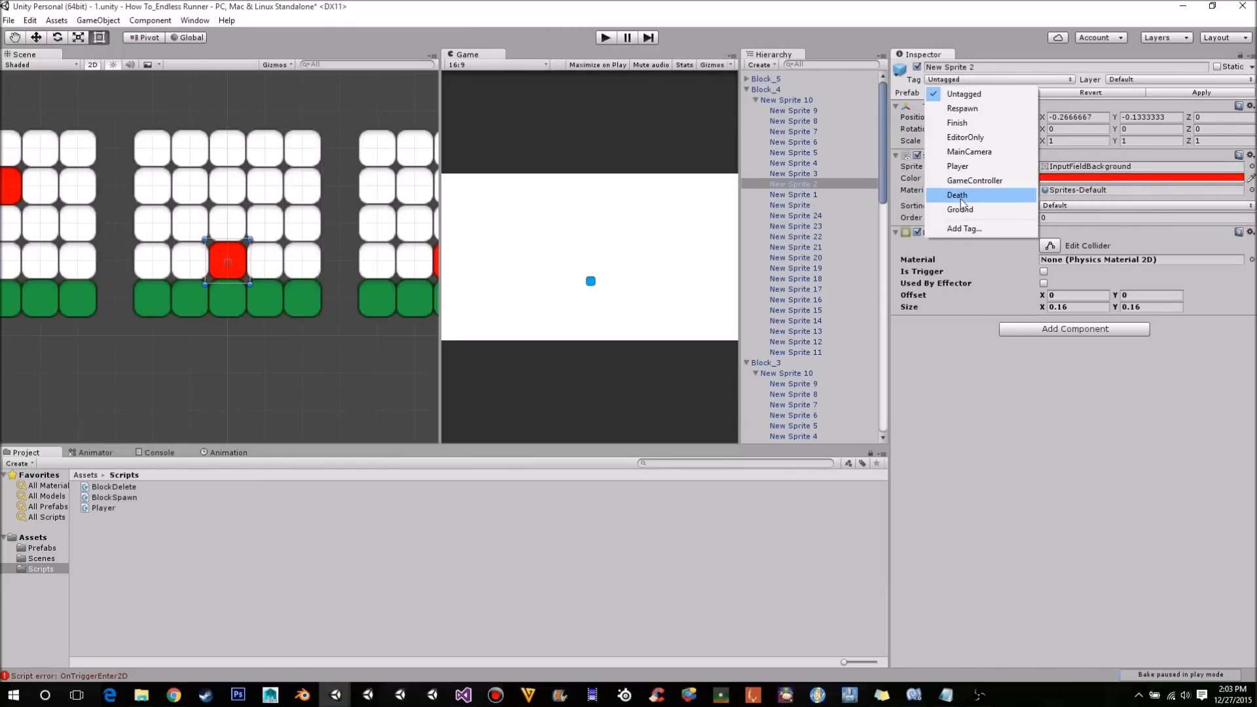
pyautogui.click(956, 195)
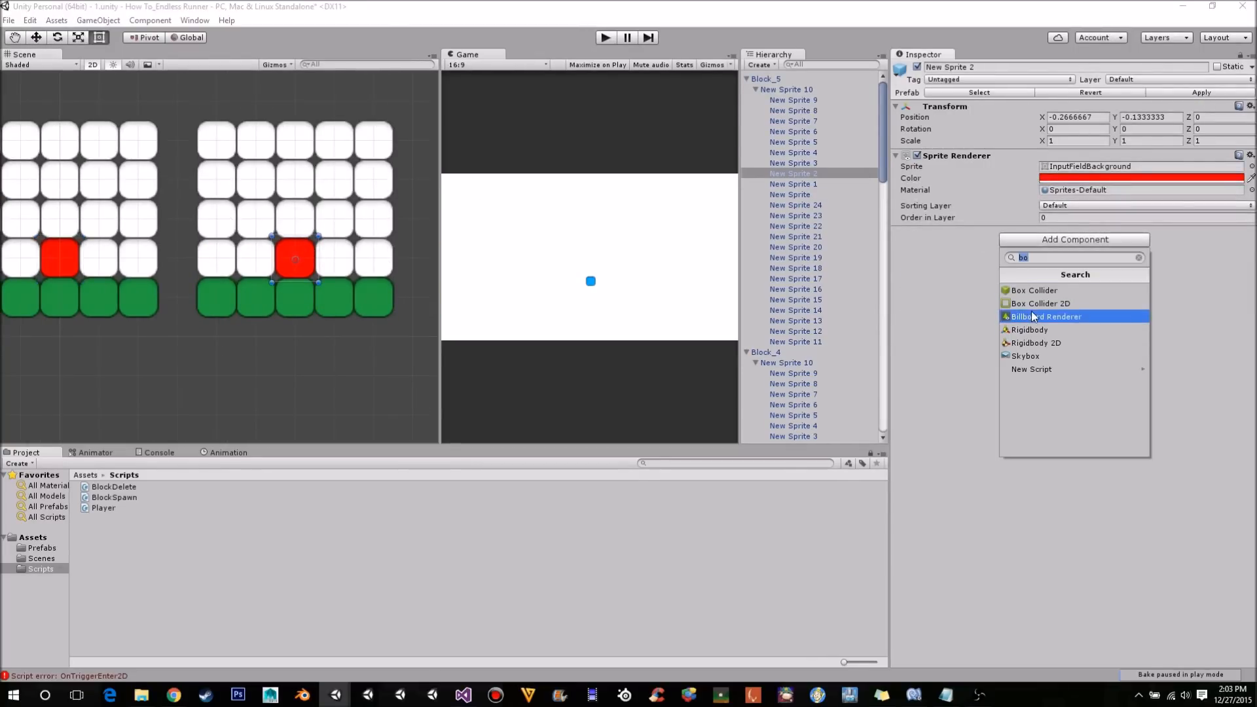
pyautogui.click(998, 80)
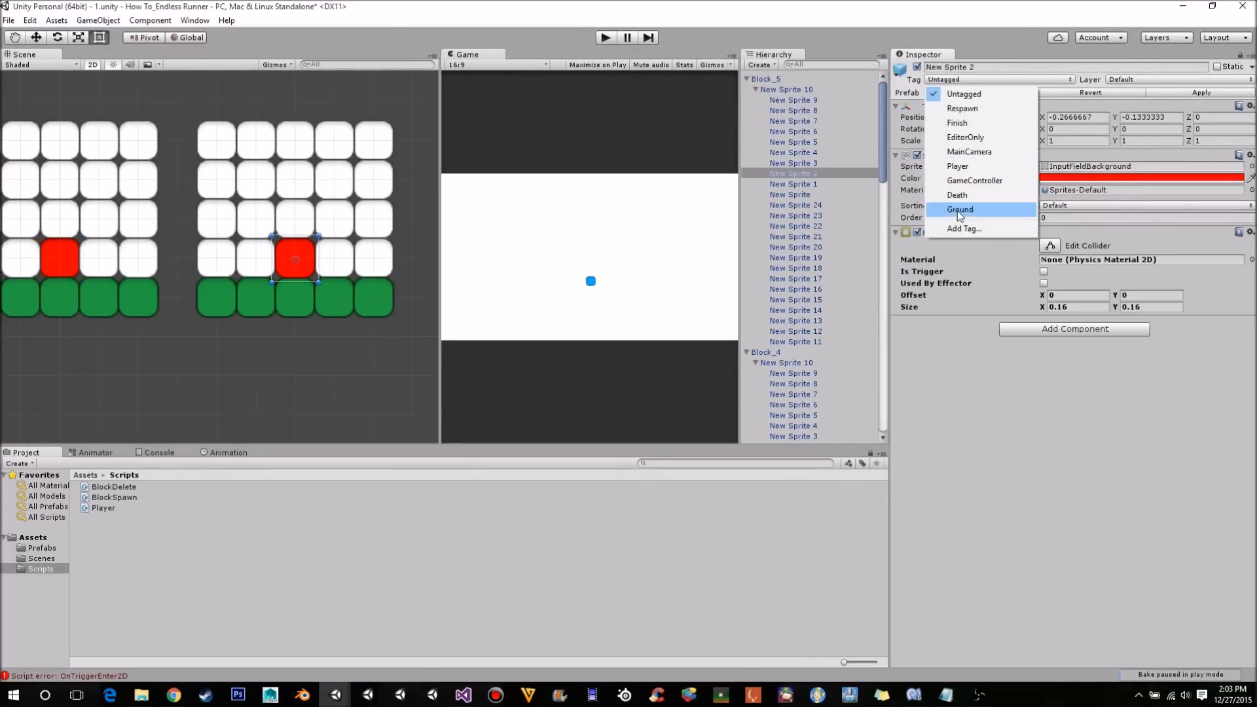
pyautogui.click(960, 210)
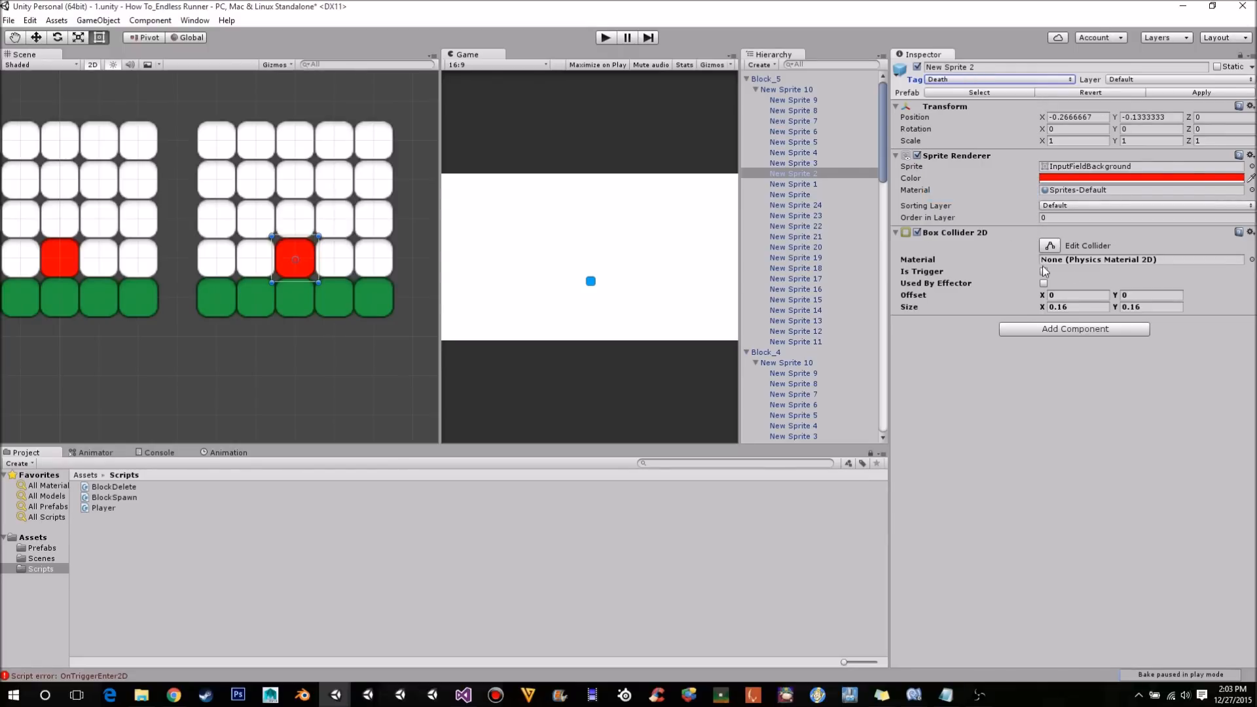
pyautogui.click(1043, 271)
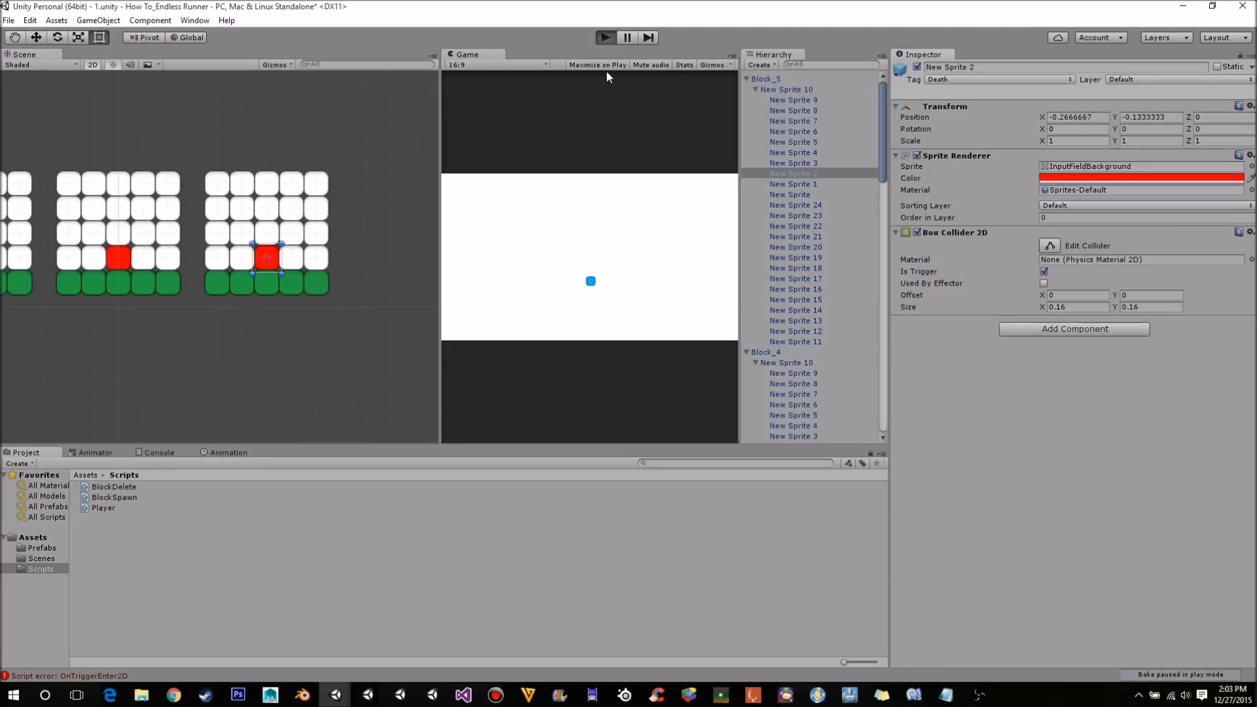
pyautogui.moveTo(657, 22)
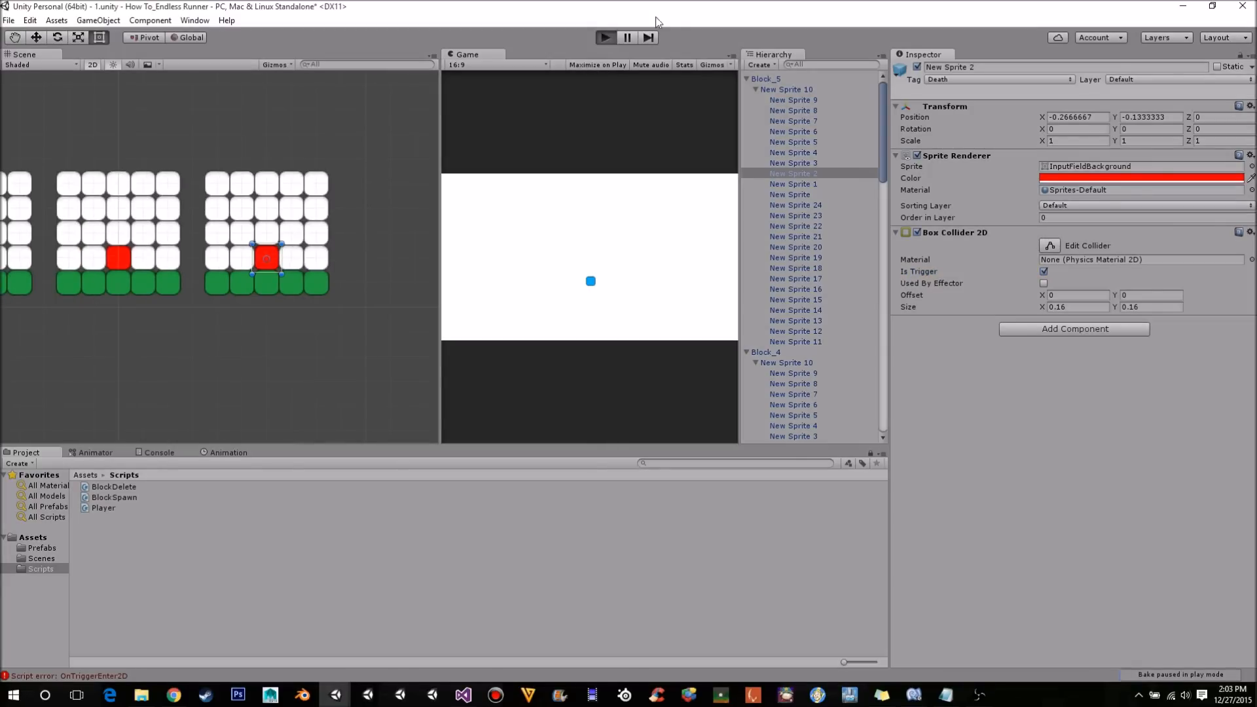
pyautogui.moveTo(605, 106)
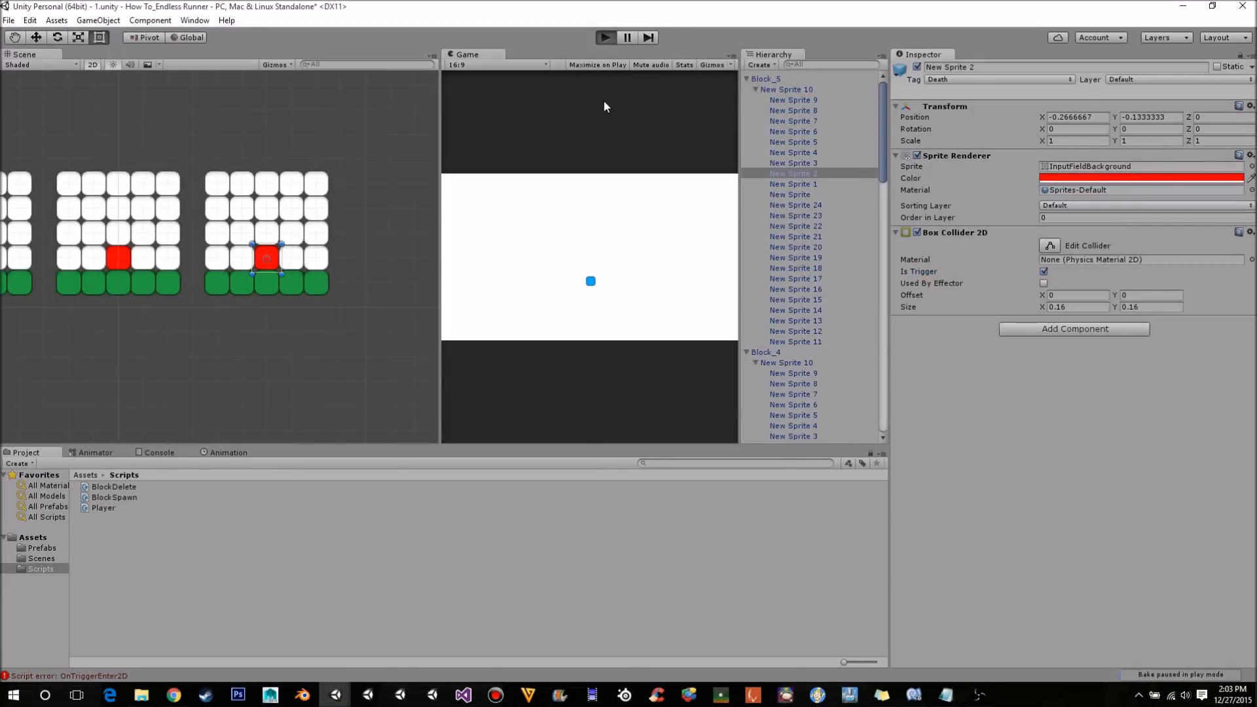
# Briefly play the scene to watch rows with red Death blocks spawn under the ball.
pyautogui.click(605, 37)
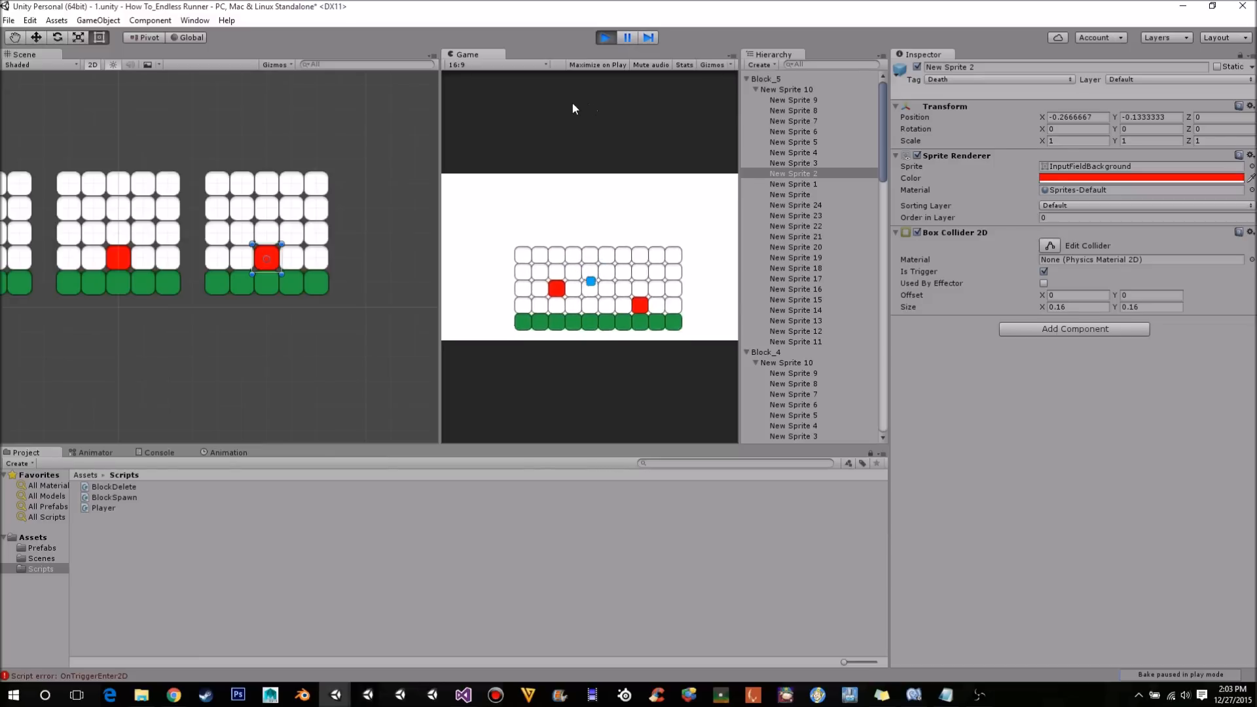
pyautogui.click(605, 37)
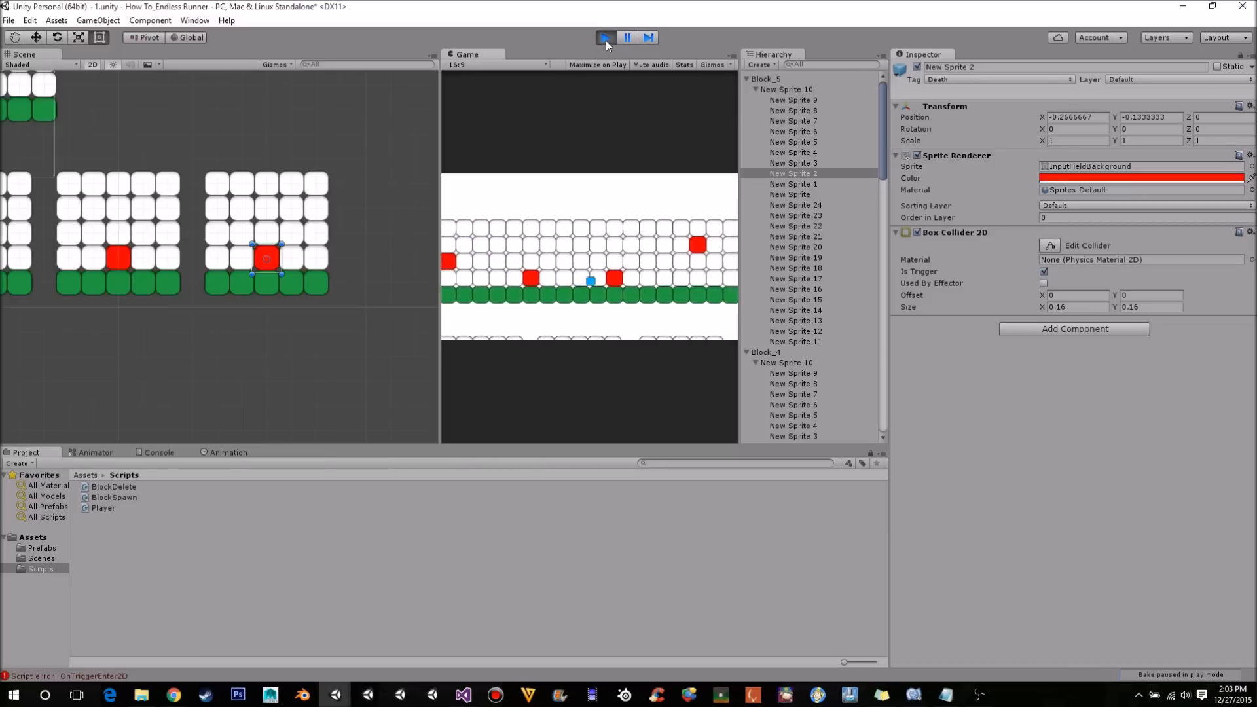
# Add the open scene Scenes/1.unity to Scenes In Build via Build Settings.
pyautogui.click(8, 20)
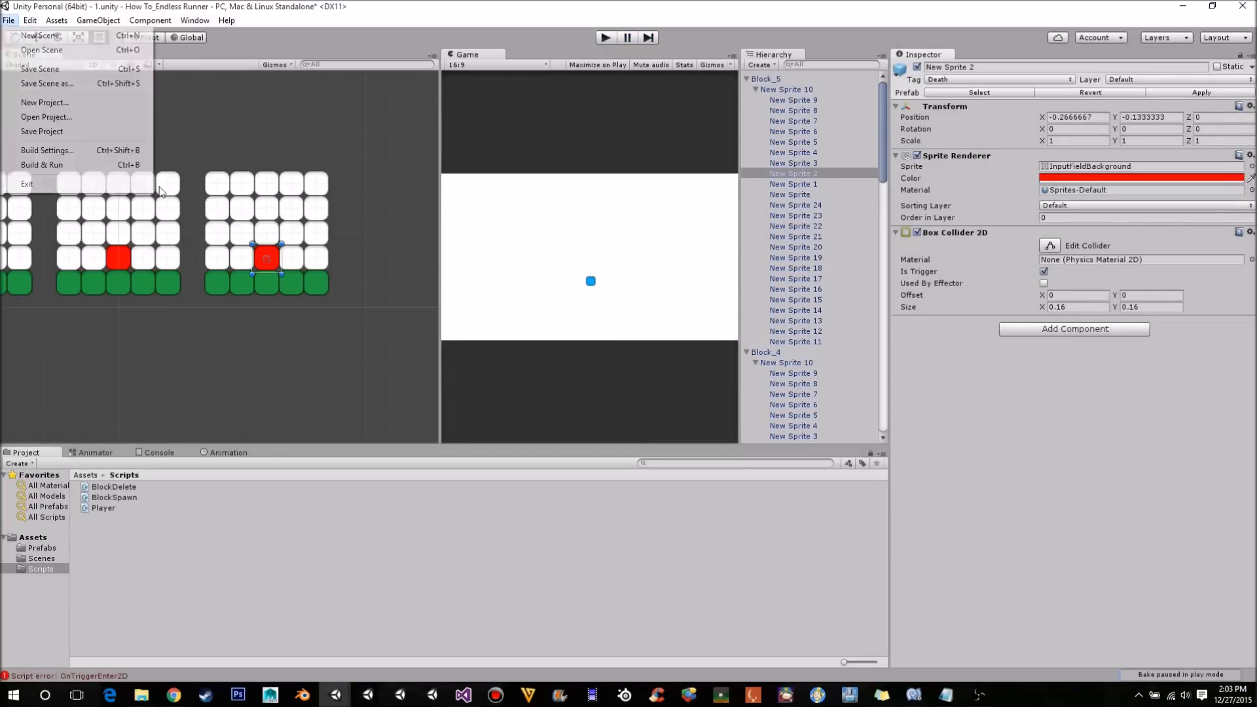
pyautogui.moveTo(41, 131)
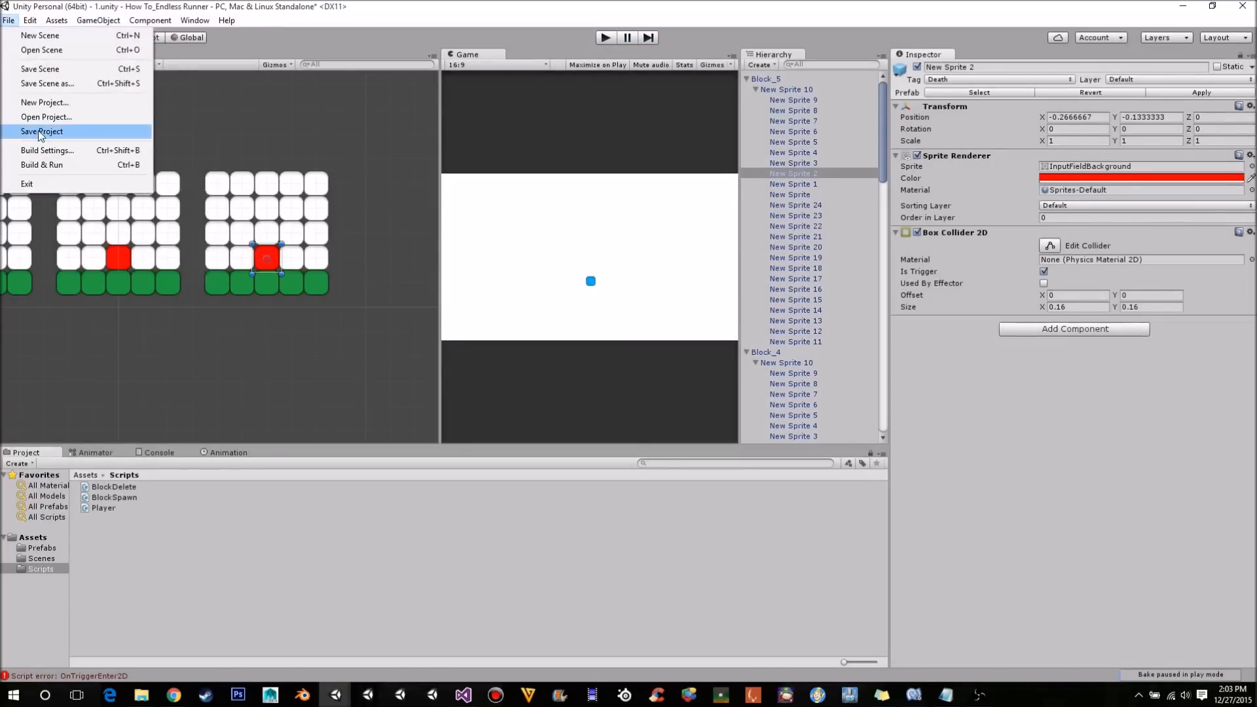
pyautogui.click(47, 150)
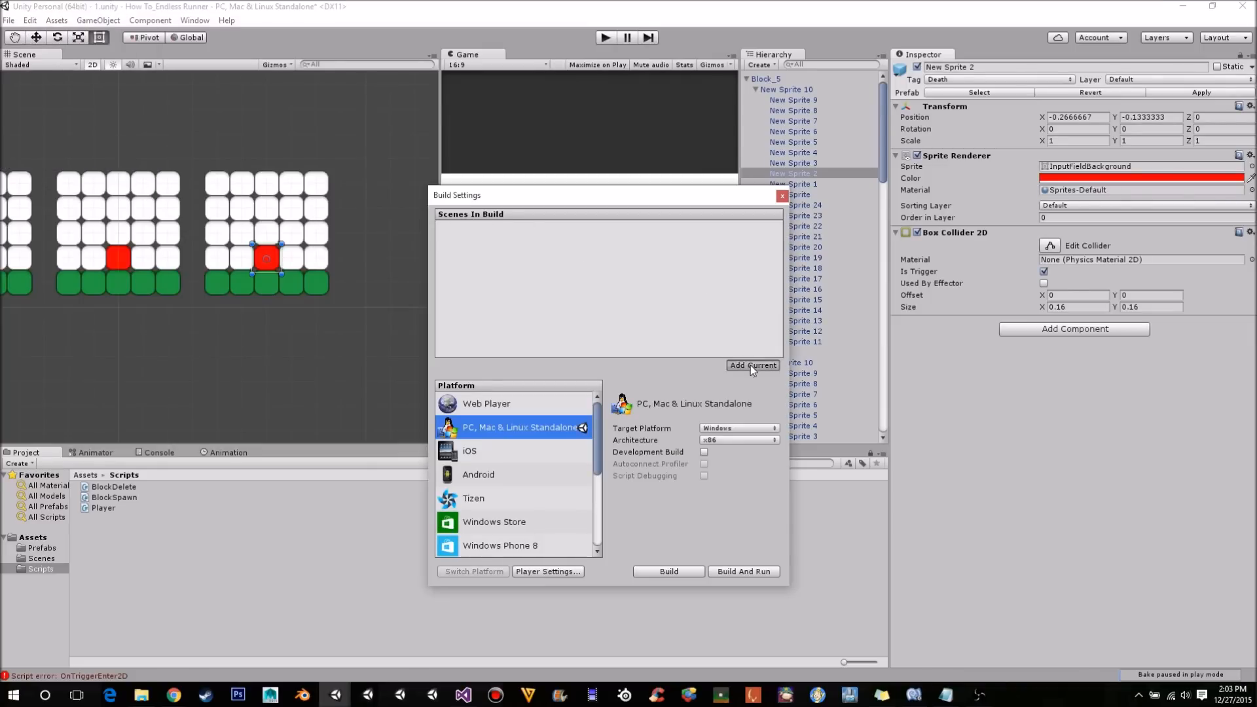
pyautogui.click(752, 365)
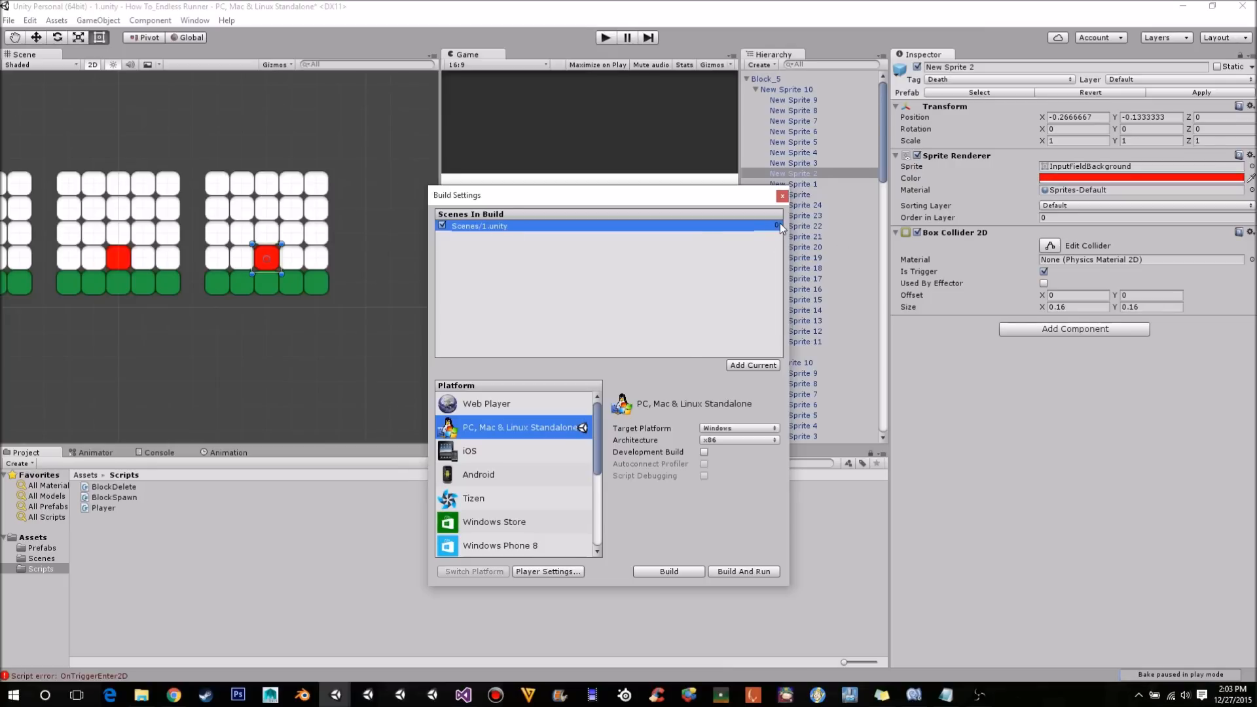
pyautogui.moveTo(549, 653)
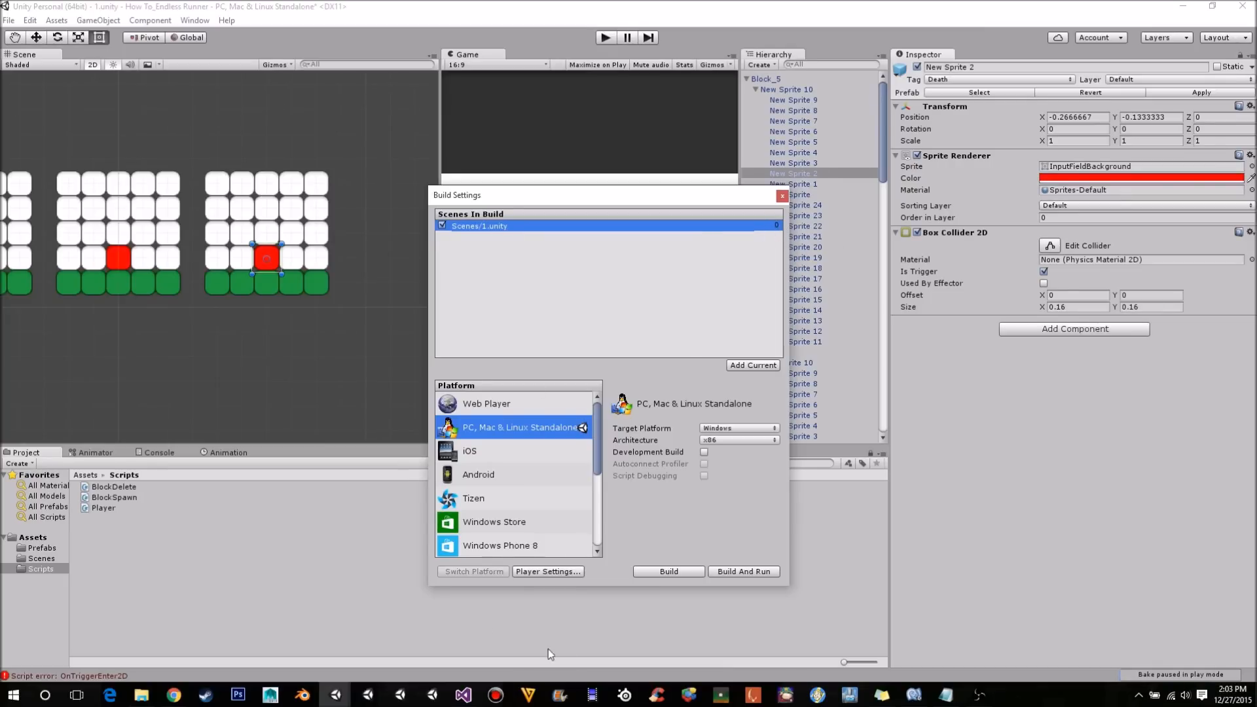
pyautogui.click(460, 694)
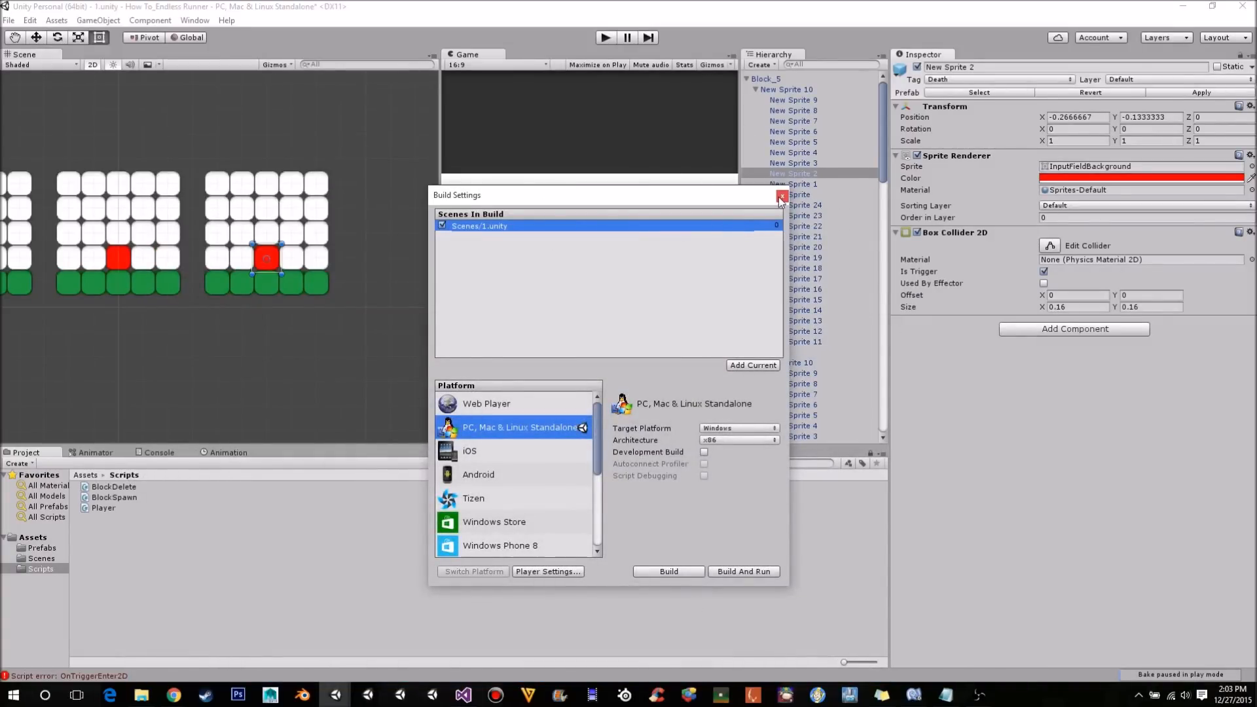
# Close Build Settings and run another test of the spawning Death block rows.
pyautogui.click(778, 198)
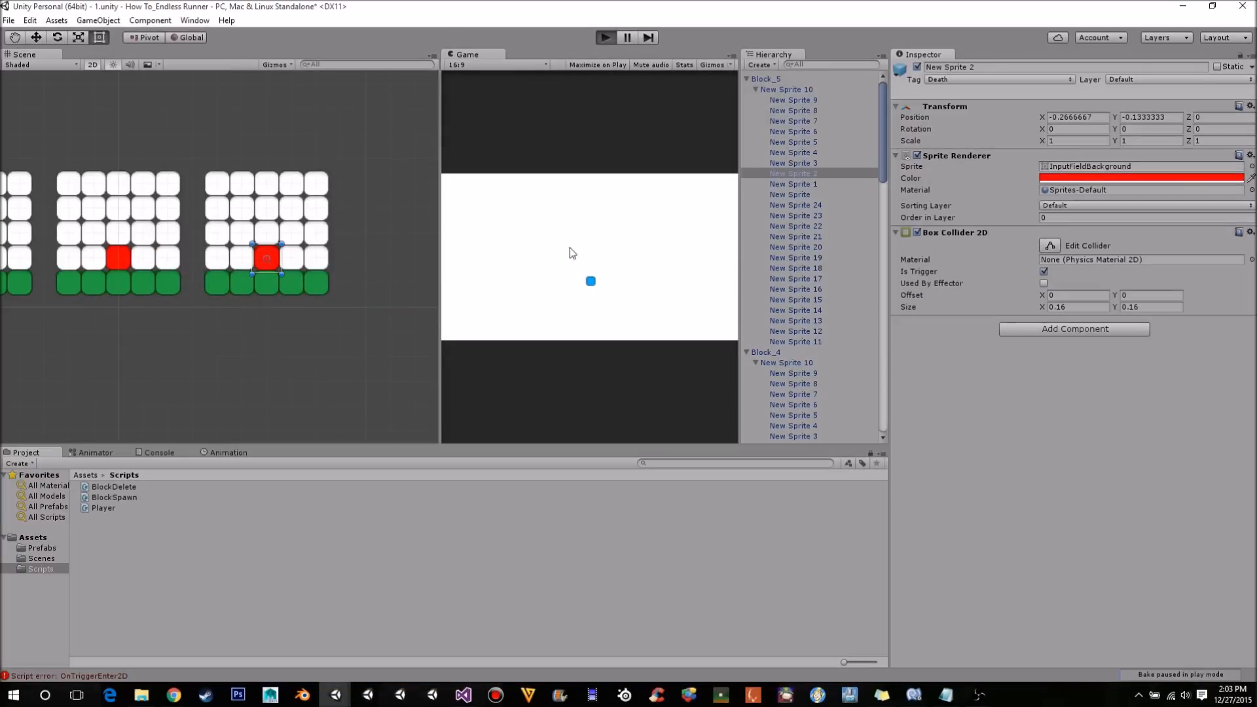
pyautogui.moveTo(528, 226)
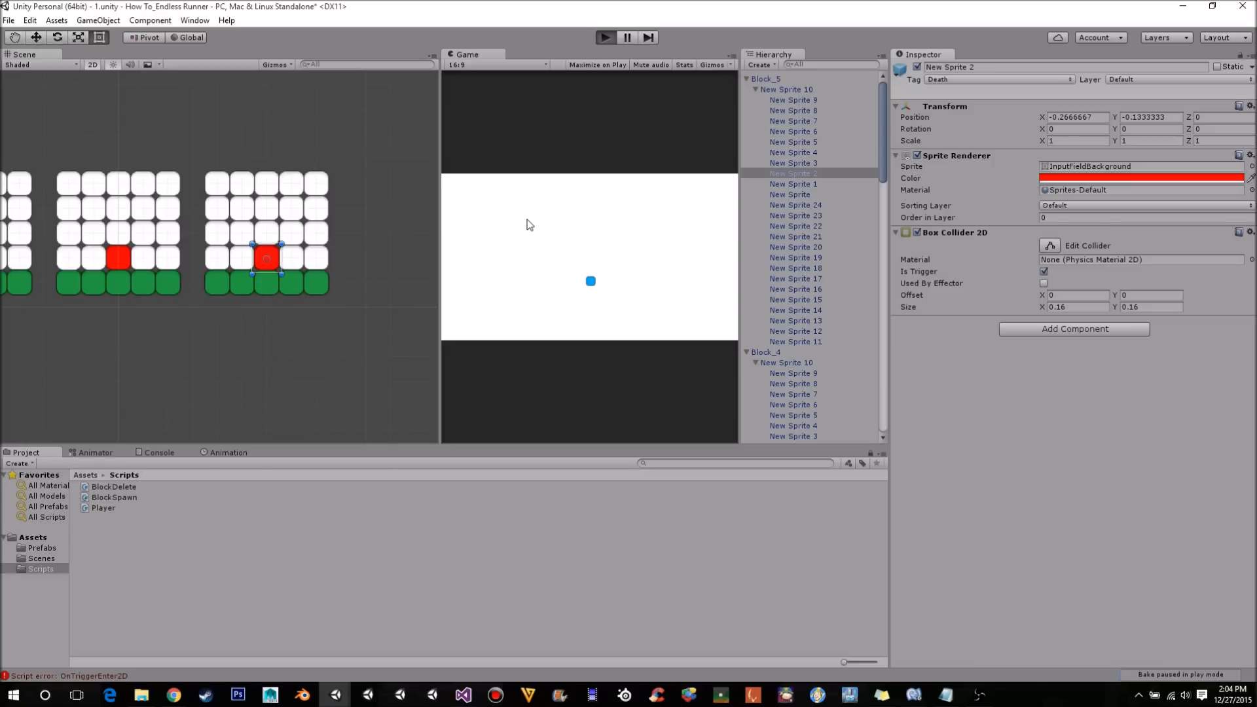
pyautogui.moveTo(392, 220)
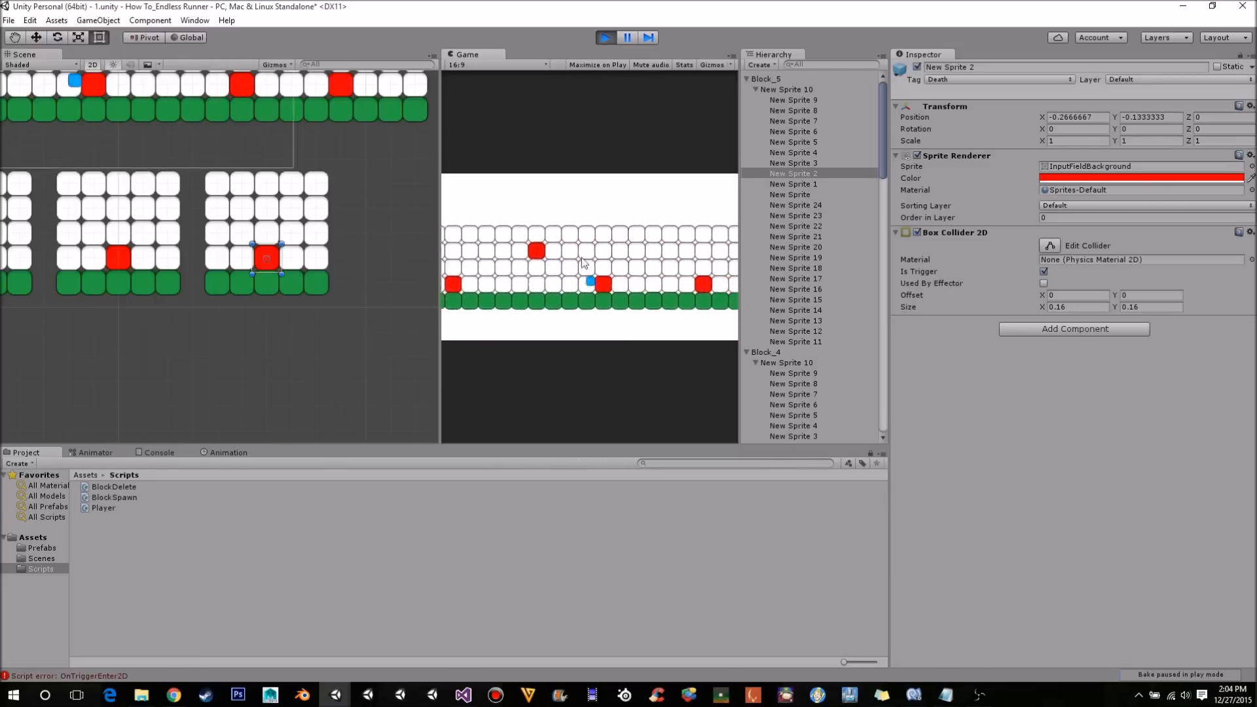
pyautogui.click(627, 37)
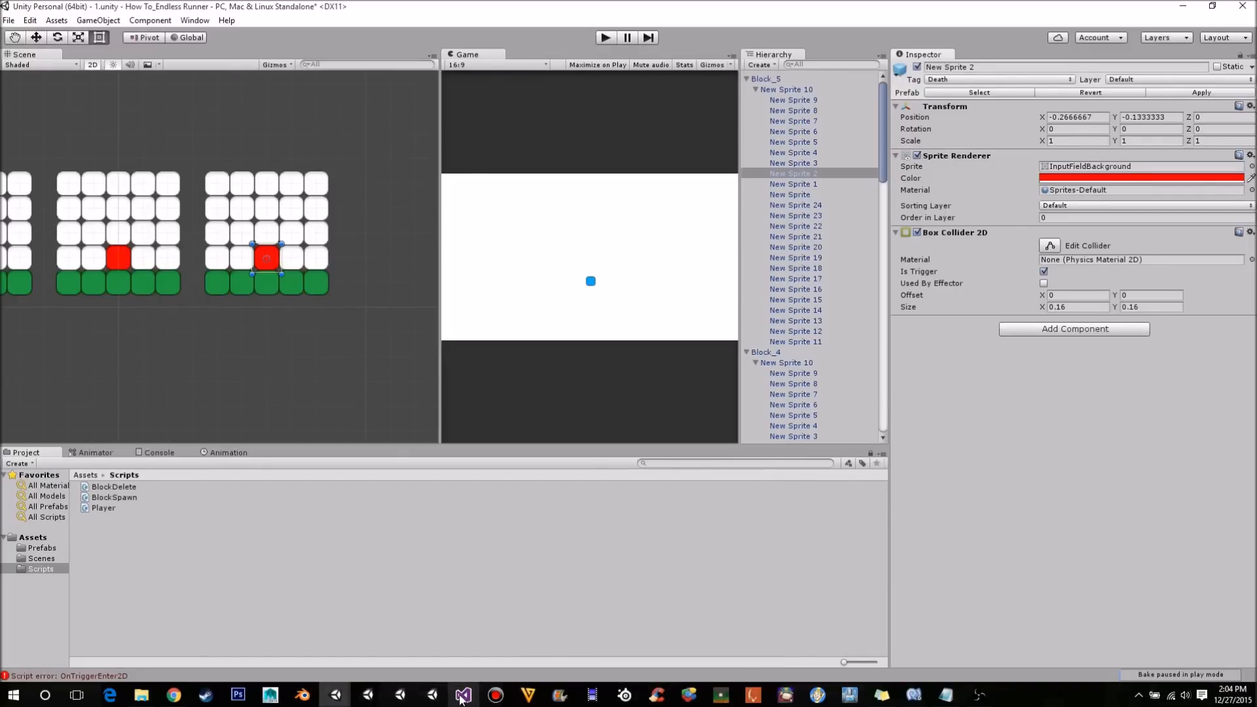
# Inspect the Console error about OnTriggerEnter2D needing a Collider2D parameter and check Player.cs.
pyautogui.click(160, 452)
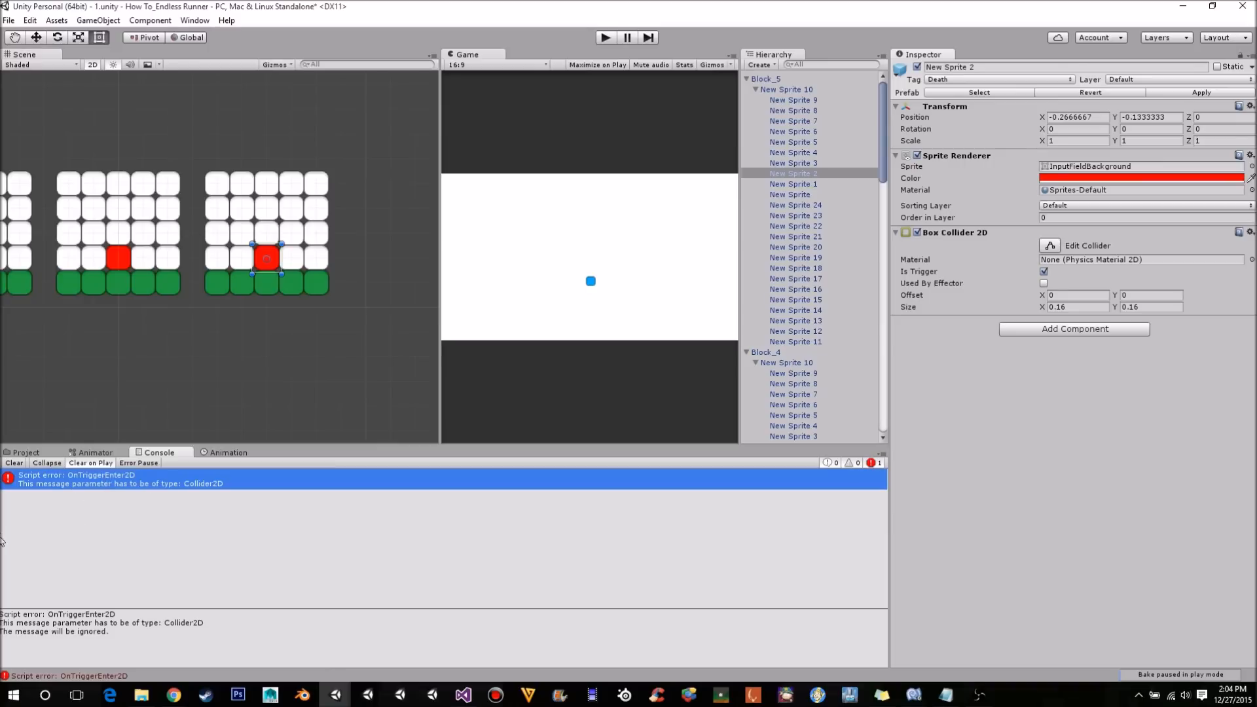
pyautogui.moveTo(335, 694)
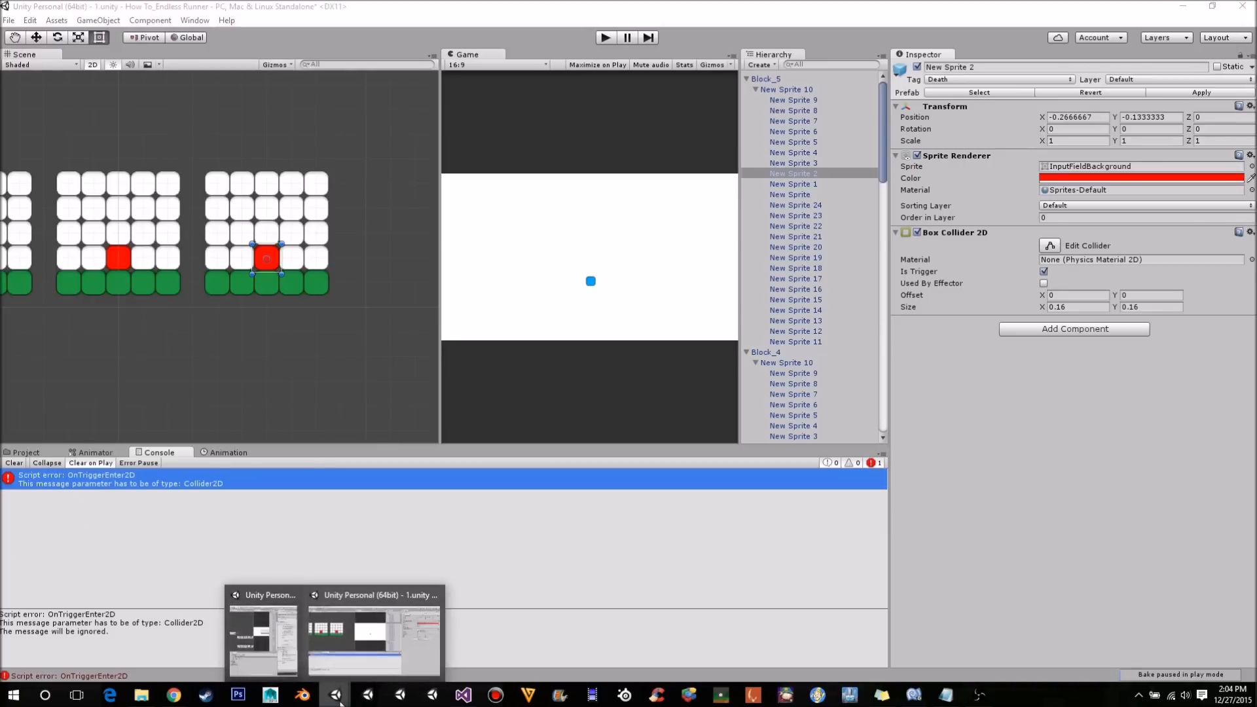
pyautogui.click(459, 694)
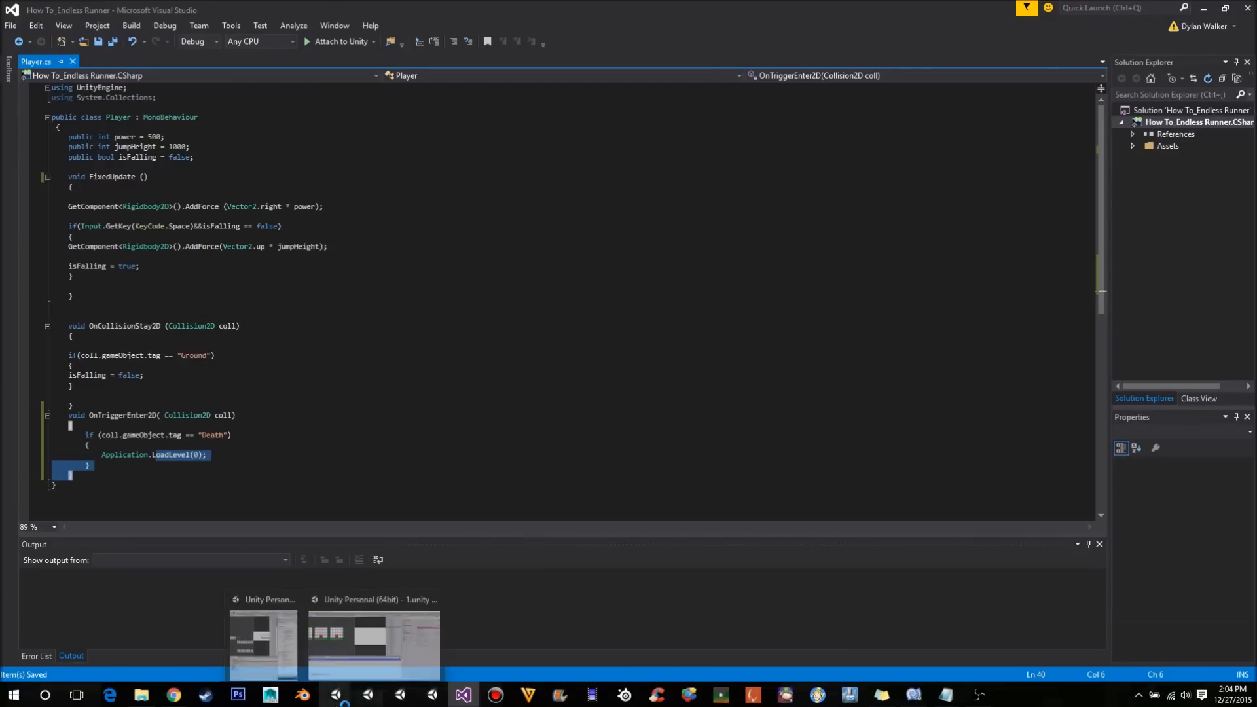
pyautogui.click(373, 642)
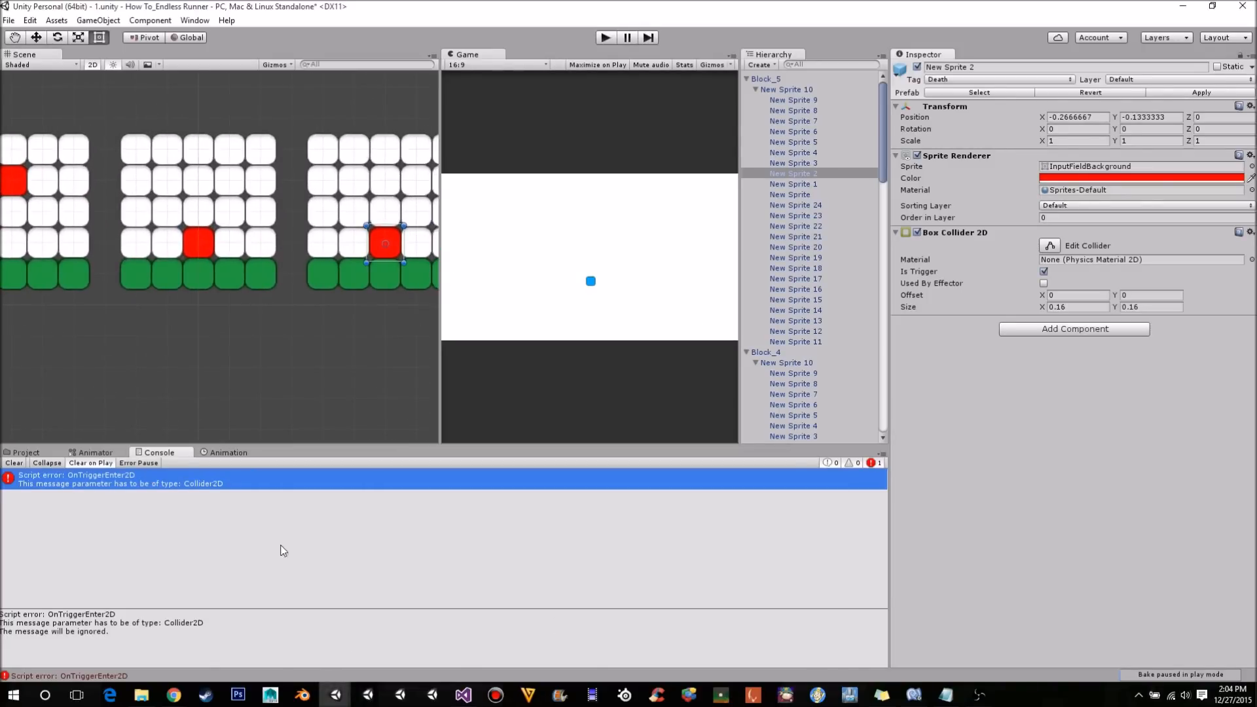
pyautogui.click(461, 694)
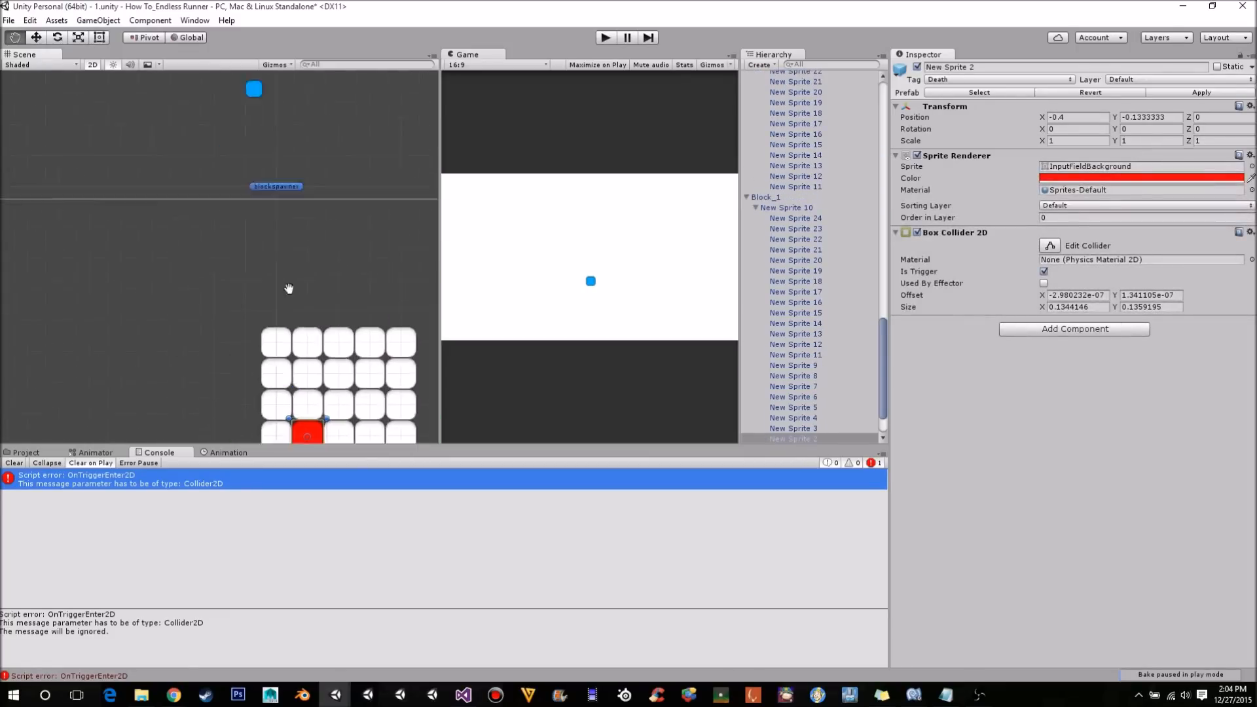
pyautogui.click(762, 439)
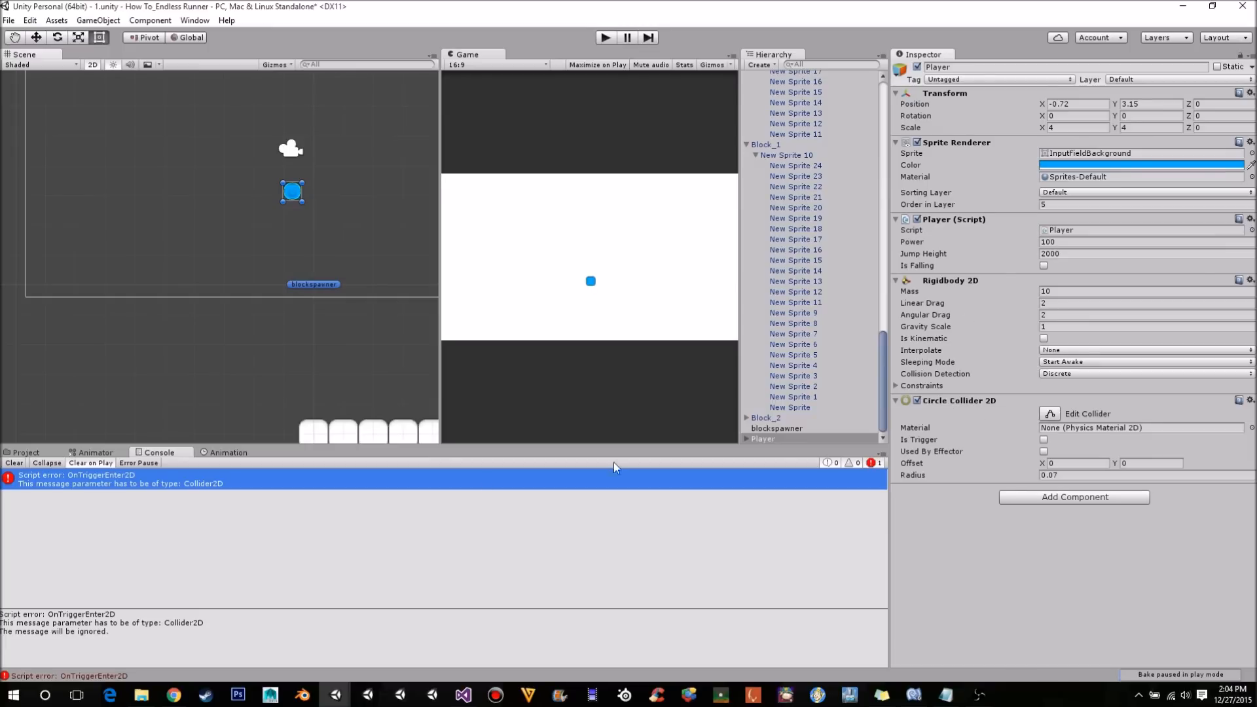
pyautogui.moveTo(106, 490)
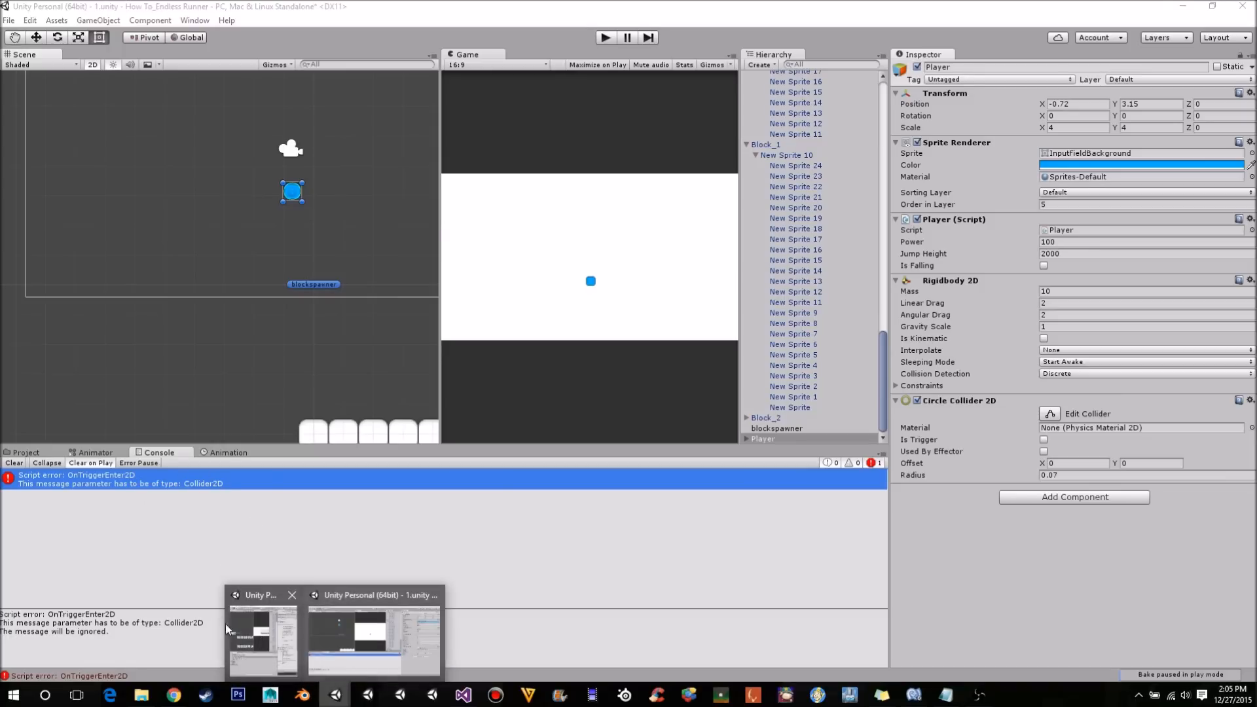
pyautogui.moveTo(367, 637)
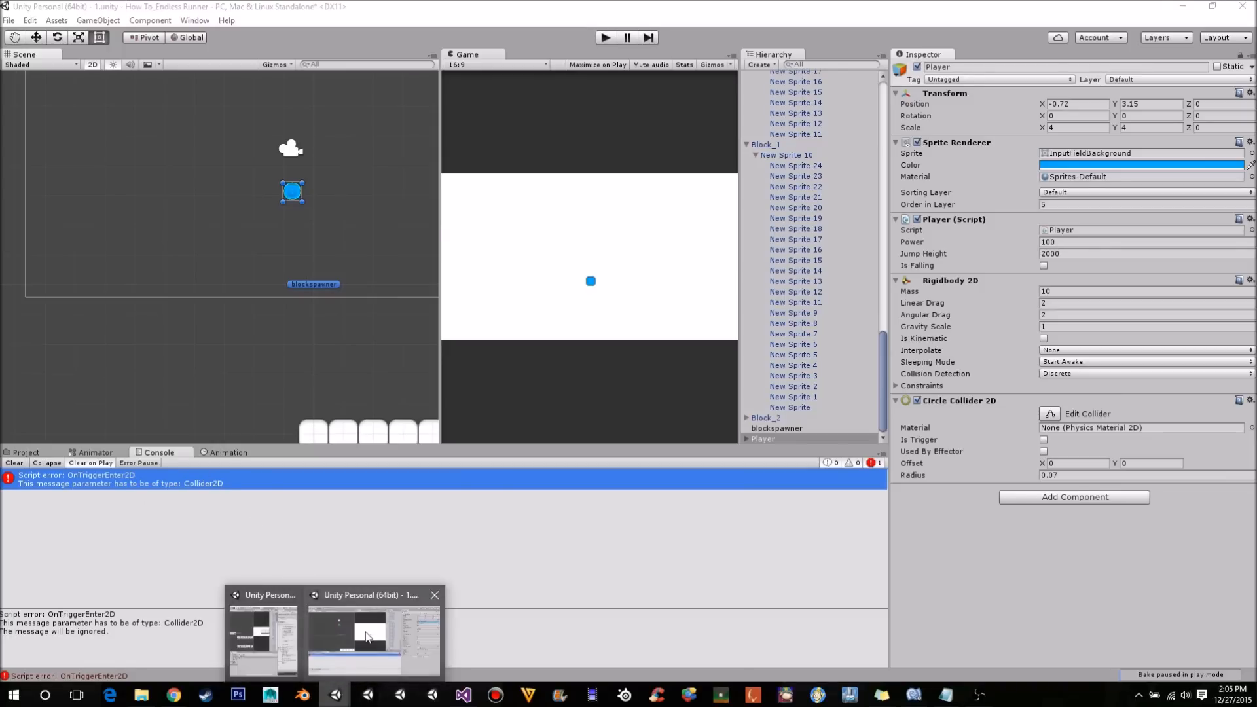
# Change OnTriggerEnter2D in Player.cs to take Collider2D coll and save the script.
pyautogui.click(373, 642)
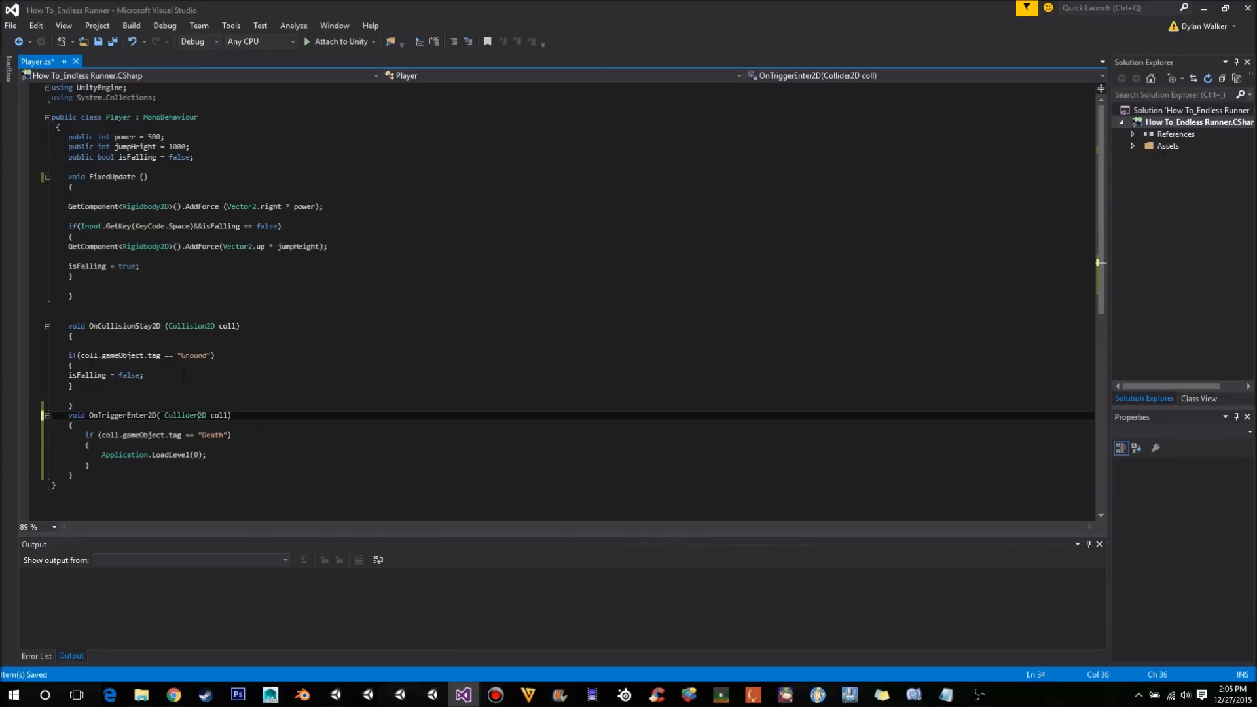
pyautogui.click(72, 405)
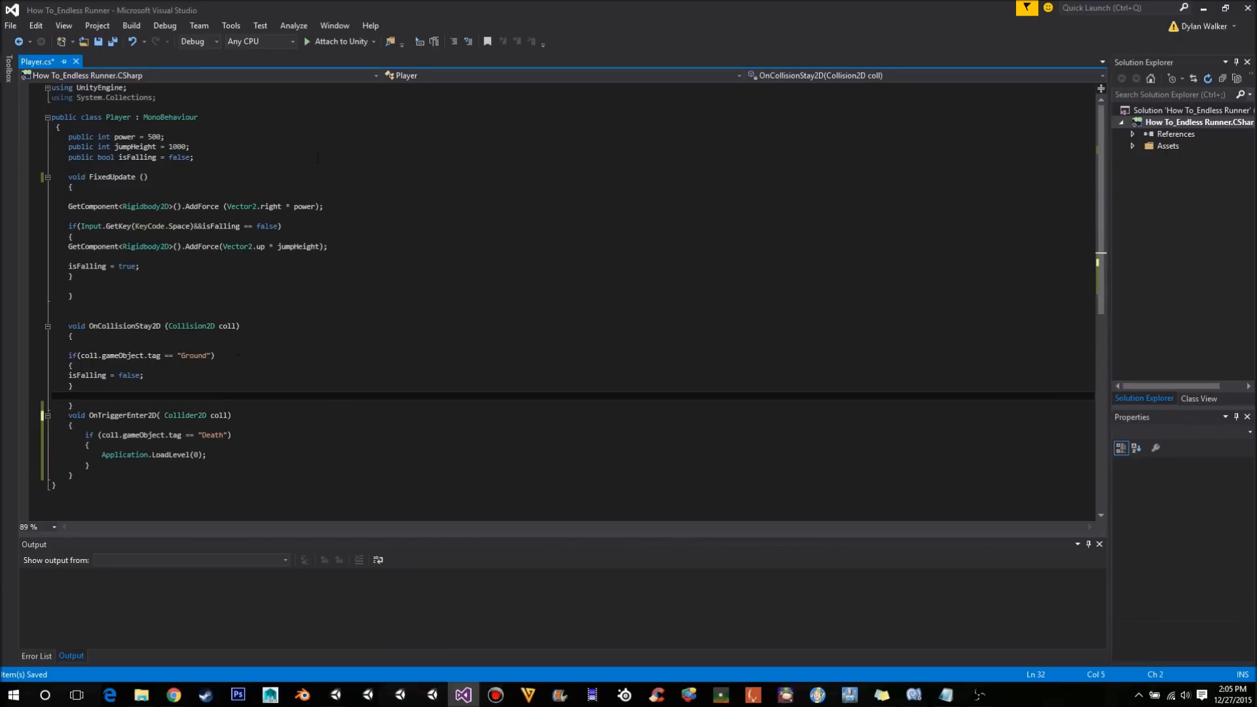
pyautogui.moveTo(334, 694)
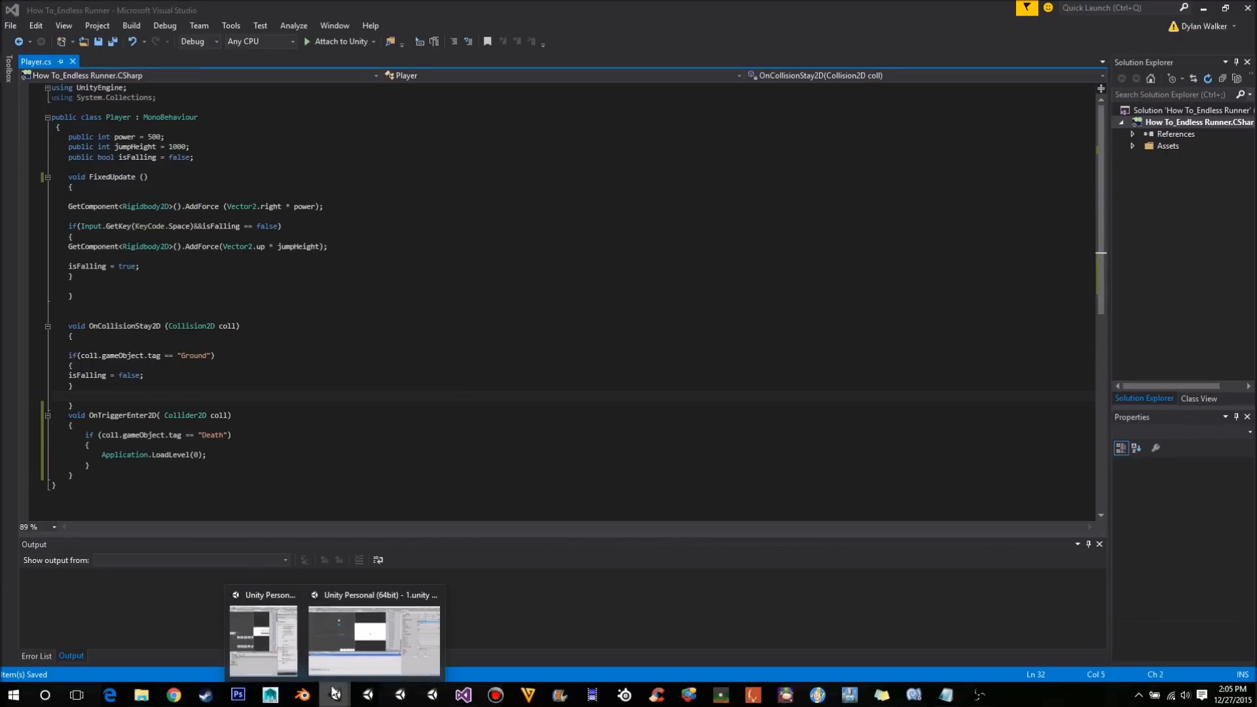
# Return to Unity and test-run the game with the Collider2D error gone.
pyautogui.click(373, 638)
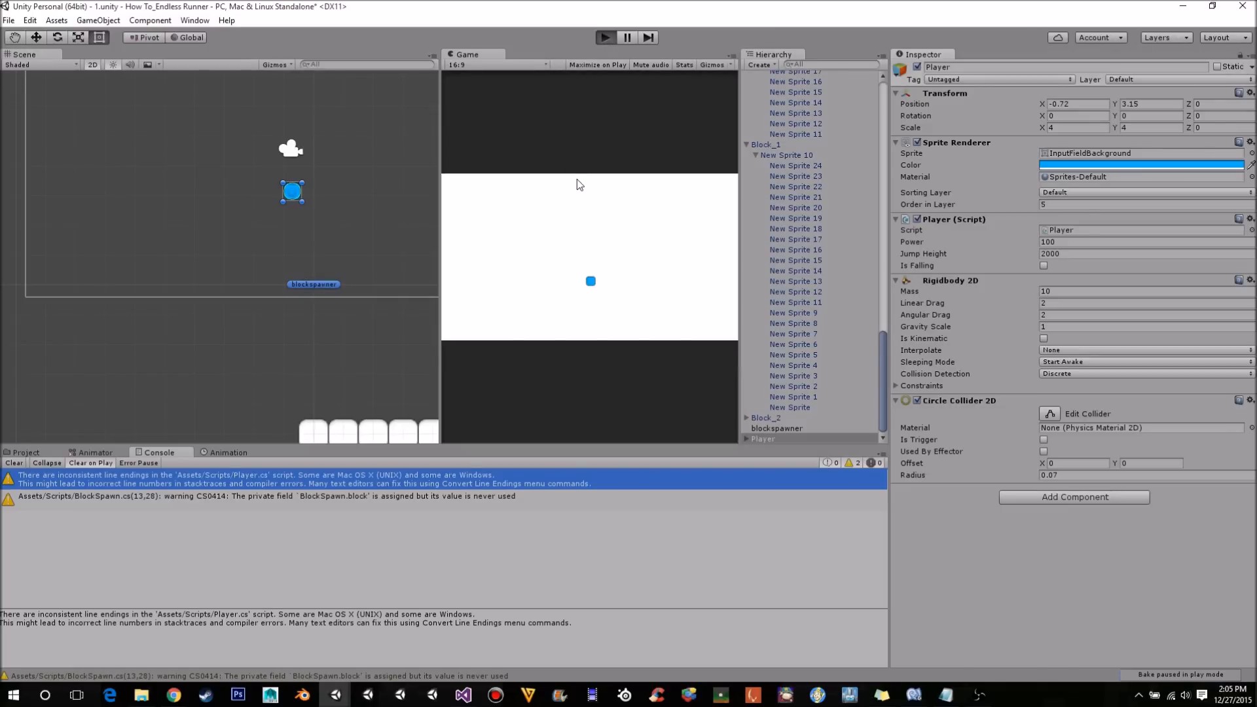
pyautogui.click(605, 37)
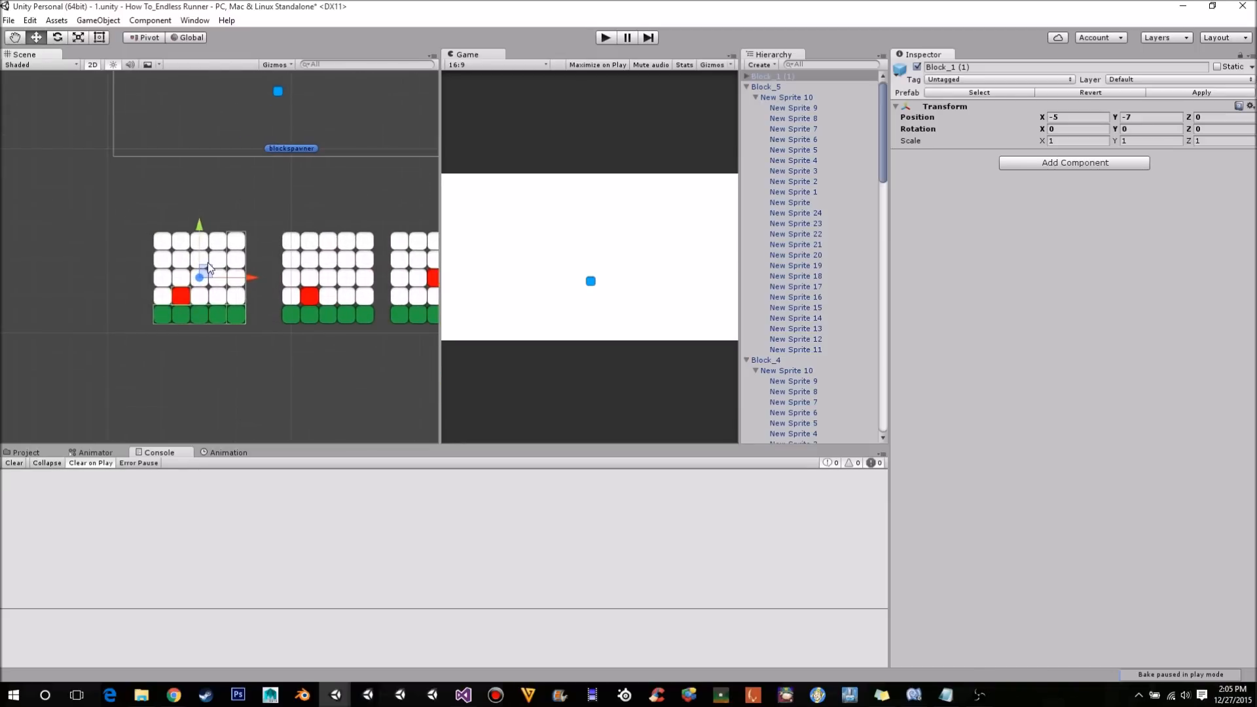
pyautogui.moveTo(279, 275)
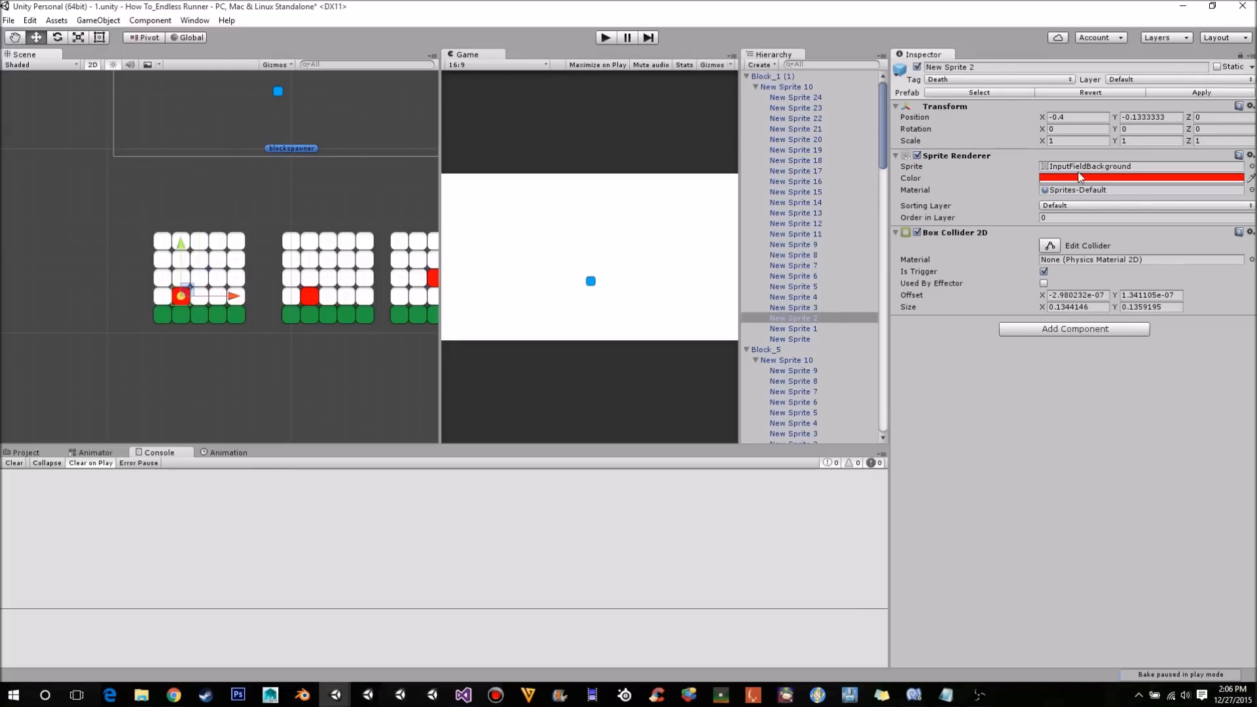
# Remove the Box Collider 2D from New Sprite 2 and reset its tag to Untagged.
pyautogui.click(1138, 177)
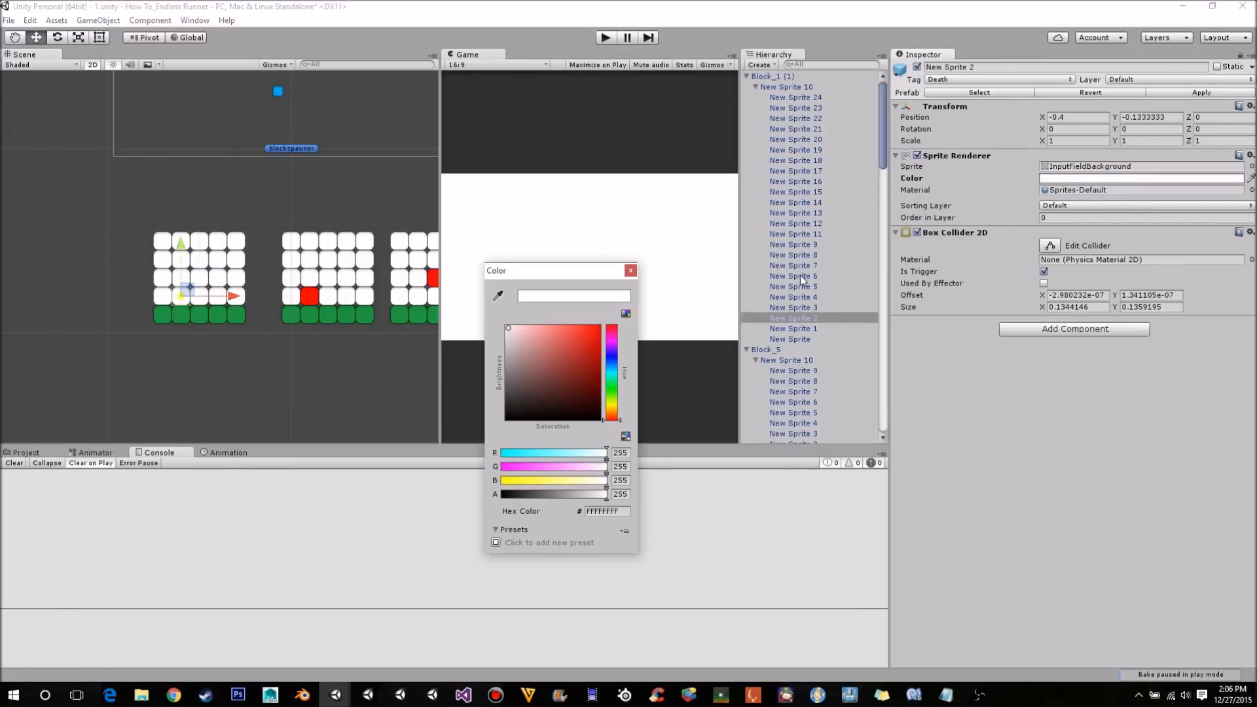
pyautogui.click(631, 270)
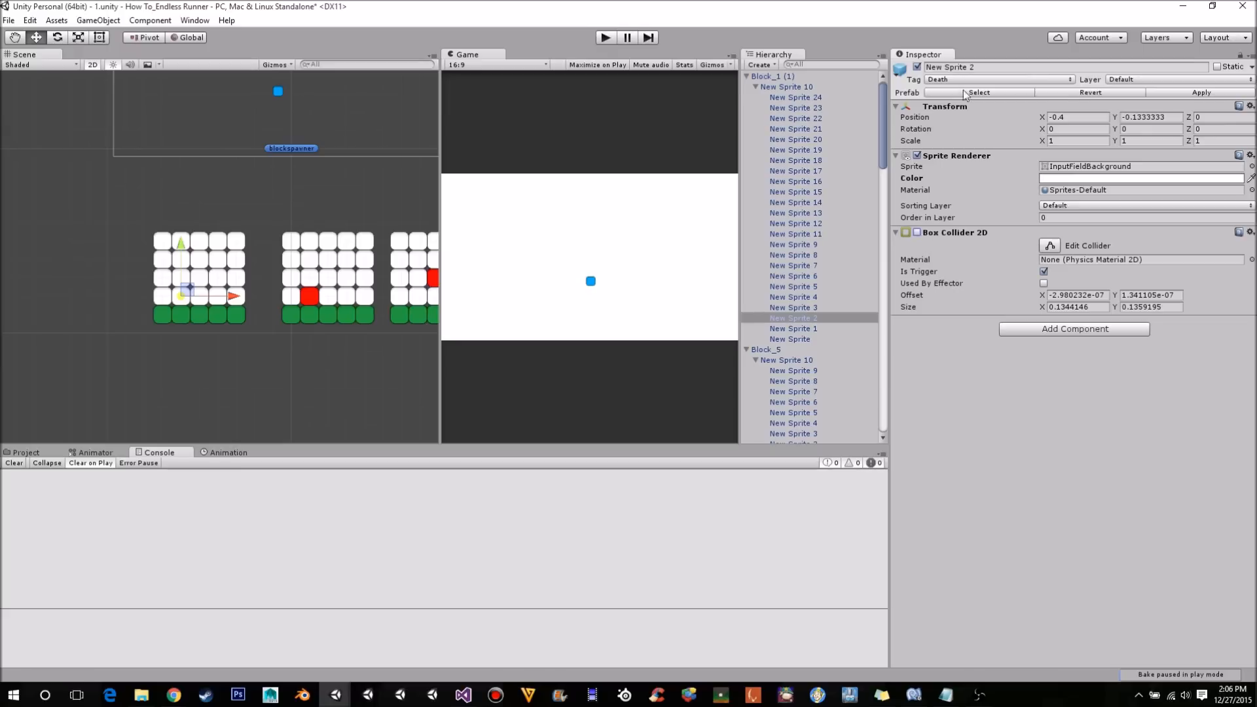
pyautogui.click(1248, 233)
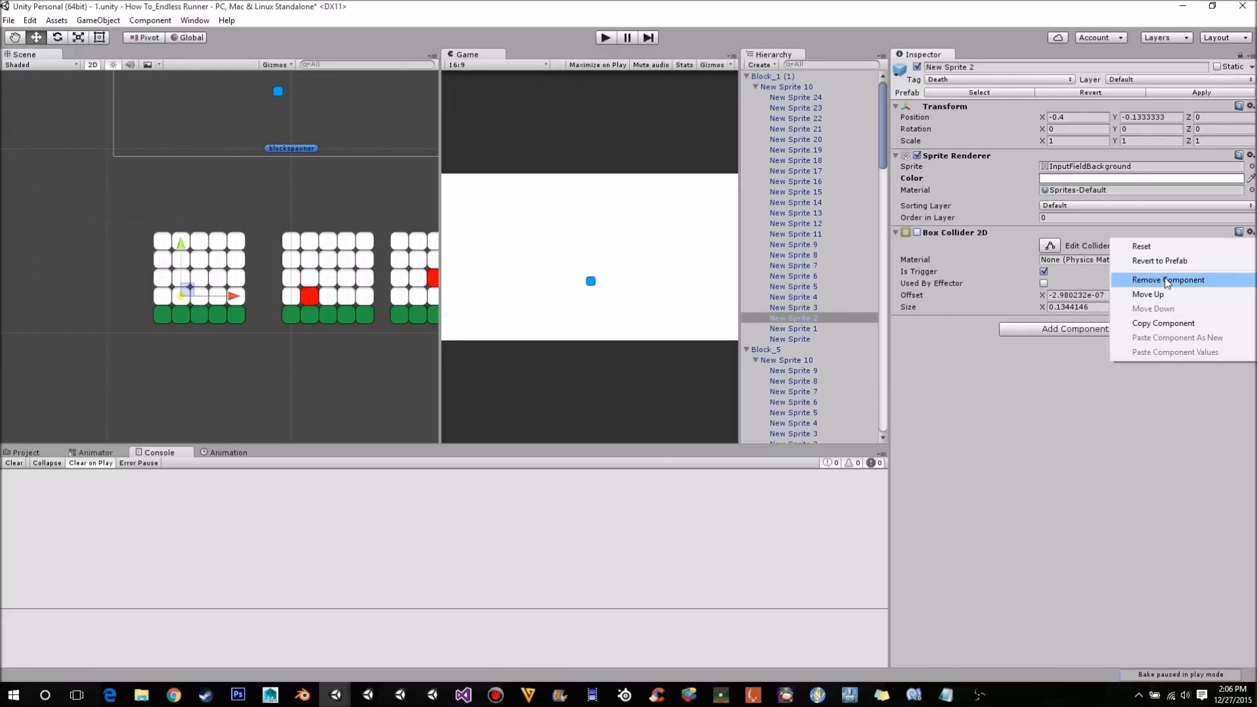
pyautogui.click(1167, 280)
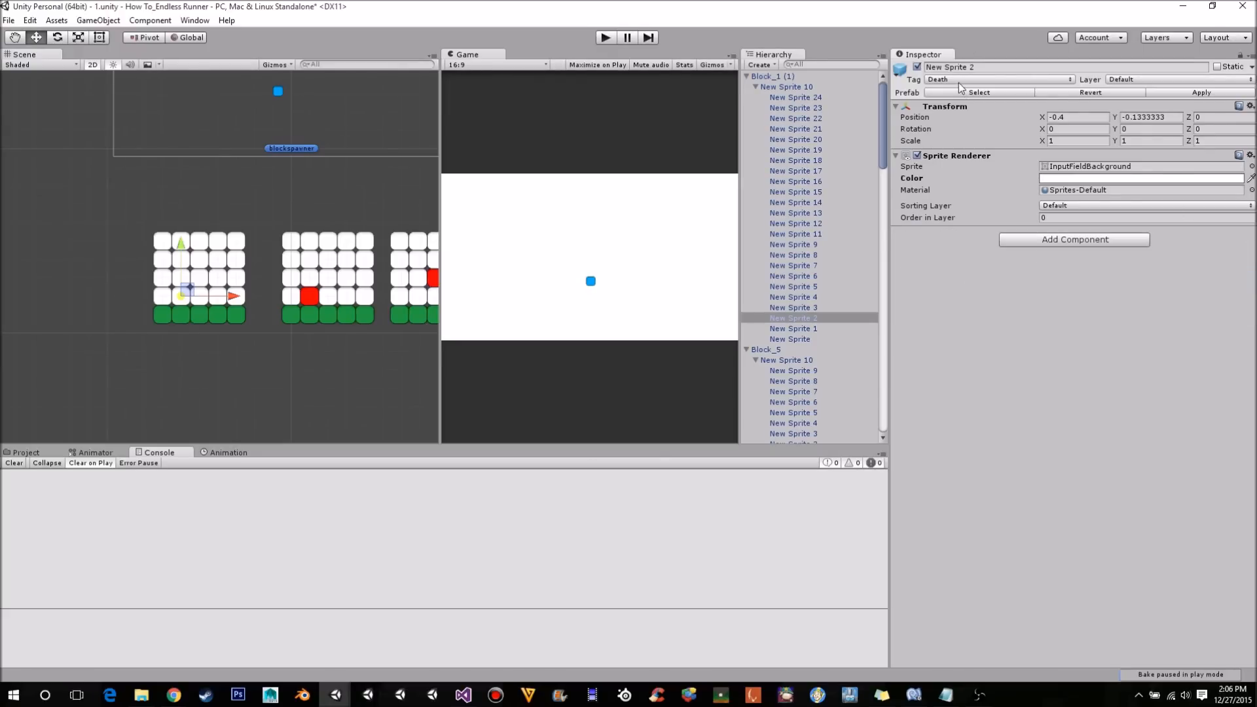
pyautogui.click(994, 78)
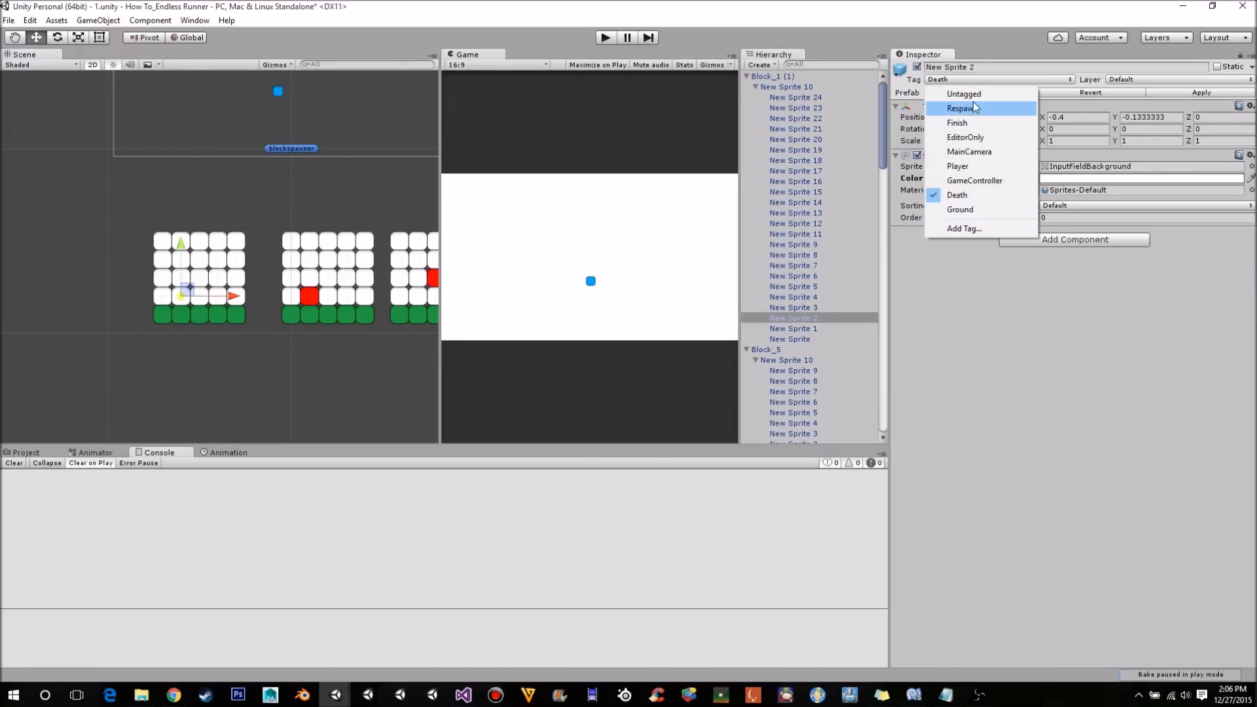
pyautogui.click(965, 95)
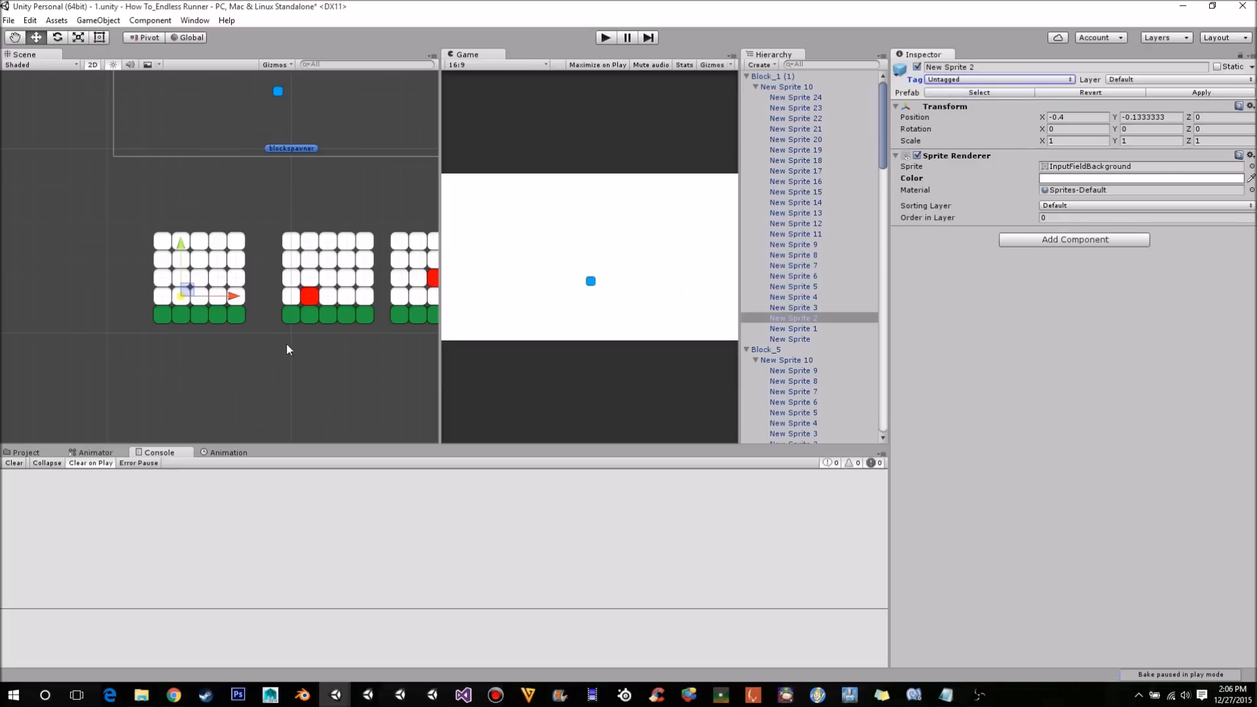
pyautogui.moveTo(355, 277)
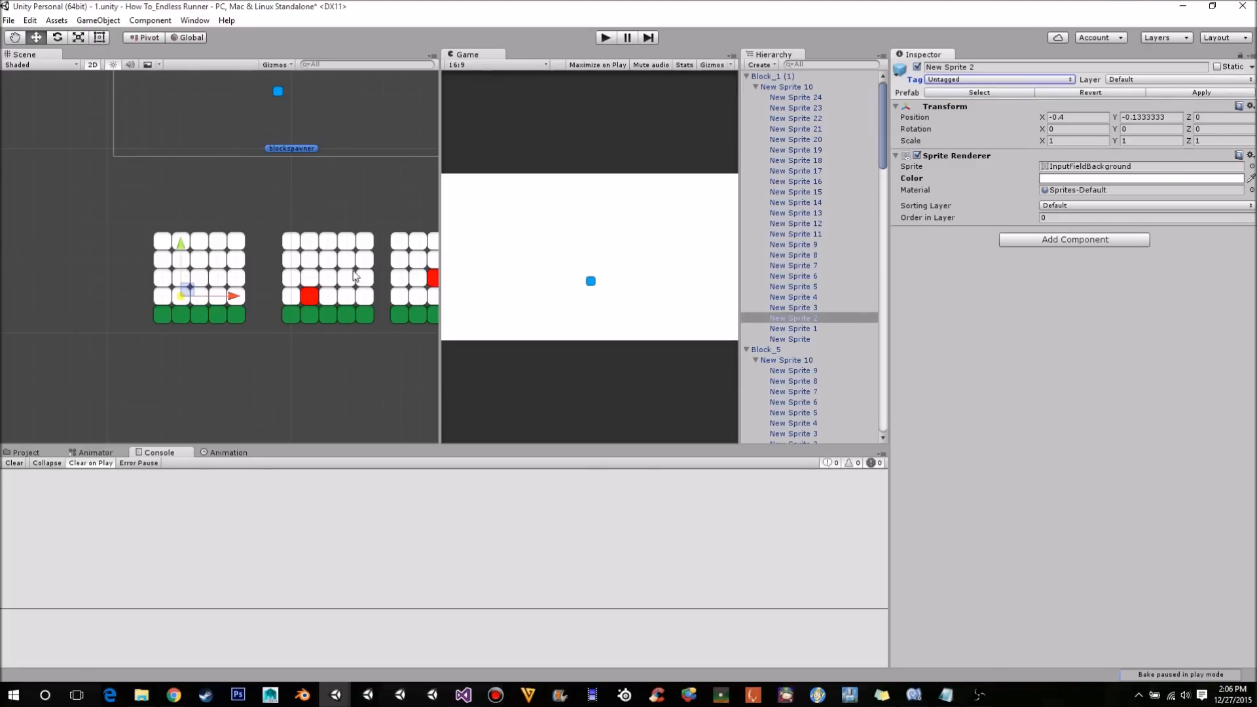
pyautogui.click(766, 76)
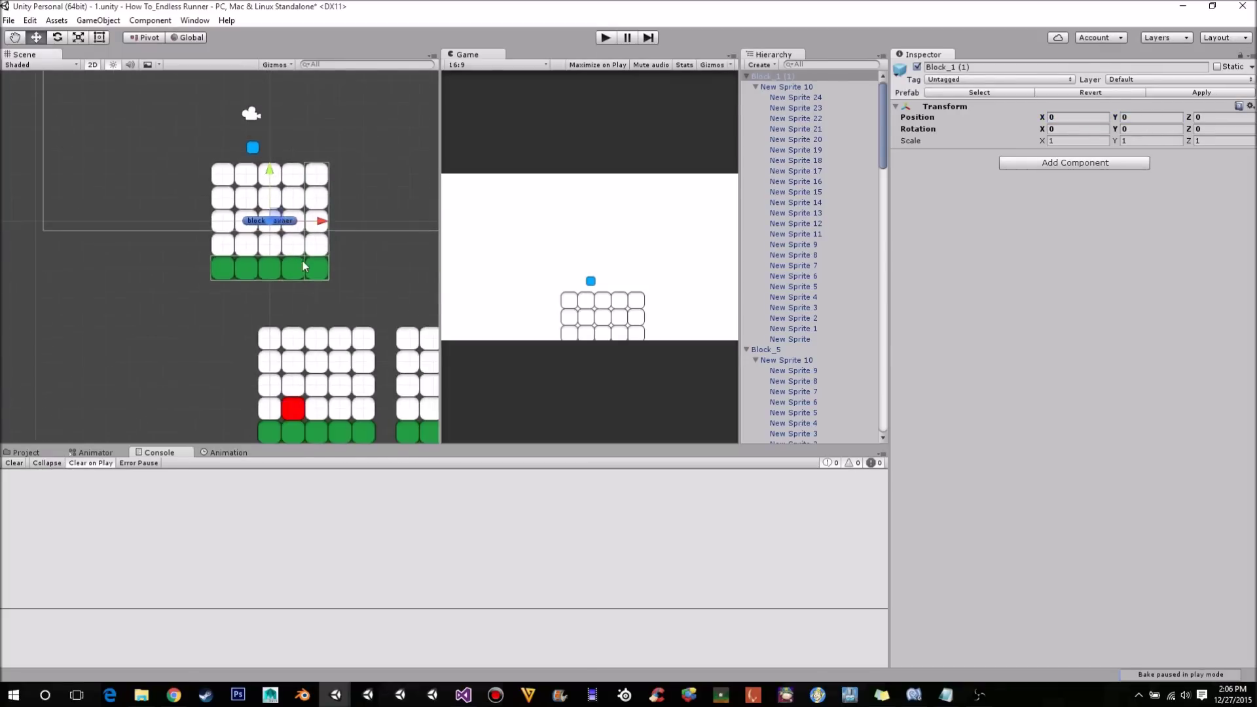
pyautogui.moveTo(323, 231)
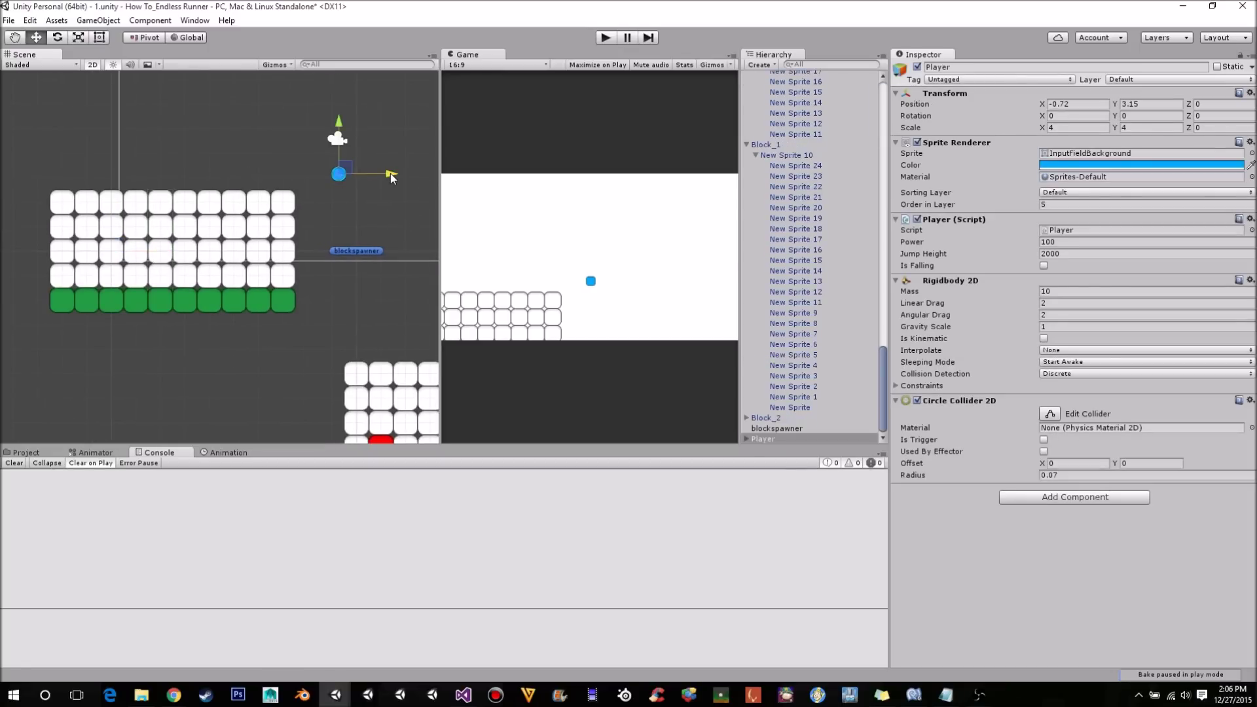
# Drag the Player above the all-white starting block, test-run, then switch to the BlockDelete script.
pyautogui.moveTo(337, 174); pyautogui.dragTo(69, 174)
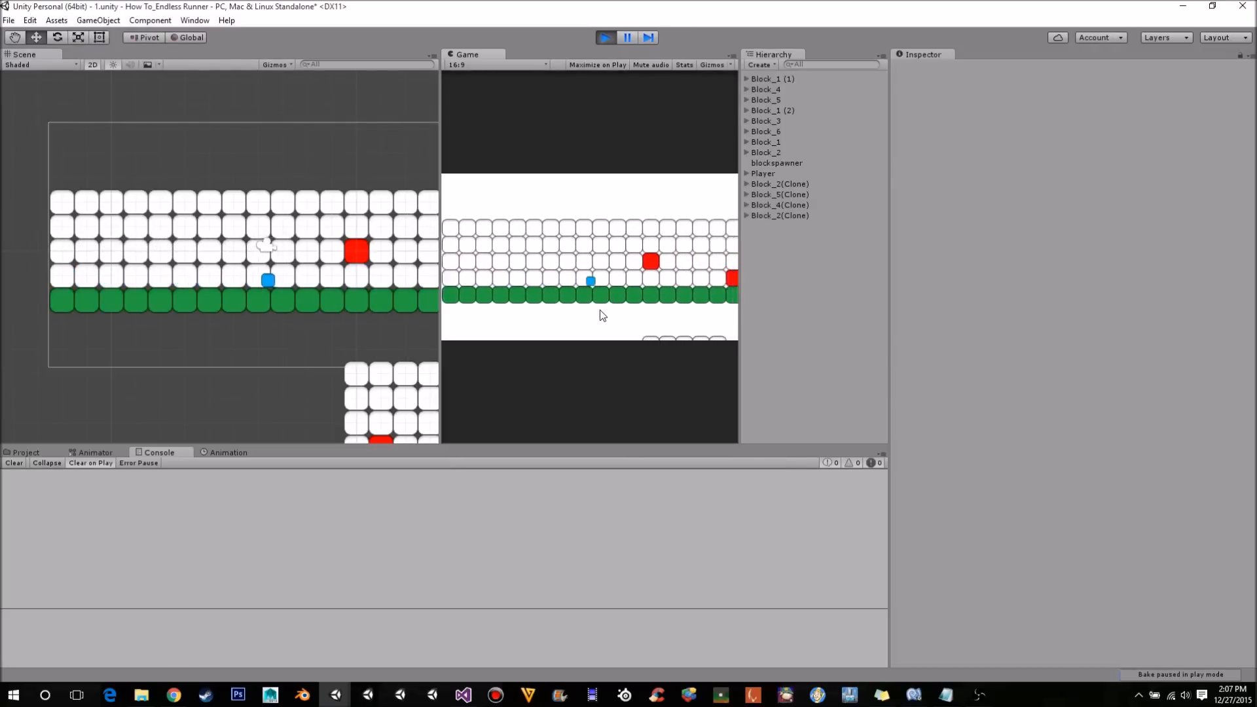
pyautogui.click(627, 37)
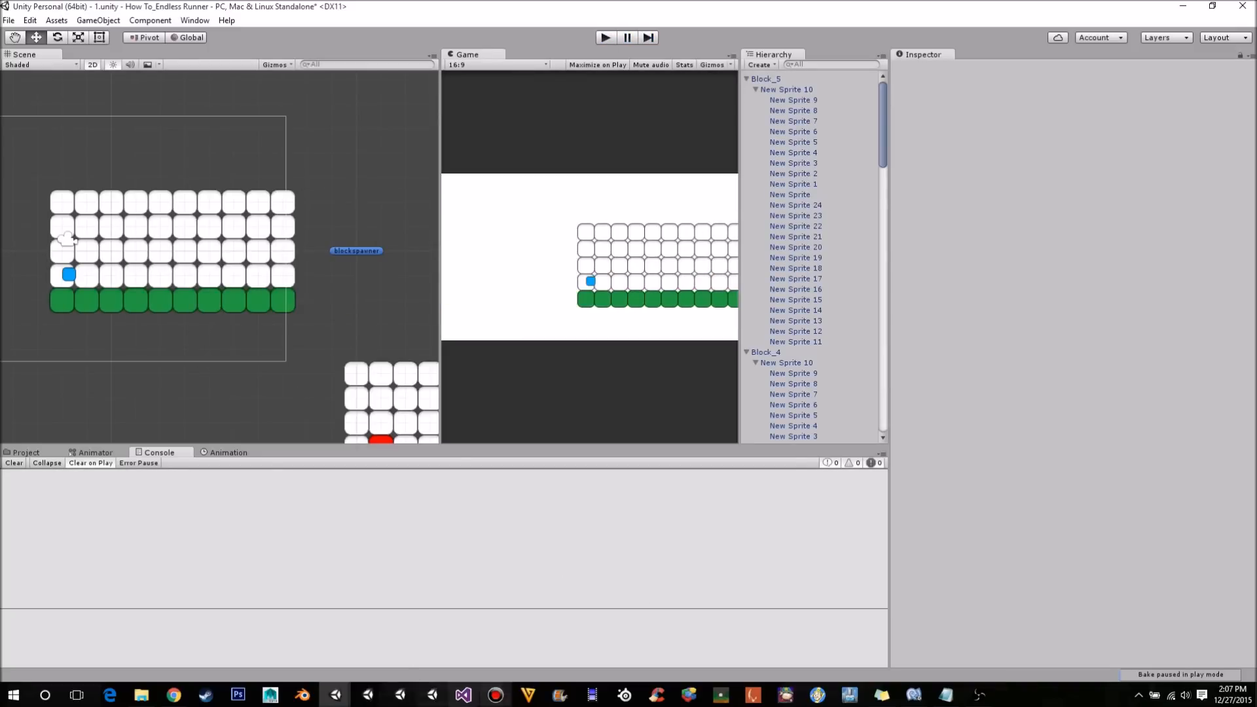
pyautogui.click(462, 694)
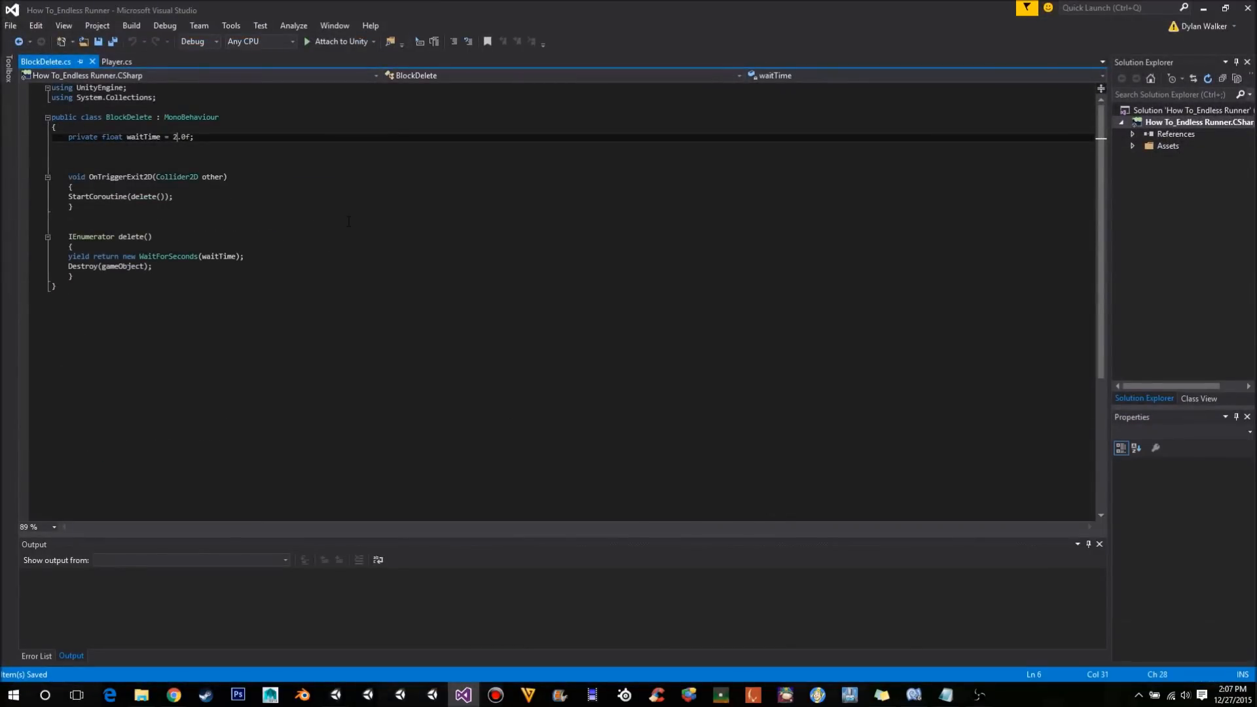
# Set BlockDelete waitTime to 3.0f and BlockSpawn waitTime to 1.2f.
pyautogui.write('3')
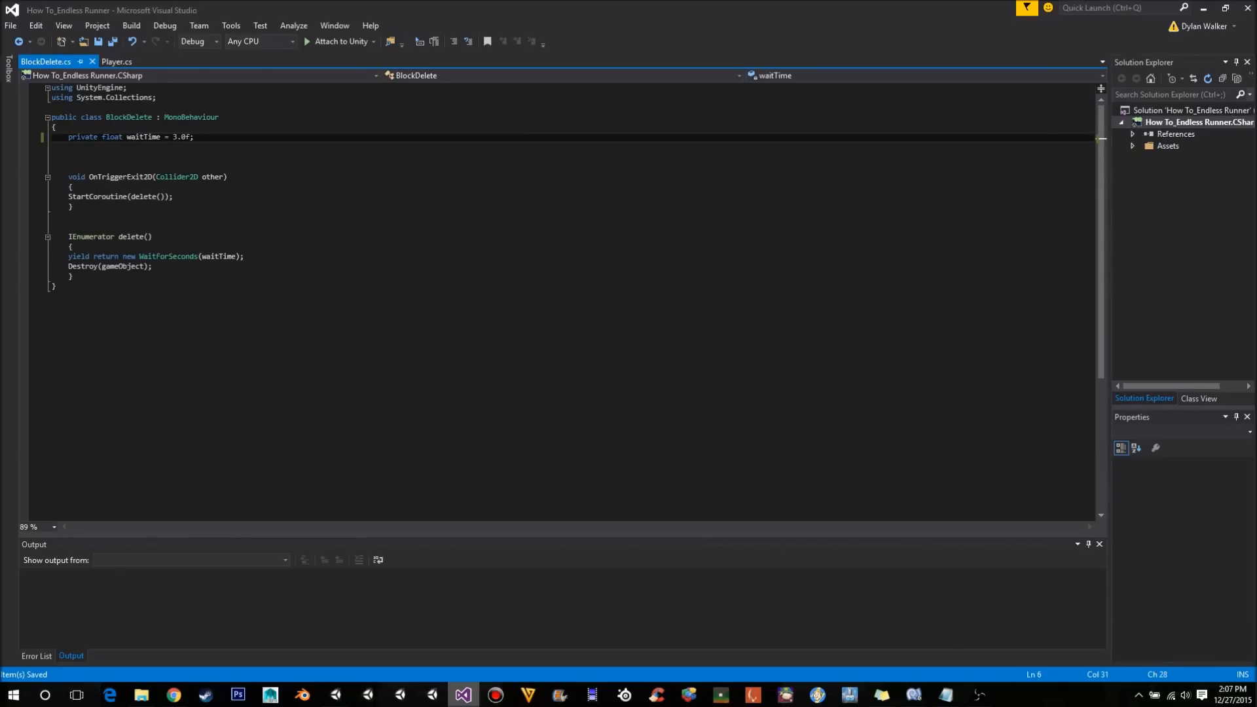
pyautogui.click(461, 694)
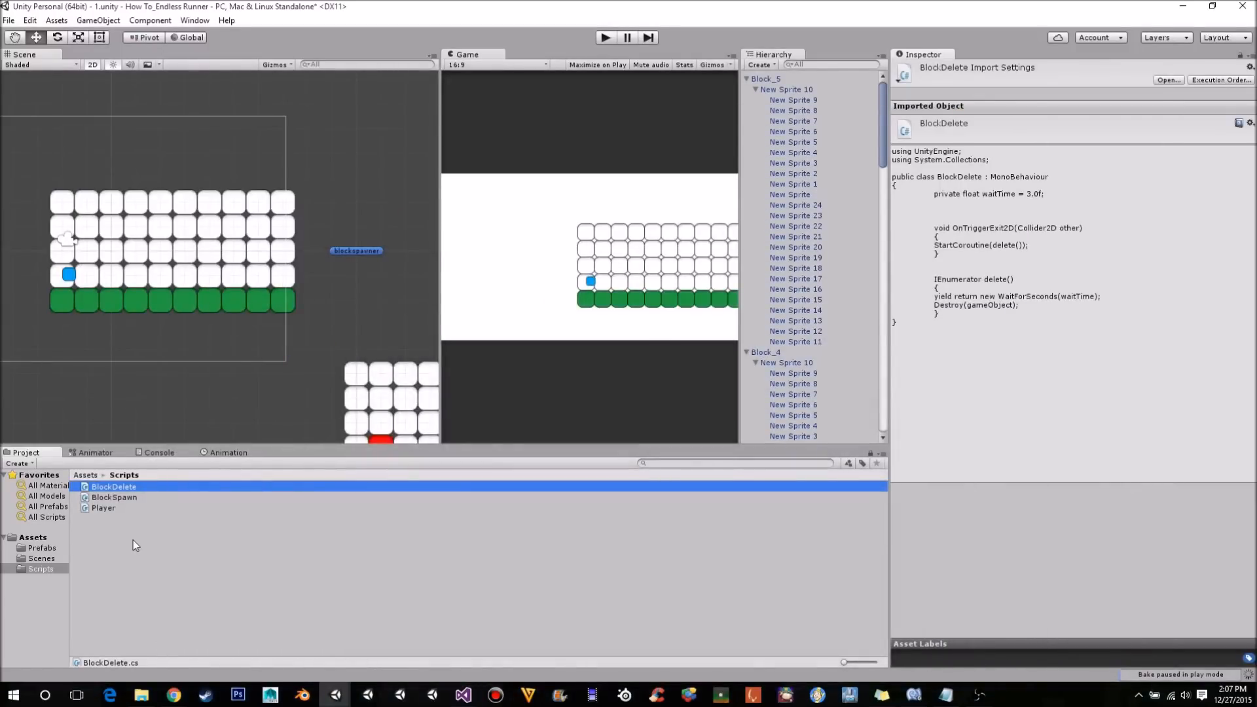
pyautogui.click(115, 498)
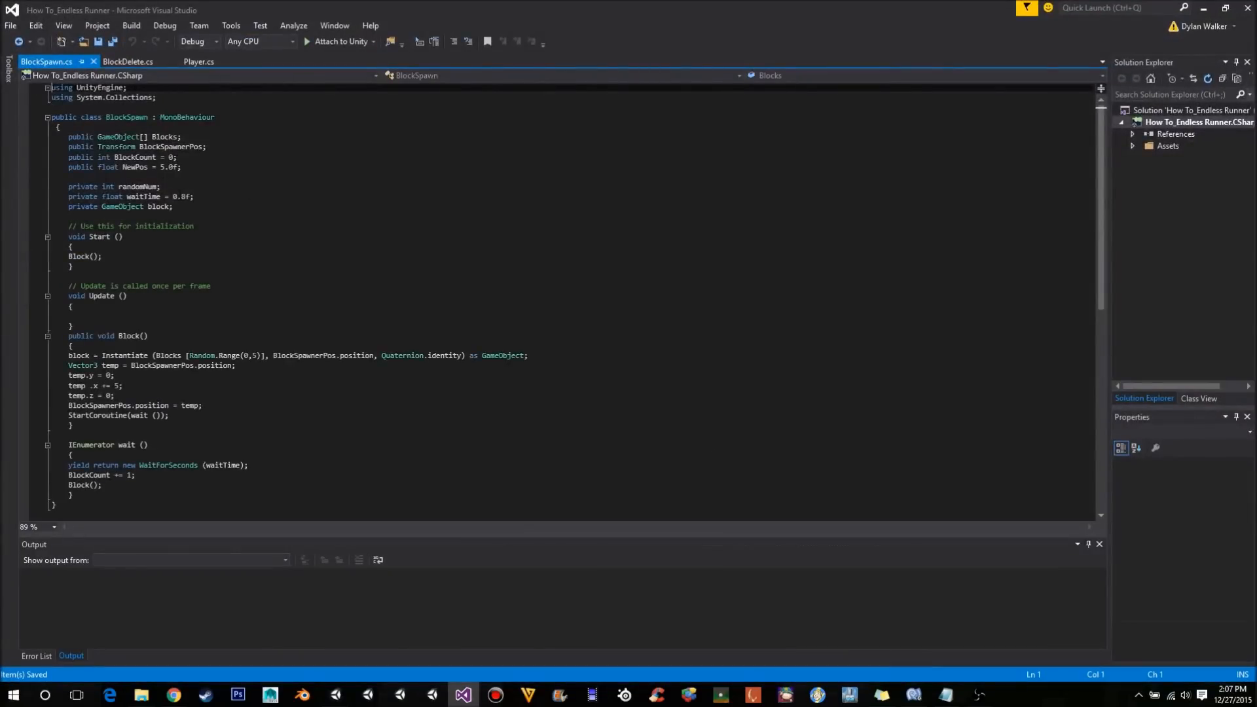
pyautogui.click(183, 196)
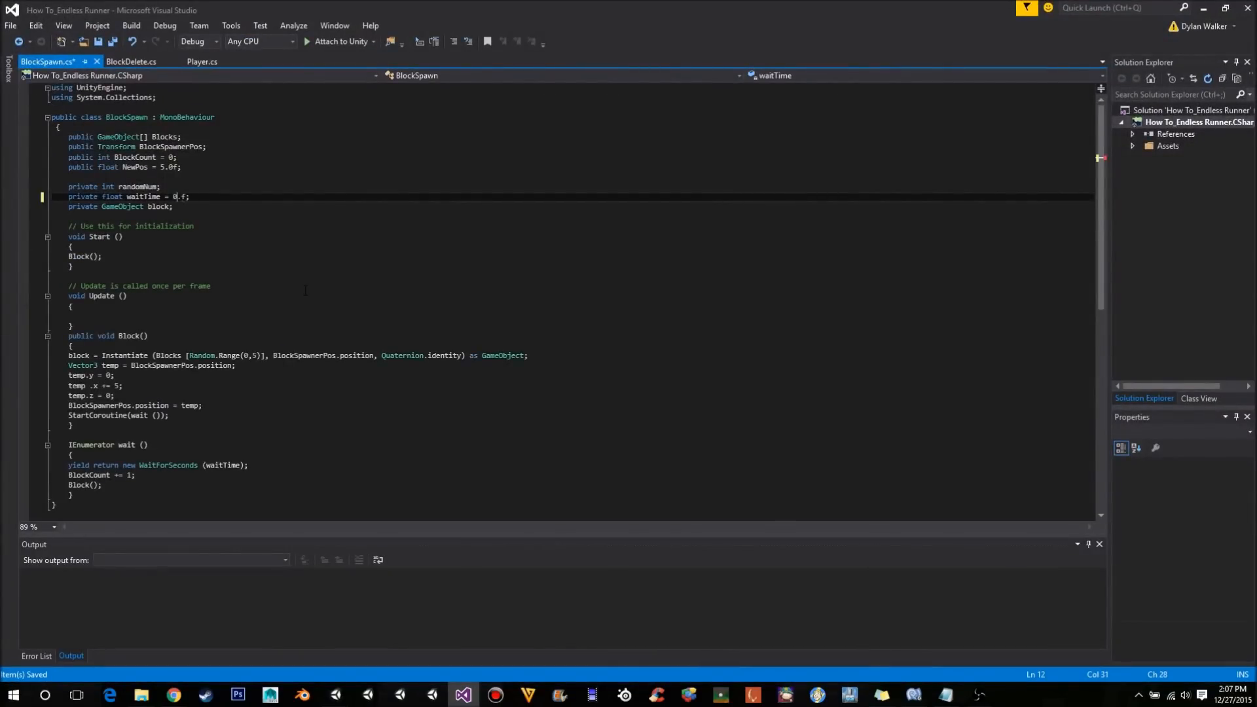
pyautogui.write('1')
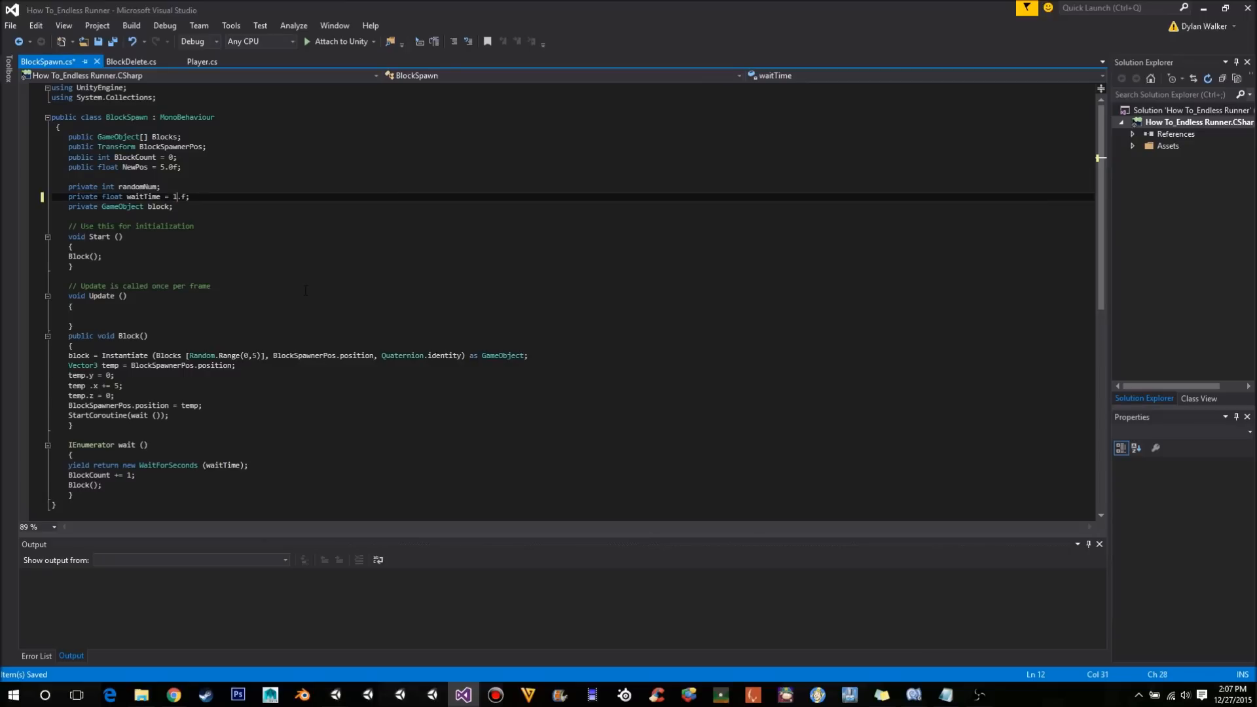
pyautogui.write('2')
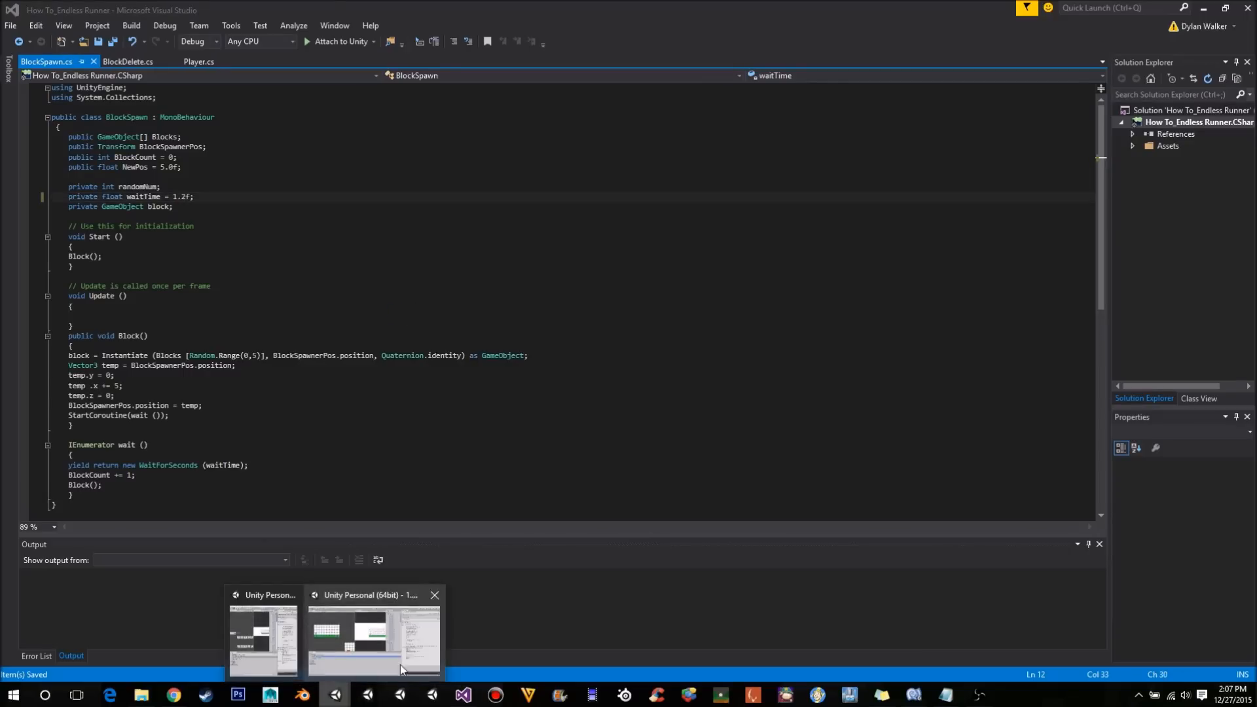
pyautogui.click(372, 638)
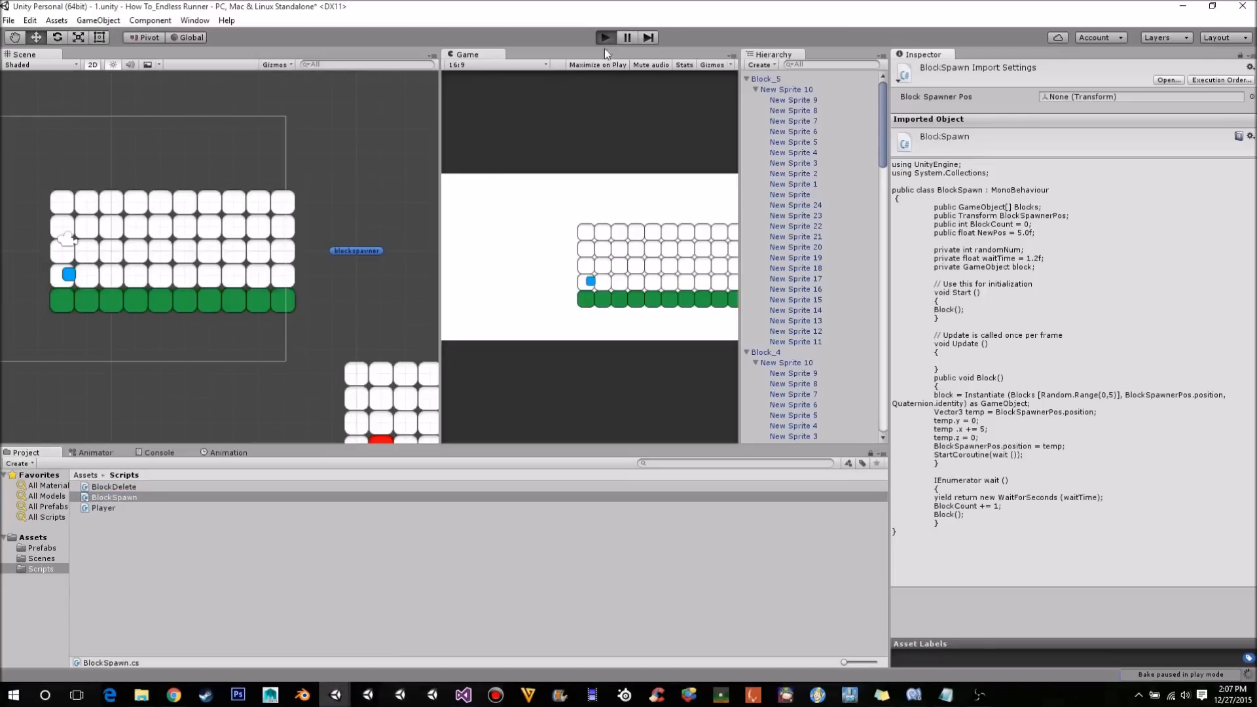
pyautogui.moveTo(290, 284)
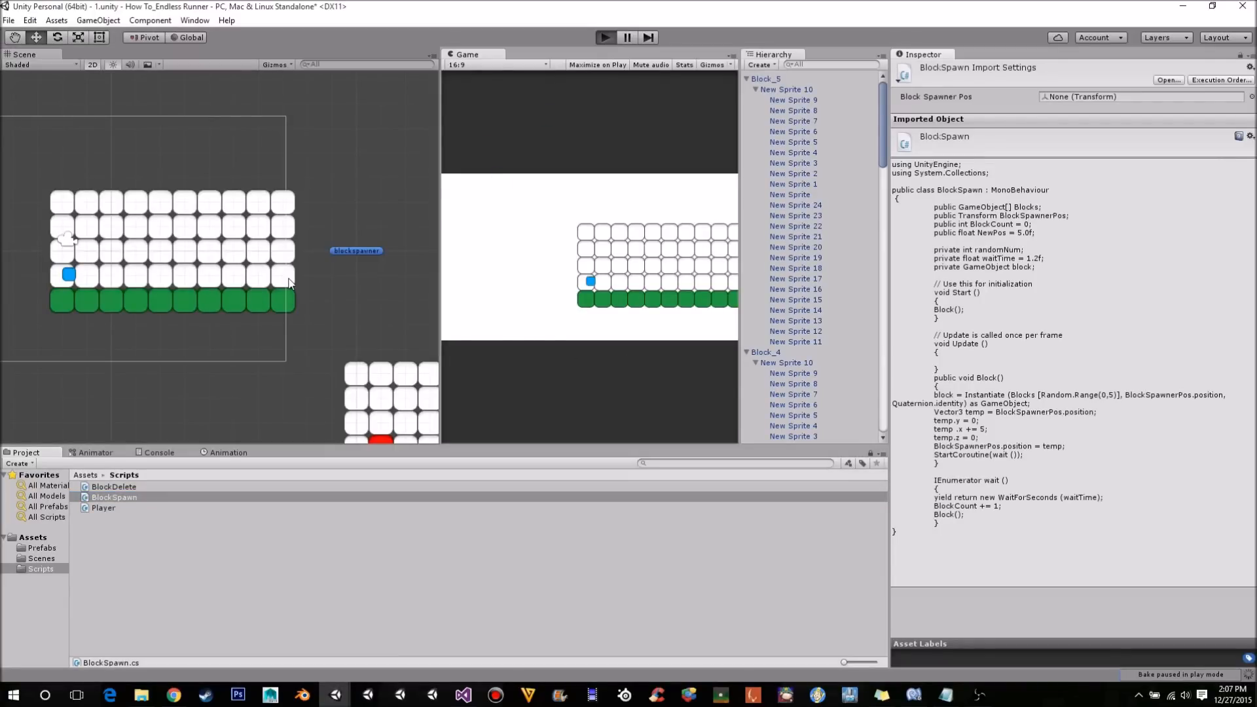
pyautogui.moveTo(319, 248)
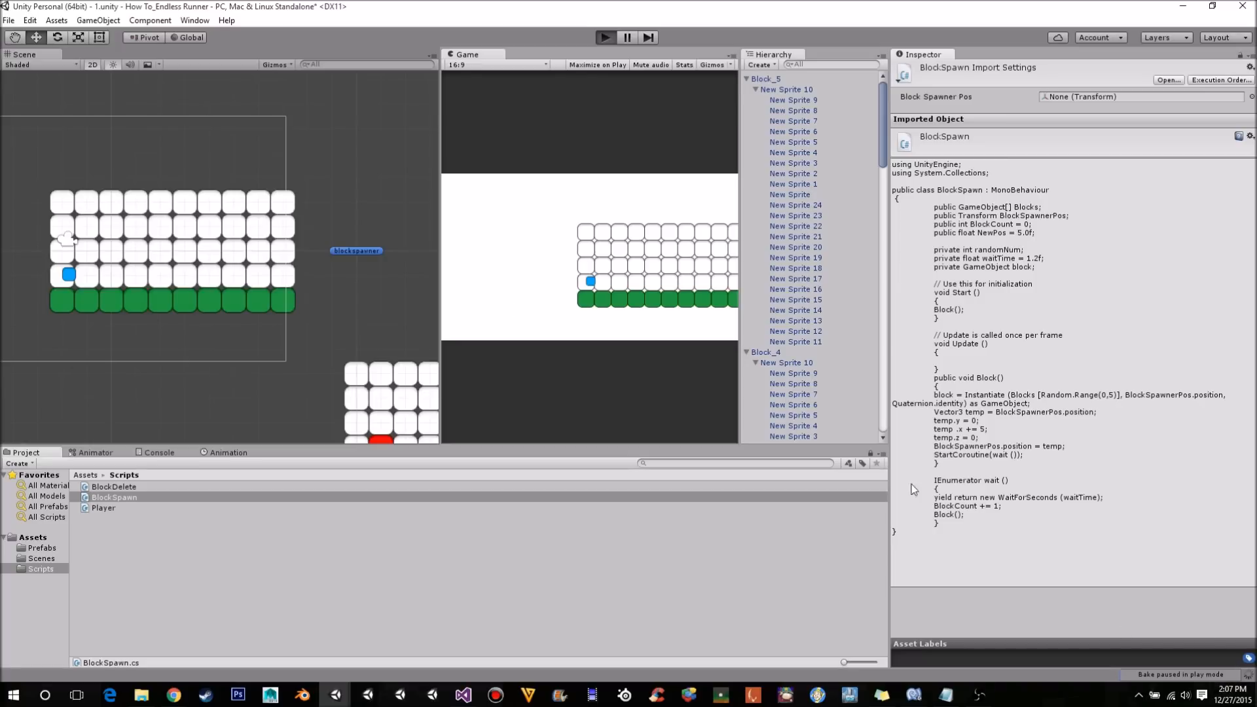
pyautogui.click(605, 36)
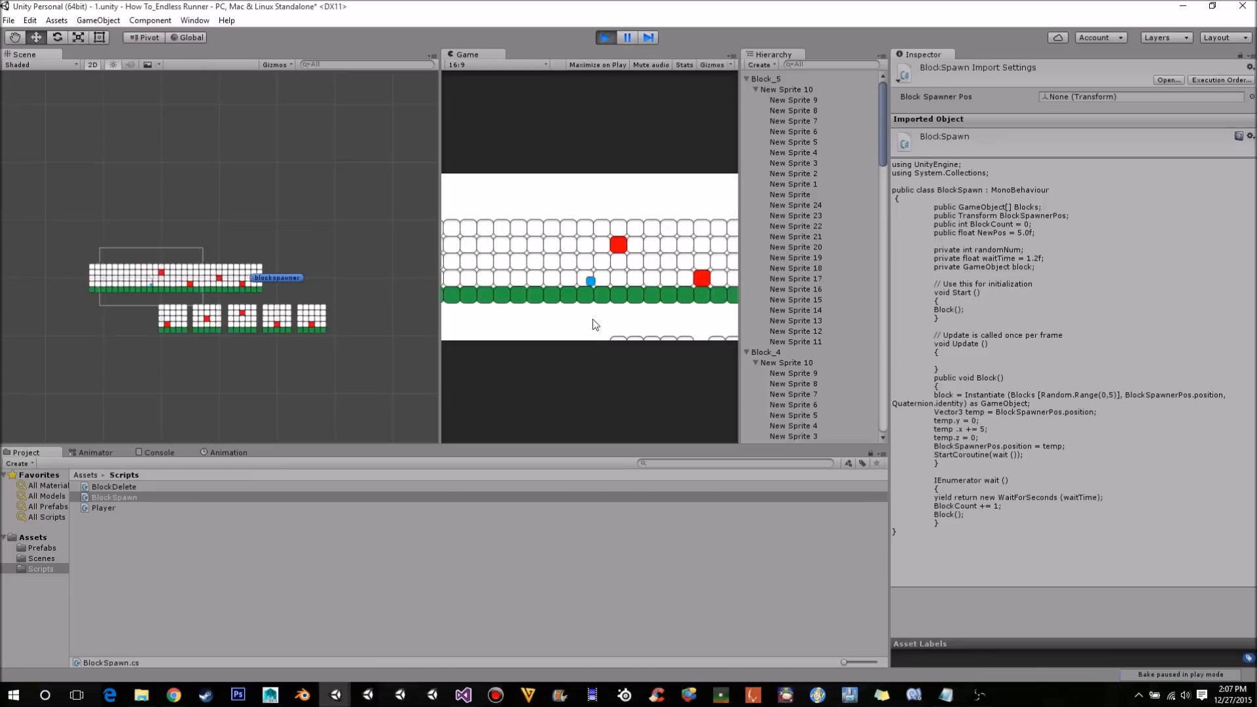
pyautogui.click(187, 36)
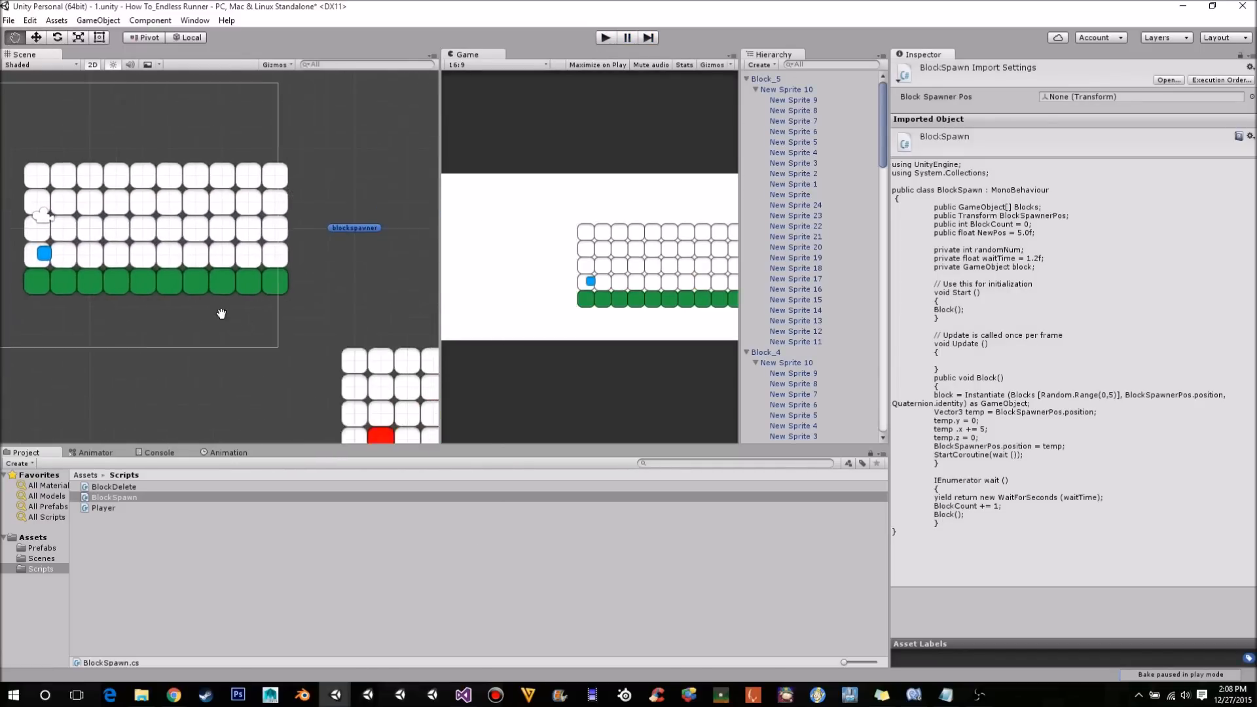
# Show Player.cs with the OnTriggerEnter2D Death-tag reload code in the editor.
pyautogui.click(461, 694)
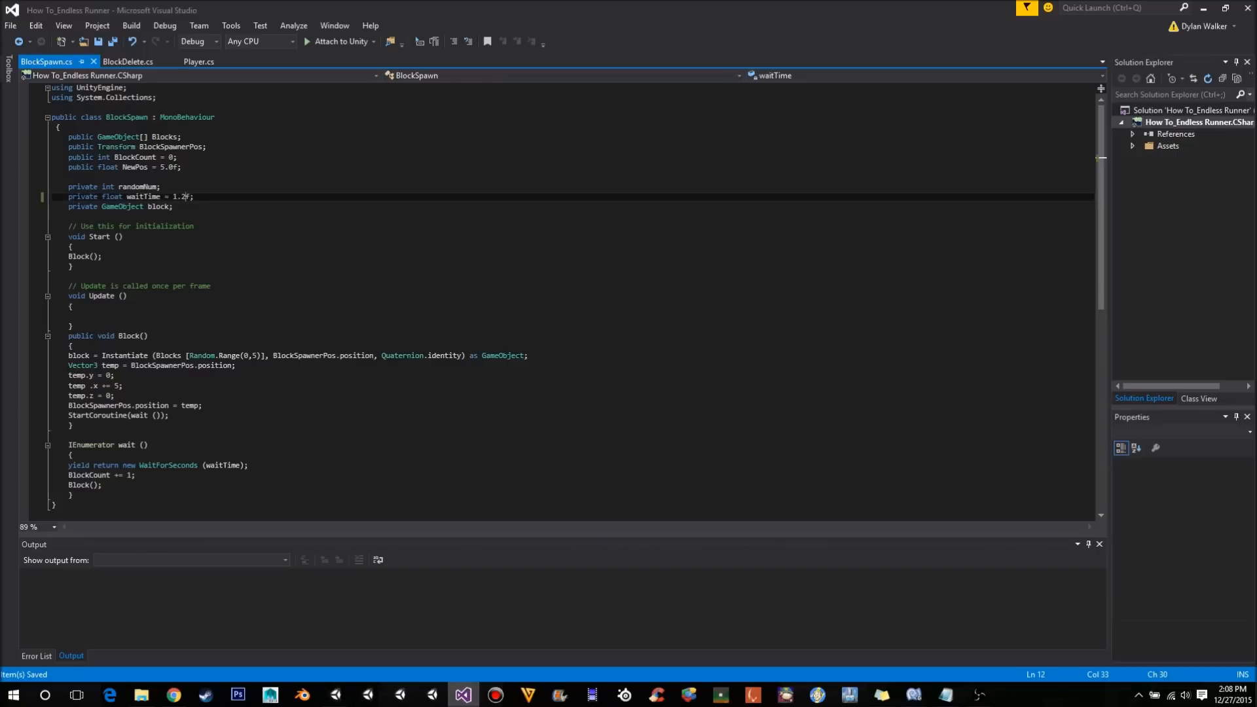
pyautogui.click(199, 62)
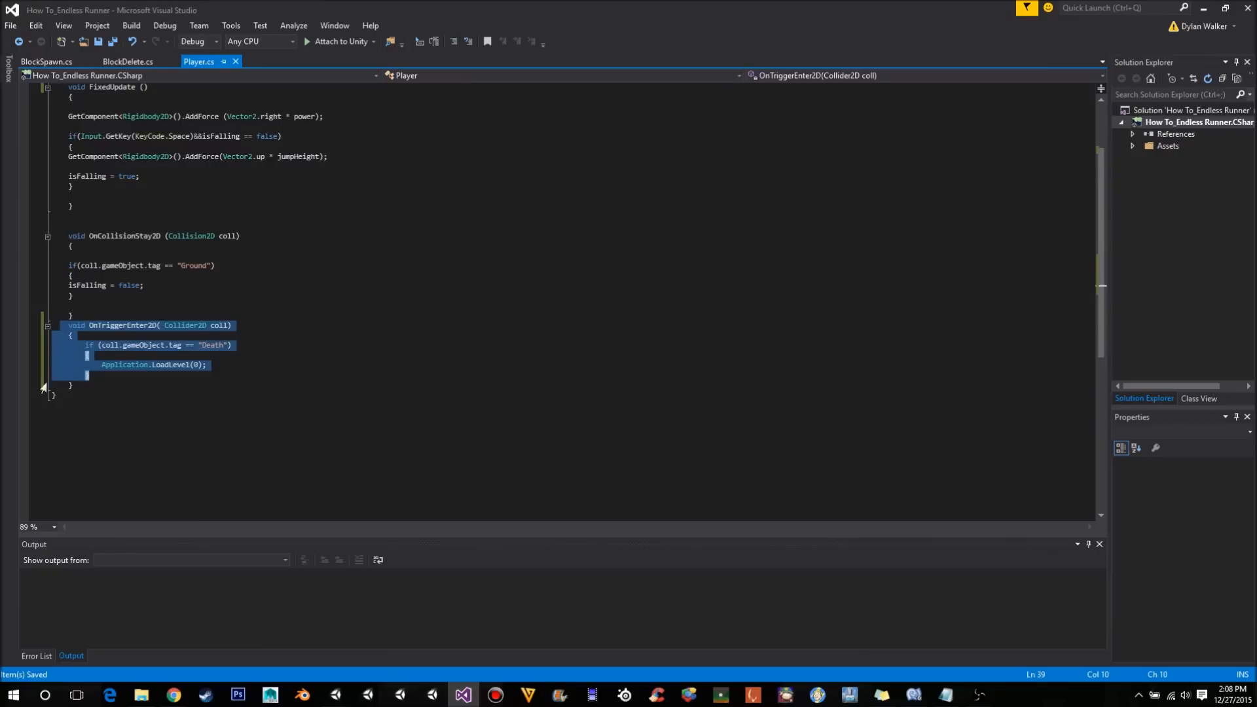
pyautogui.moveTo(1113, 5)
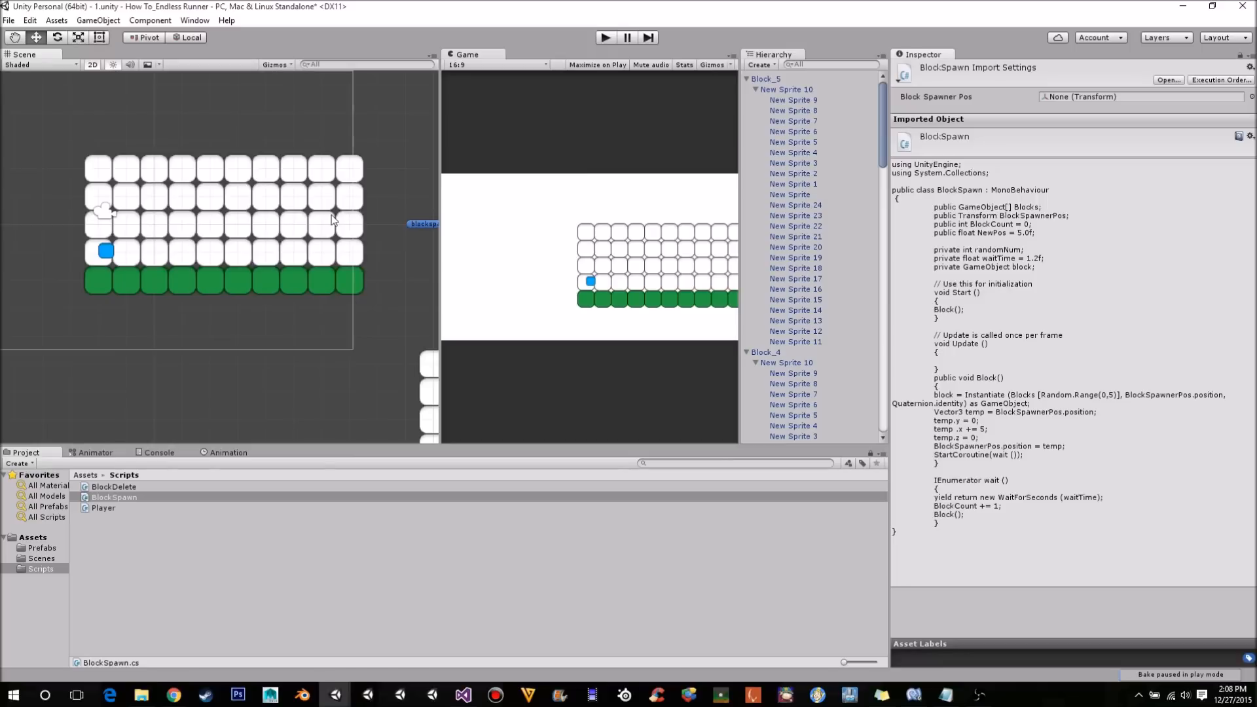
pyautogui.moveTo(1202, 454)
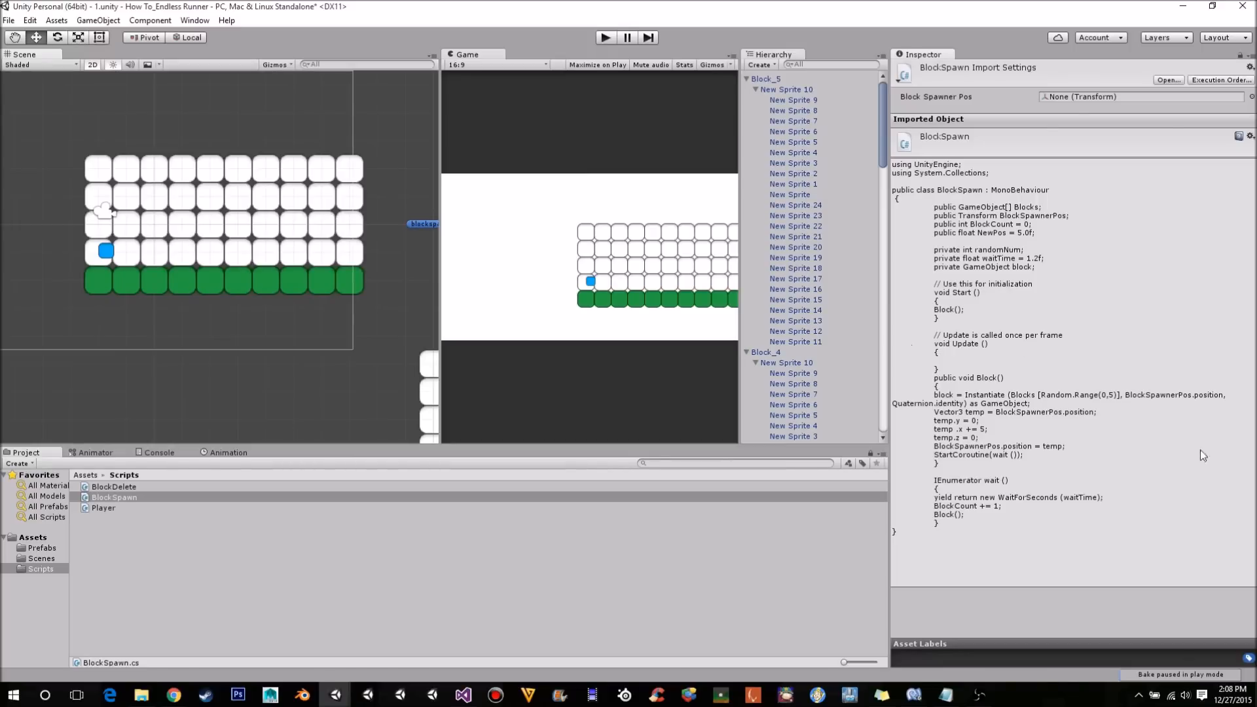